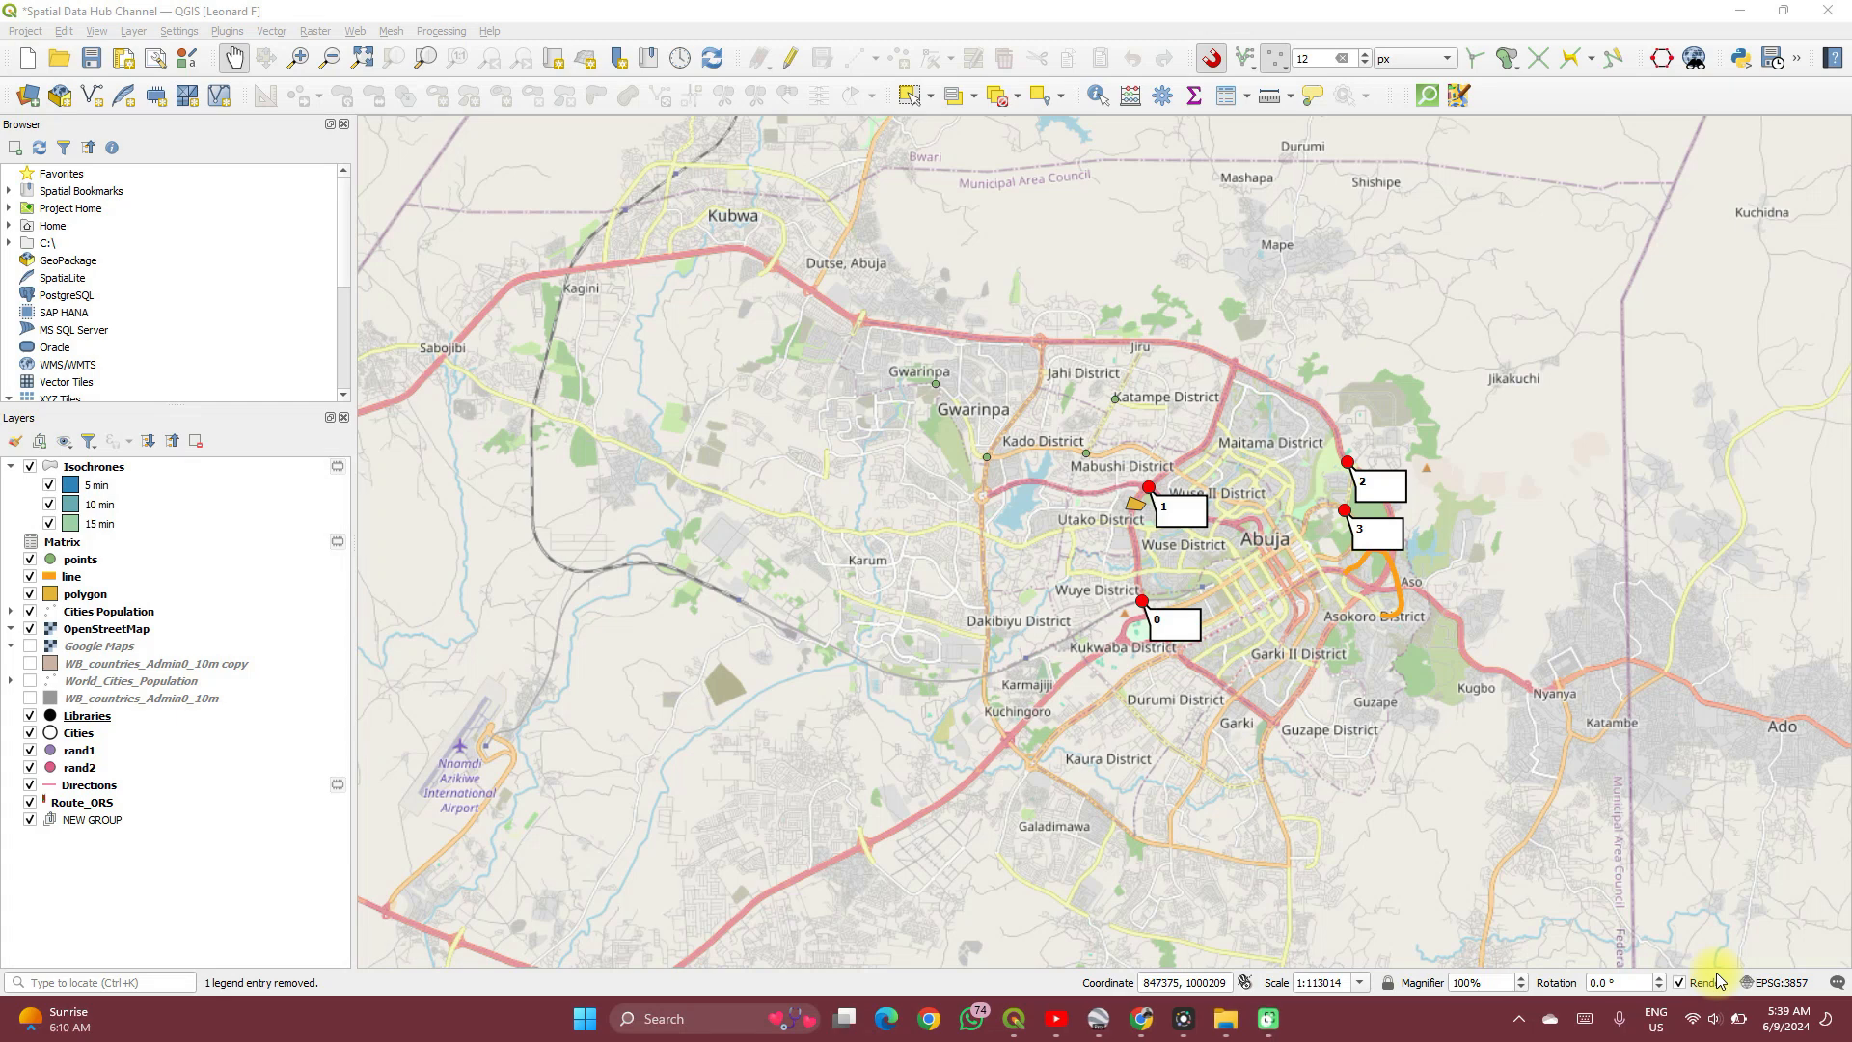
{"action": "mouse_move", "coordinate": [1491, 750]}
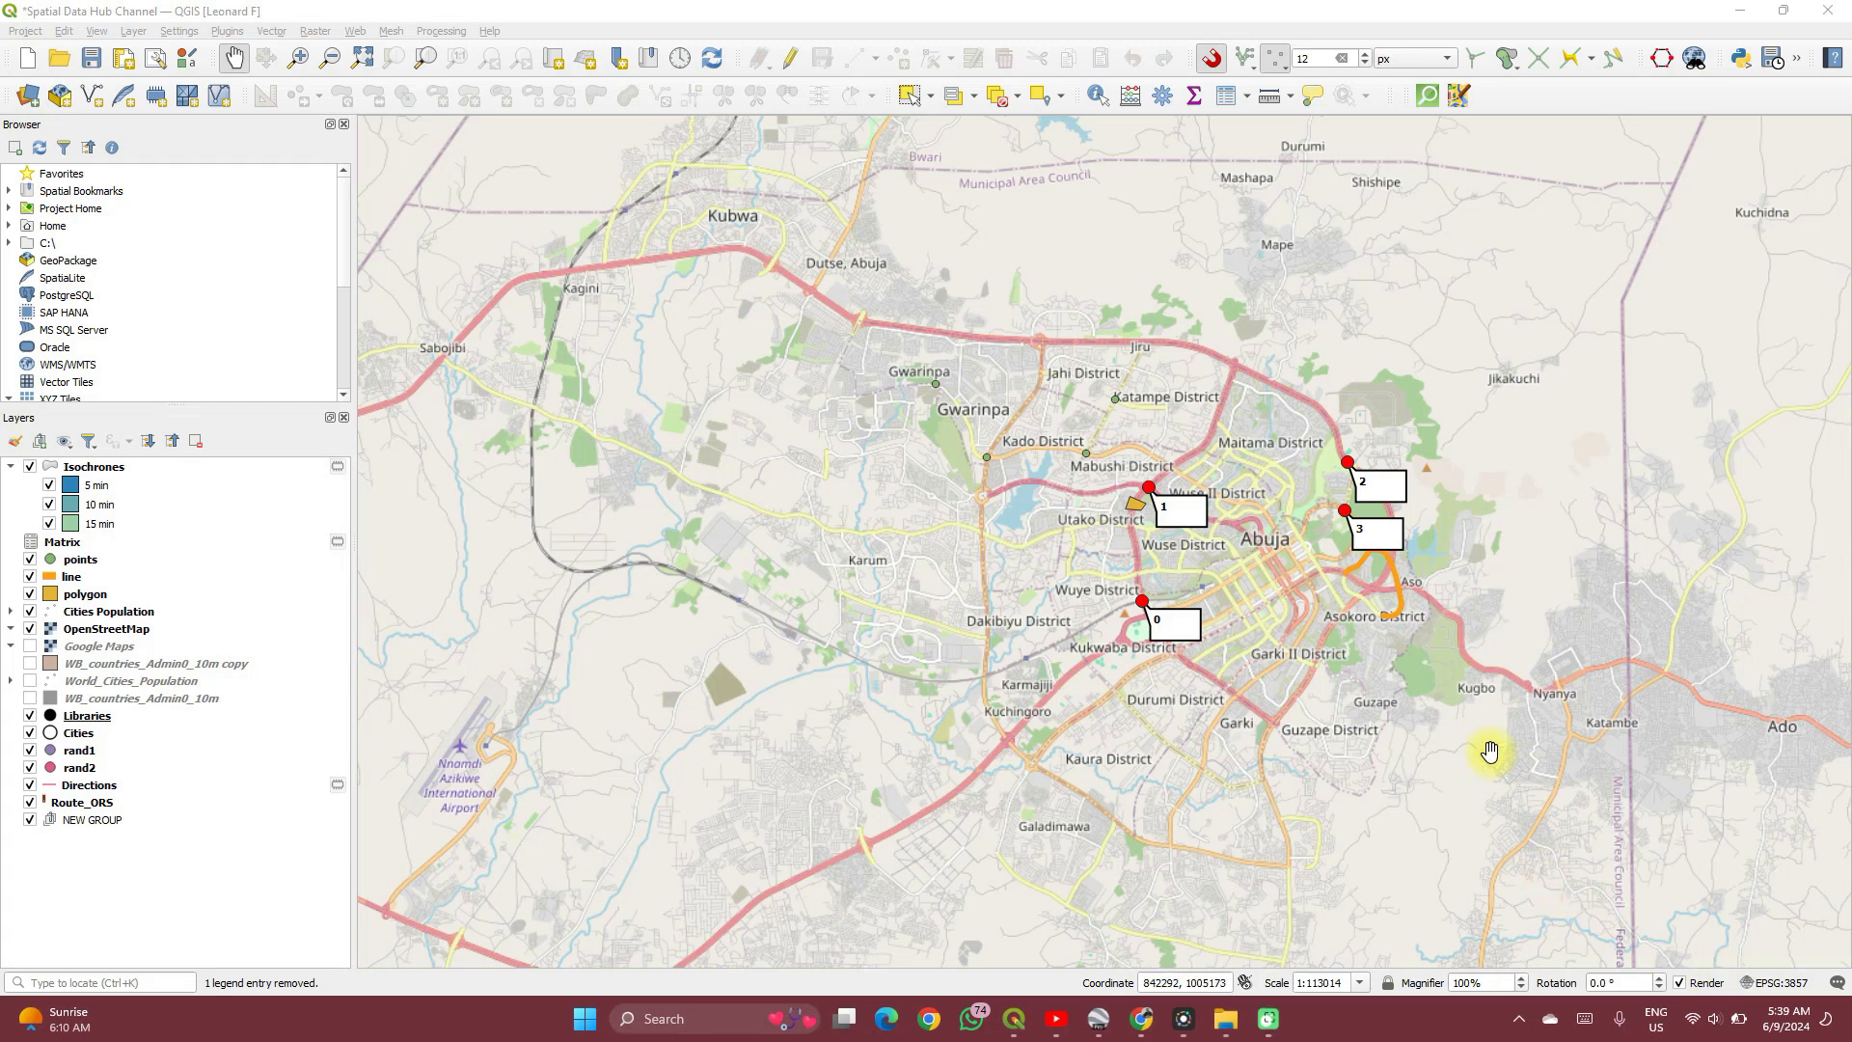
{"action": "mouse_move", "coordinate": [679, 669]}
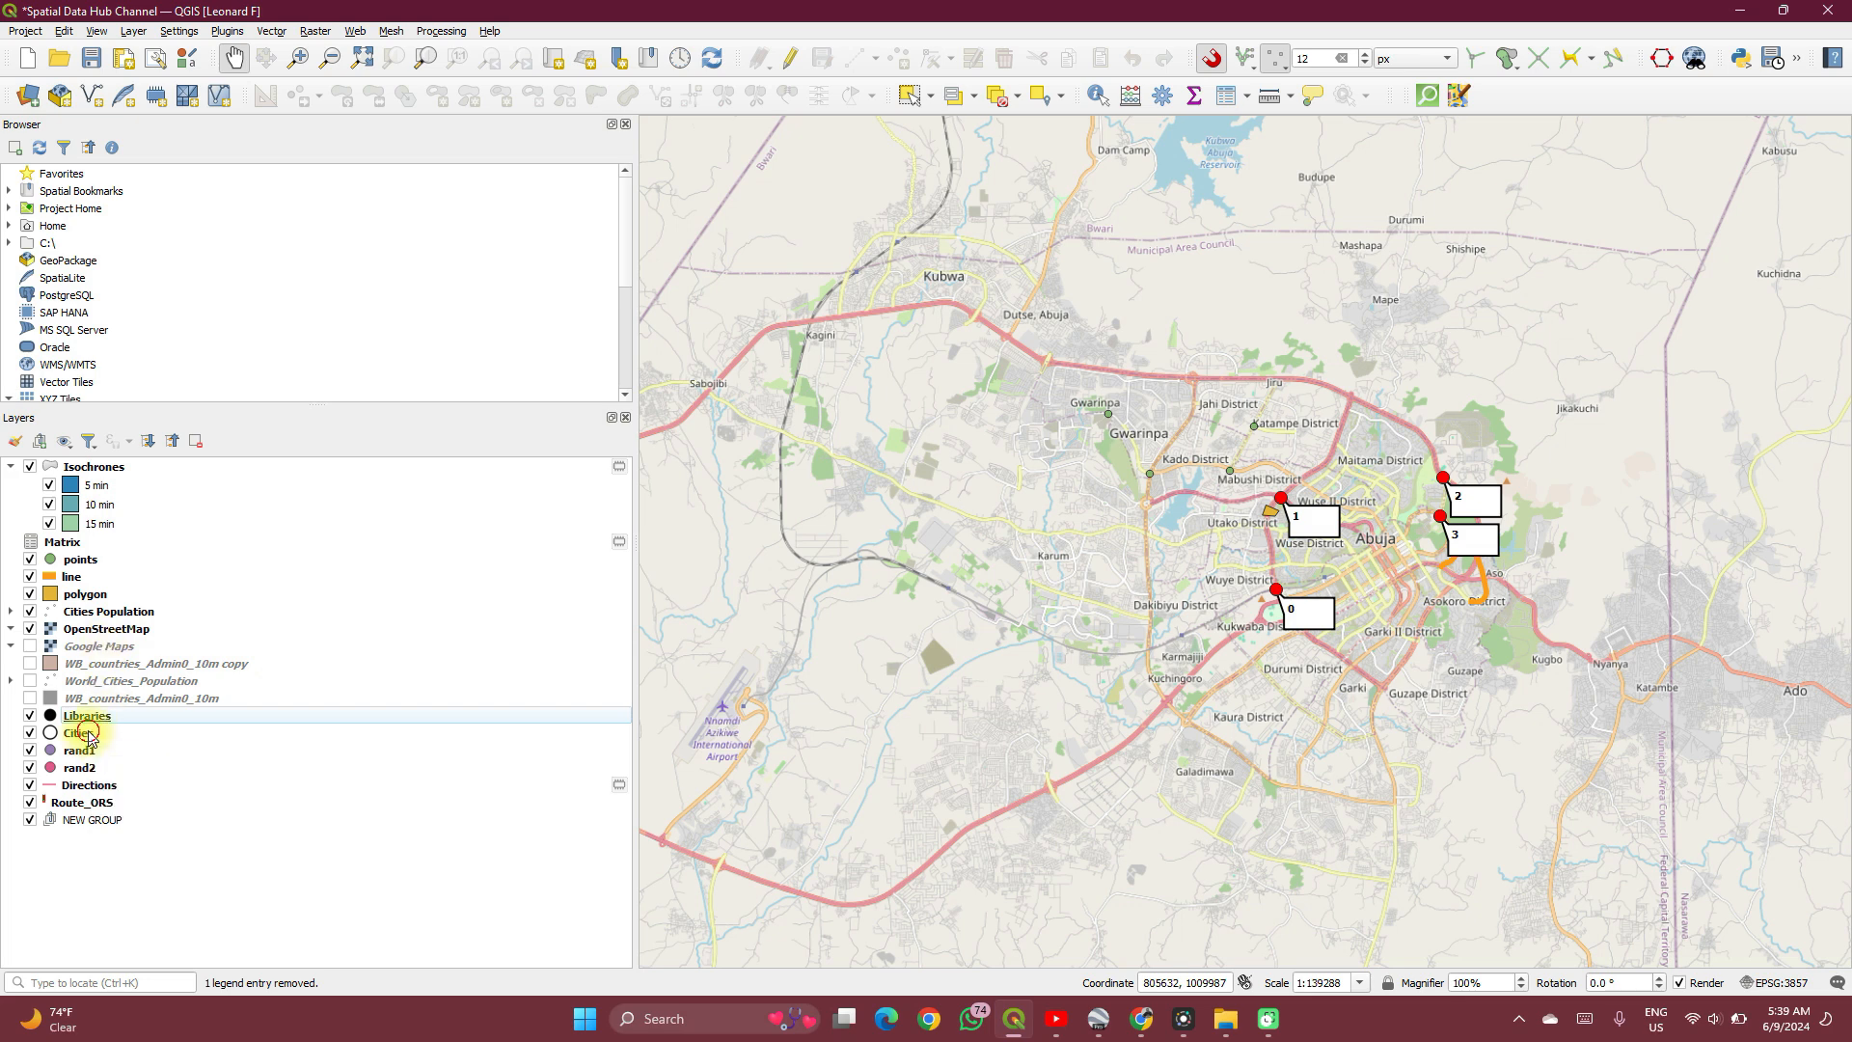
Step: Select Cities, rand1 and rand2 and gather them into a new group (group1) via Group Selected
{"action": "left_click", "coordinate": [81, 750]}
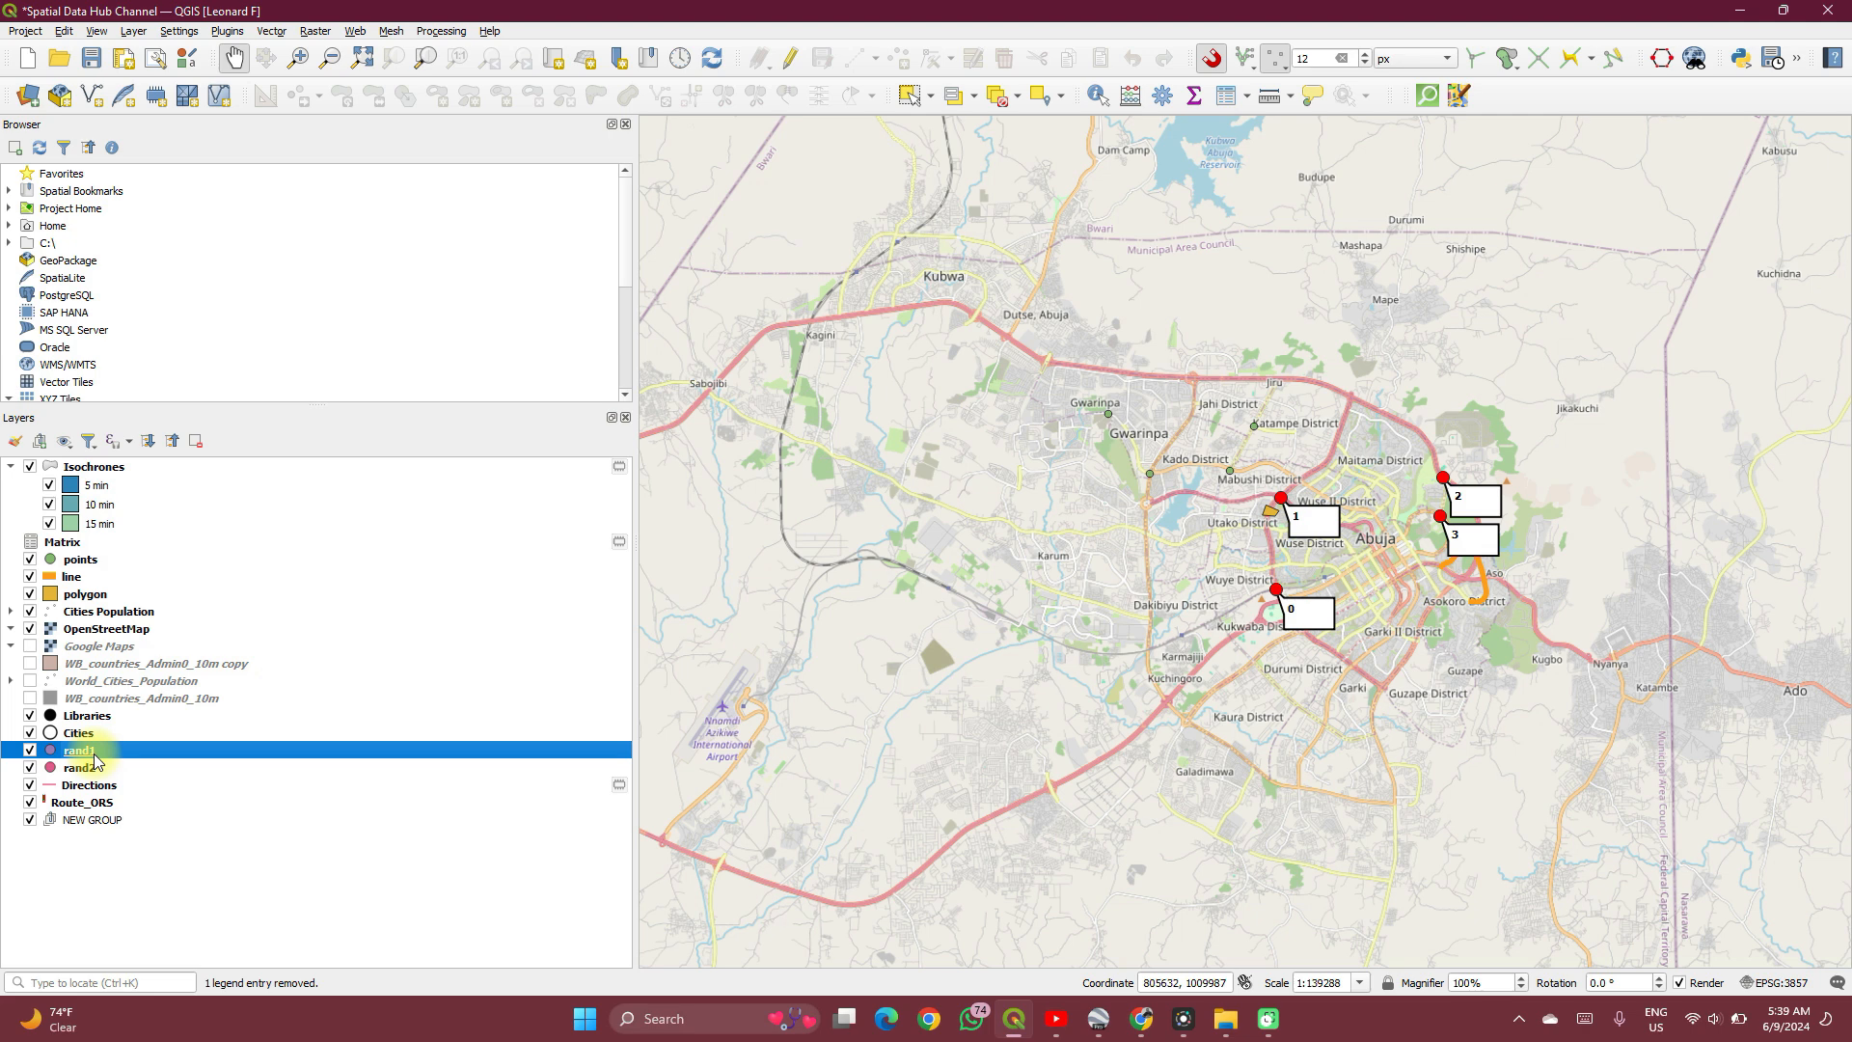
{"action": "left_click", "coordinate": [83, 767]}
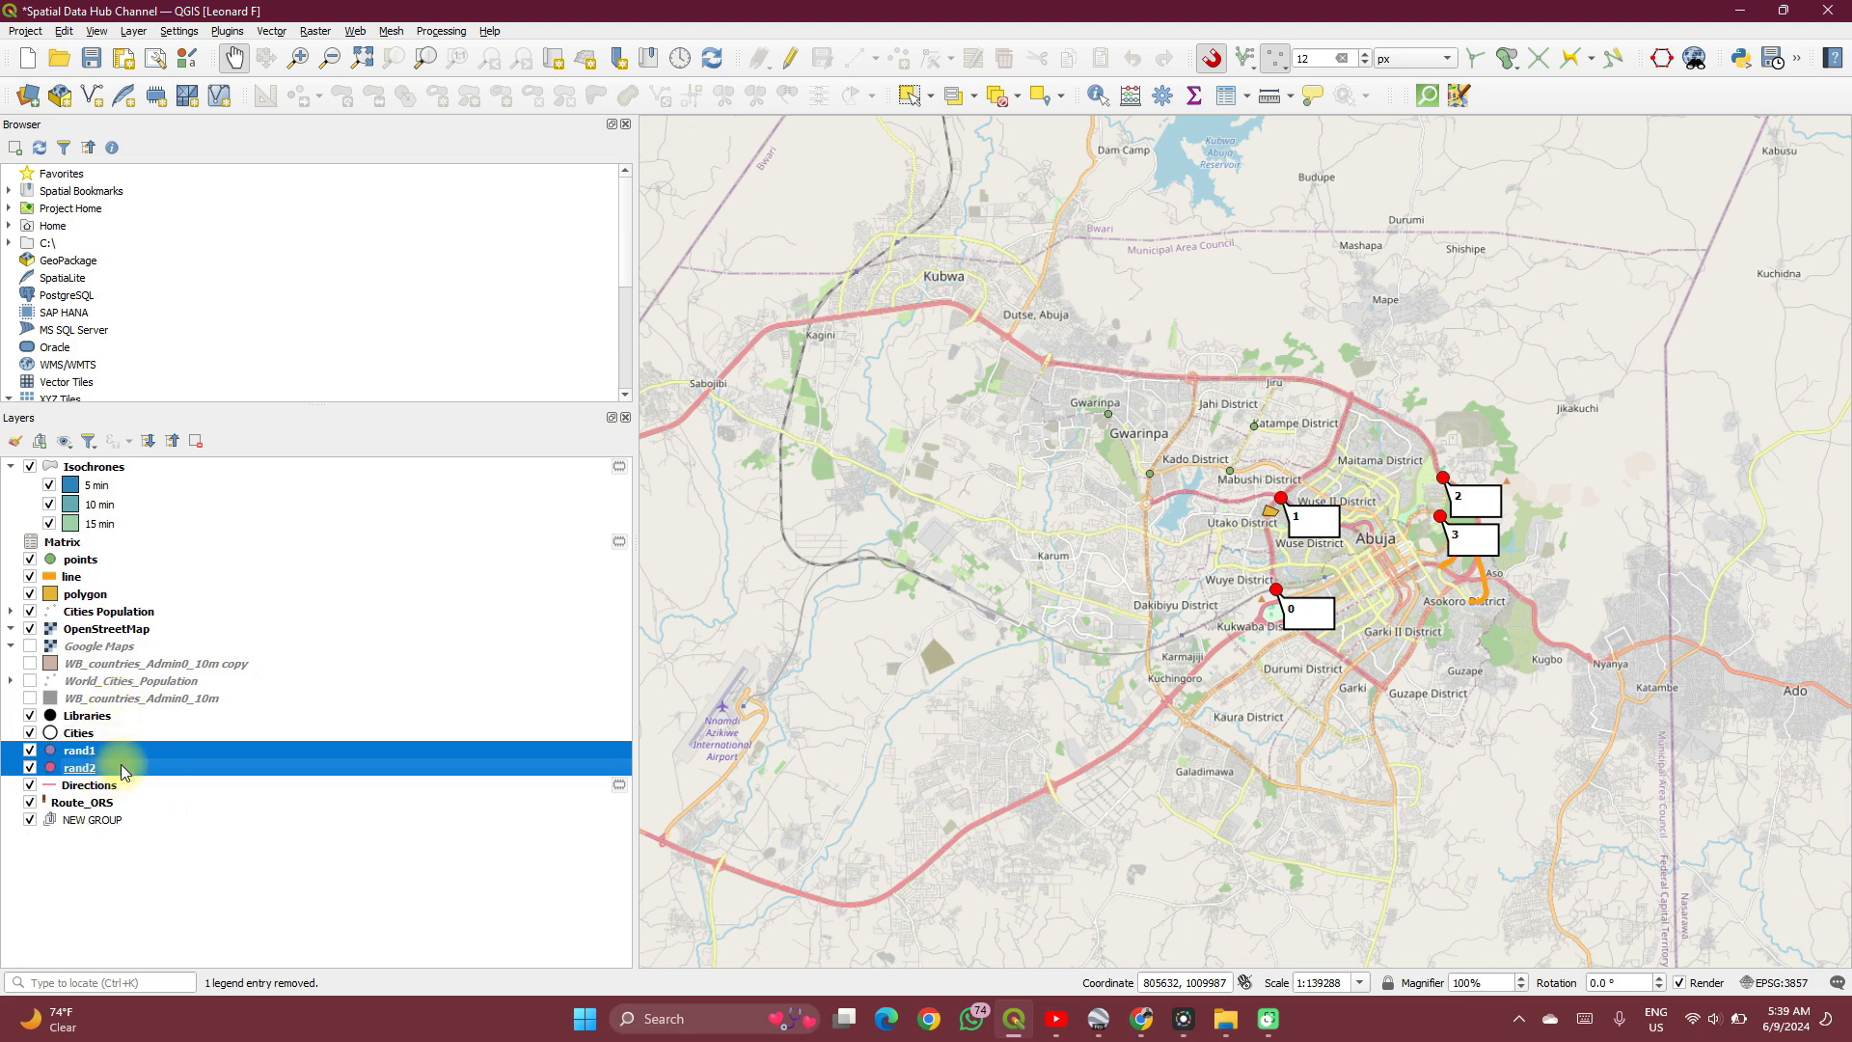
{"action": "left_click", "coordinate": [79, 766]}
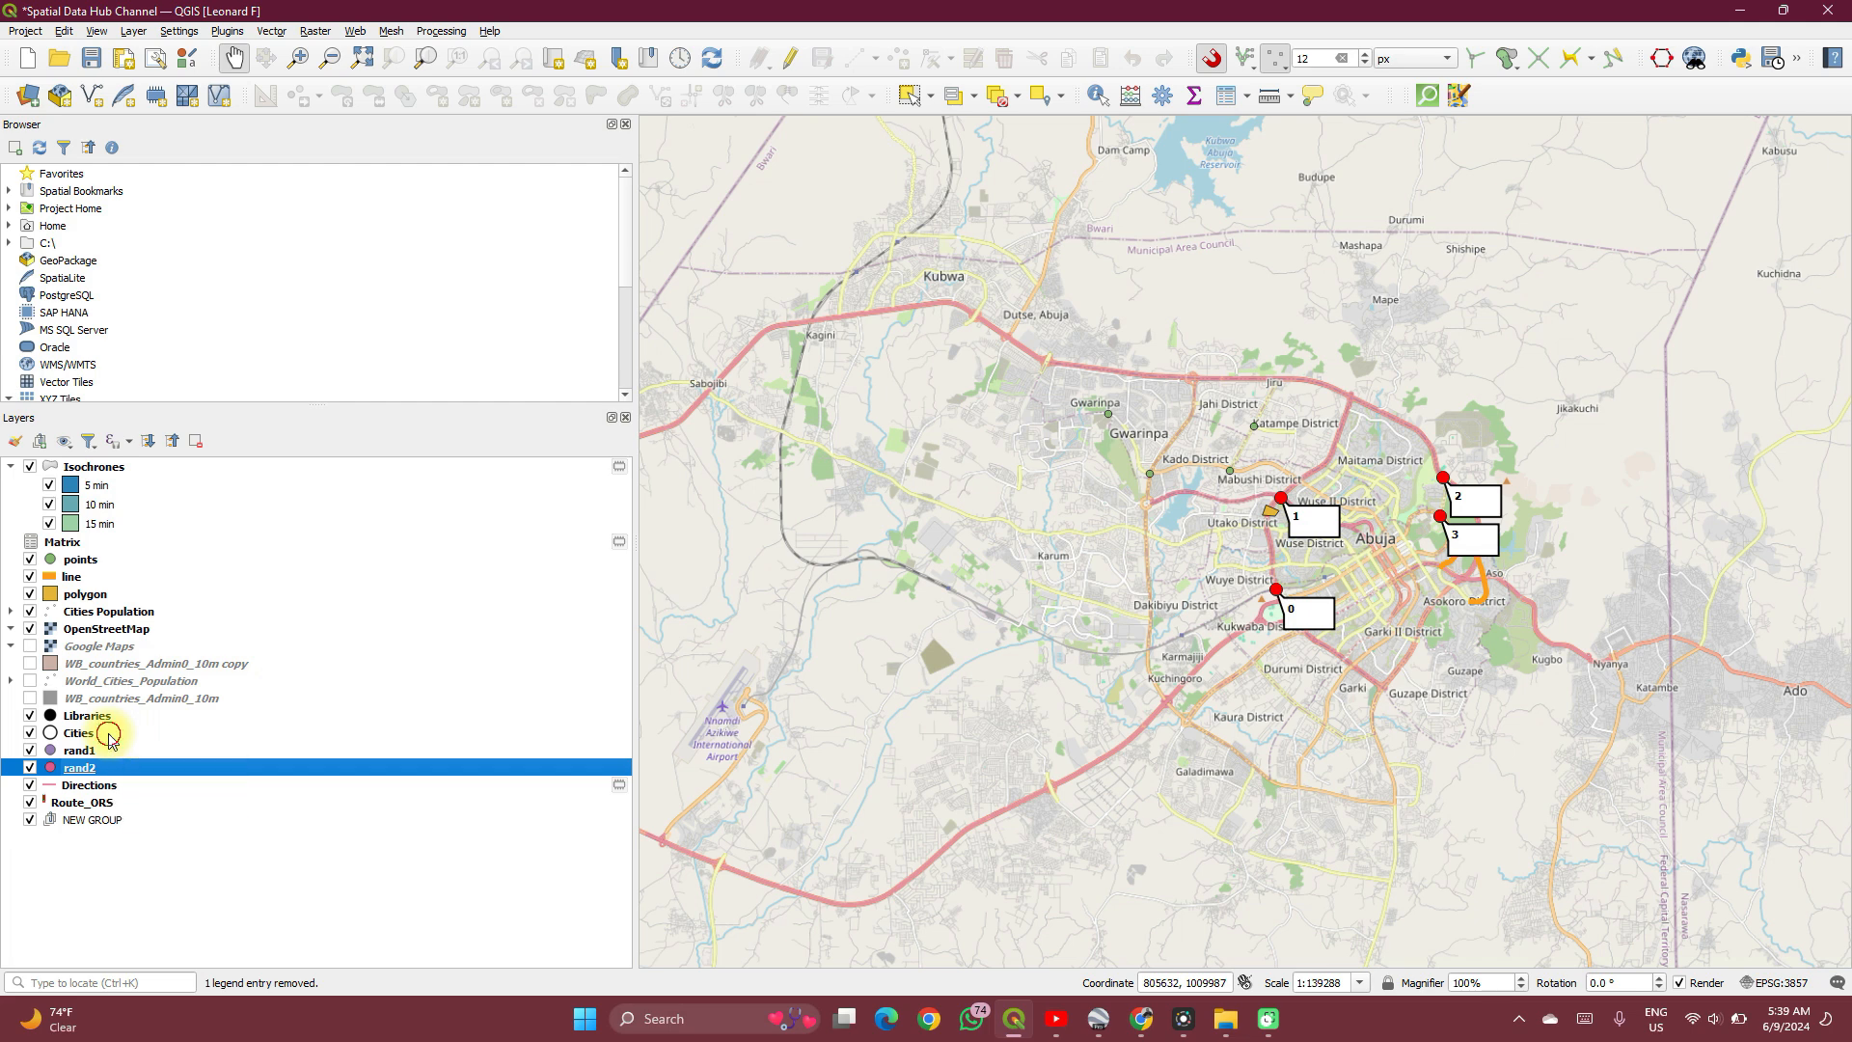
{"action": "left_click", "coordinate": [79, 733]}
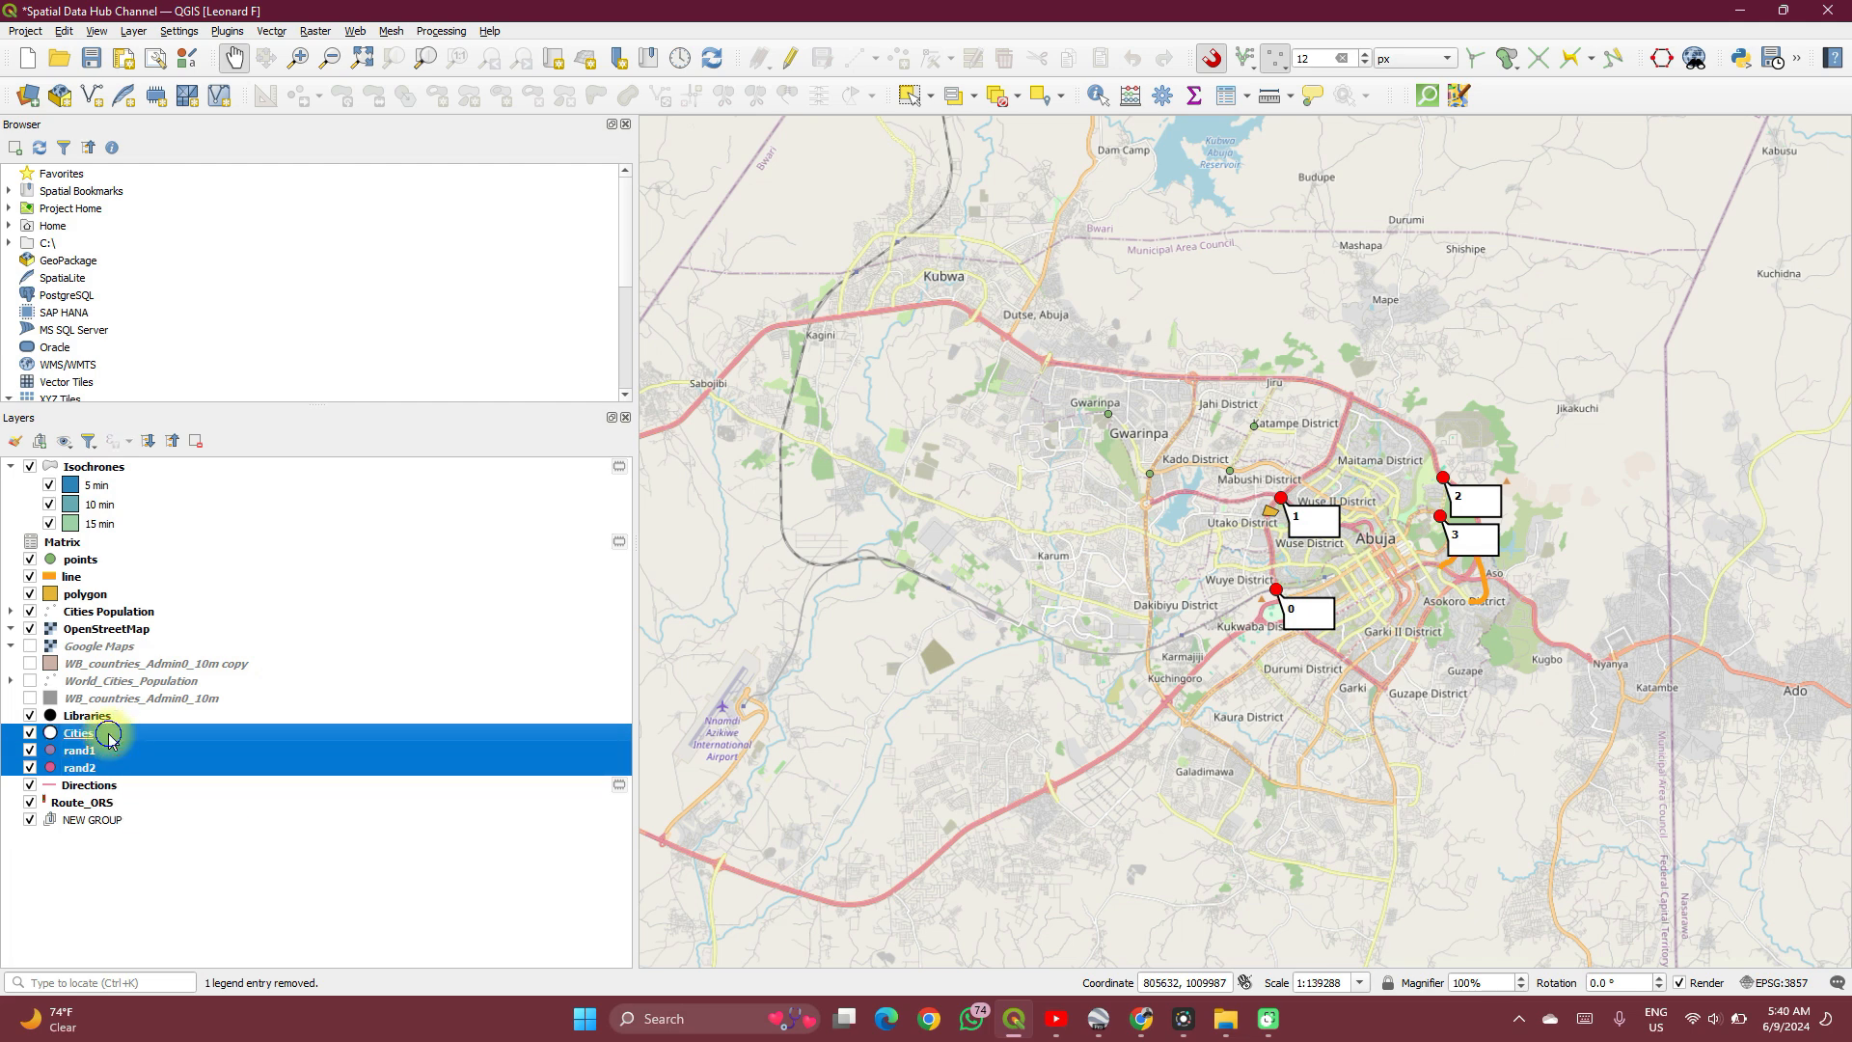
{"action": "right_click", "coordinate": [77, 733]}
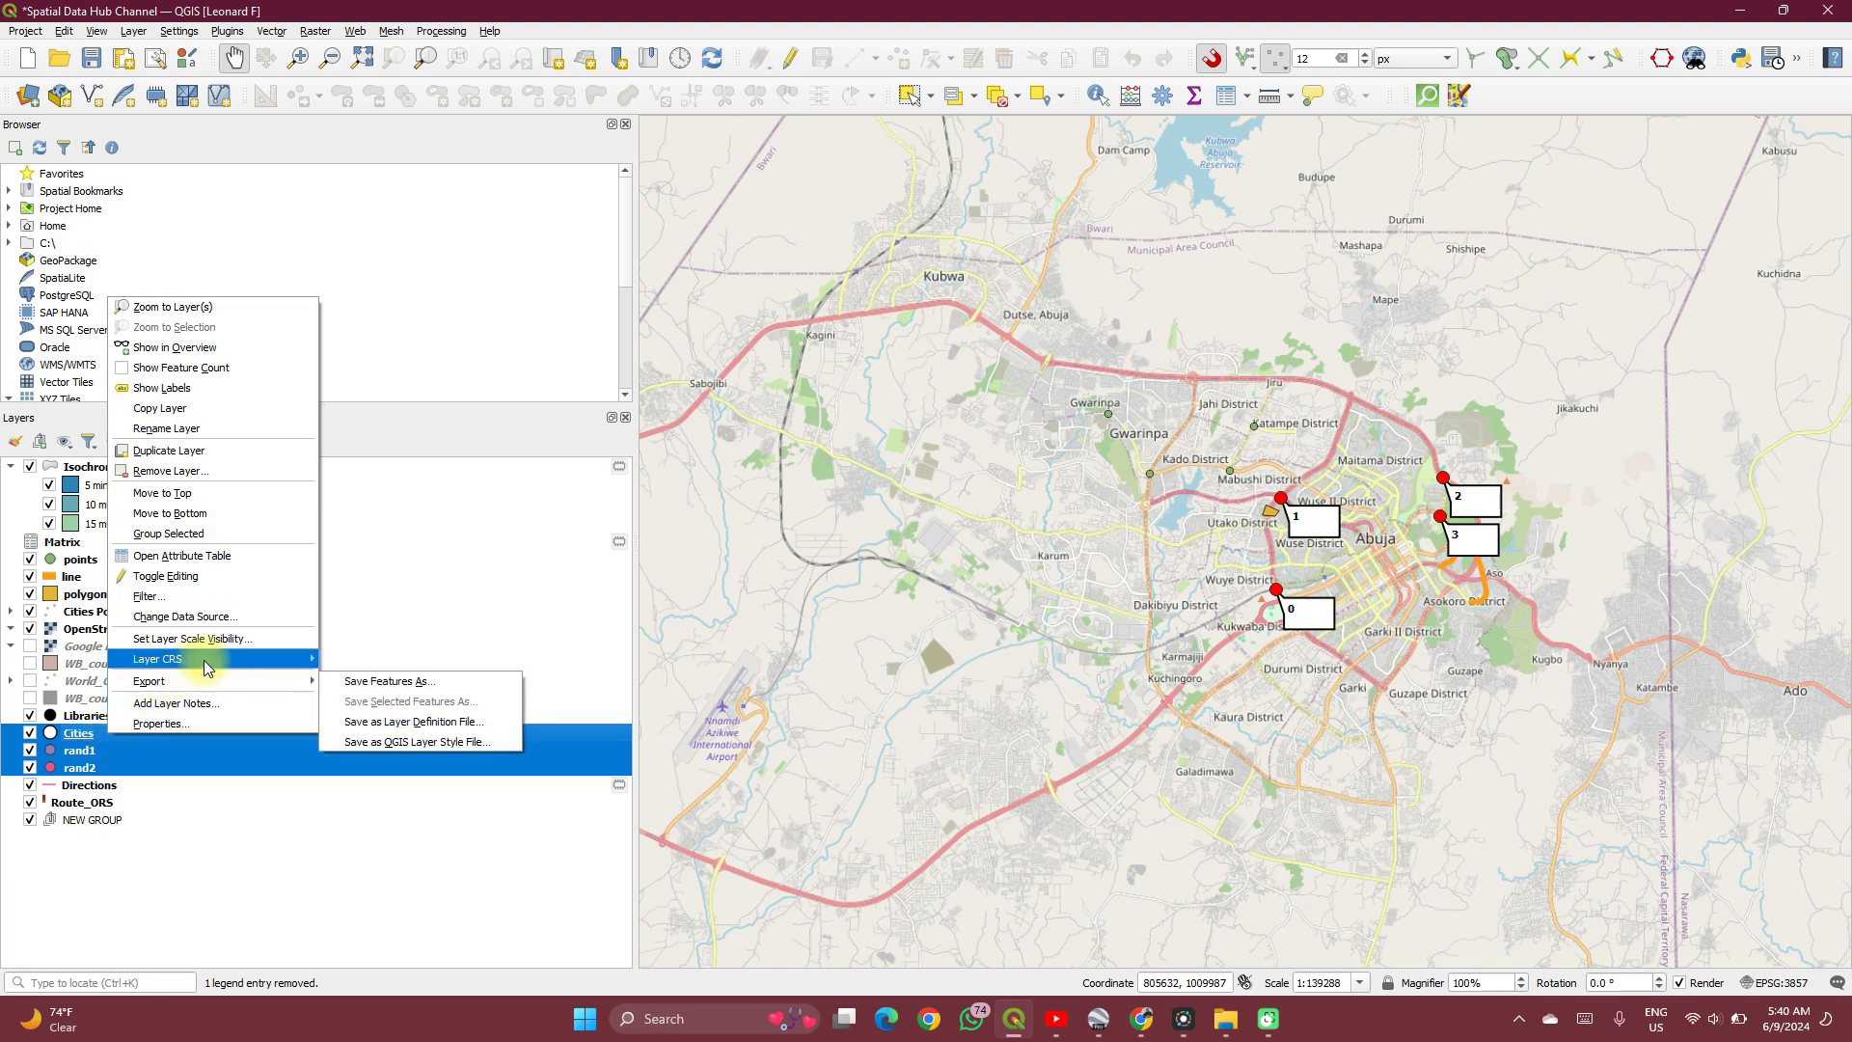
{"action": "mouse_move", "coordinate": [168, 575]}
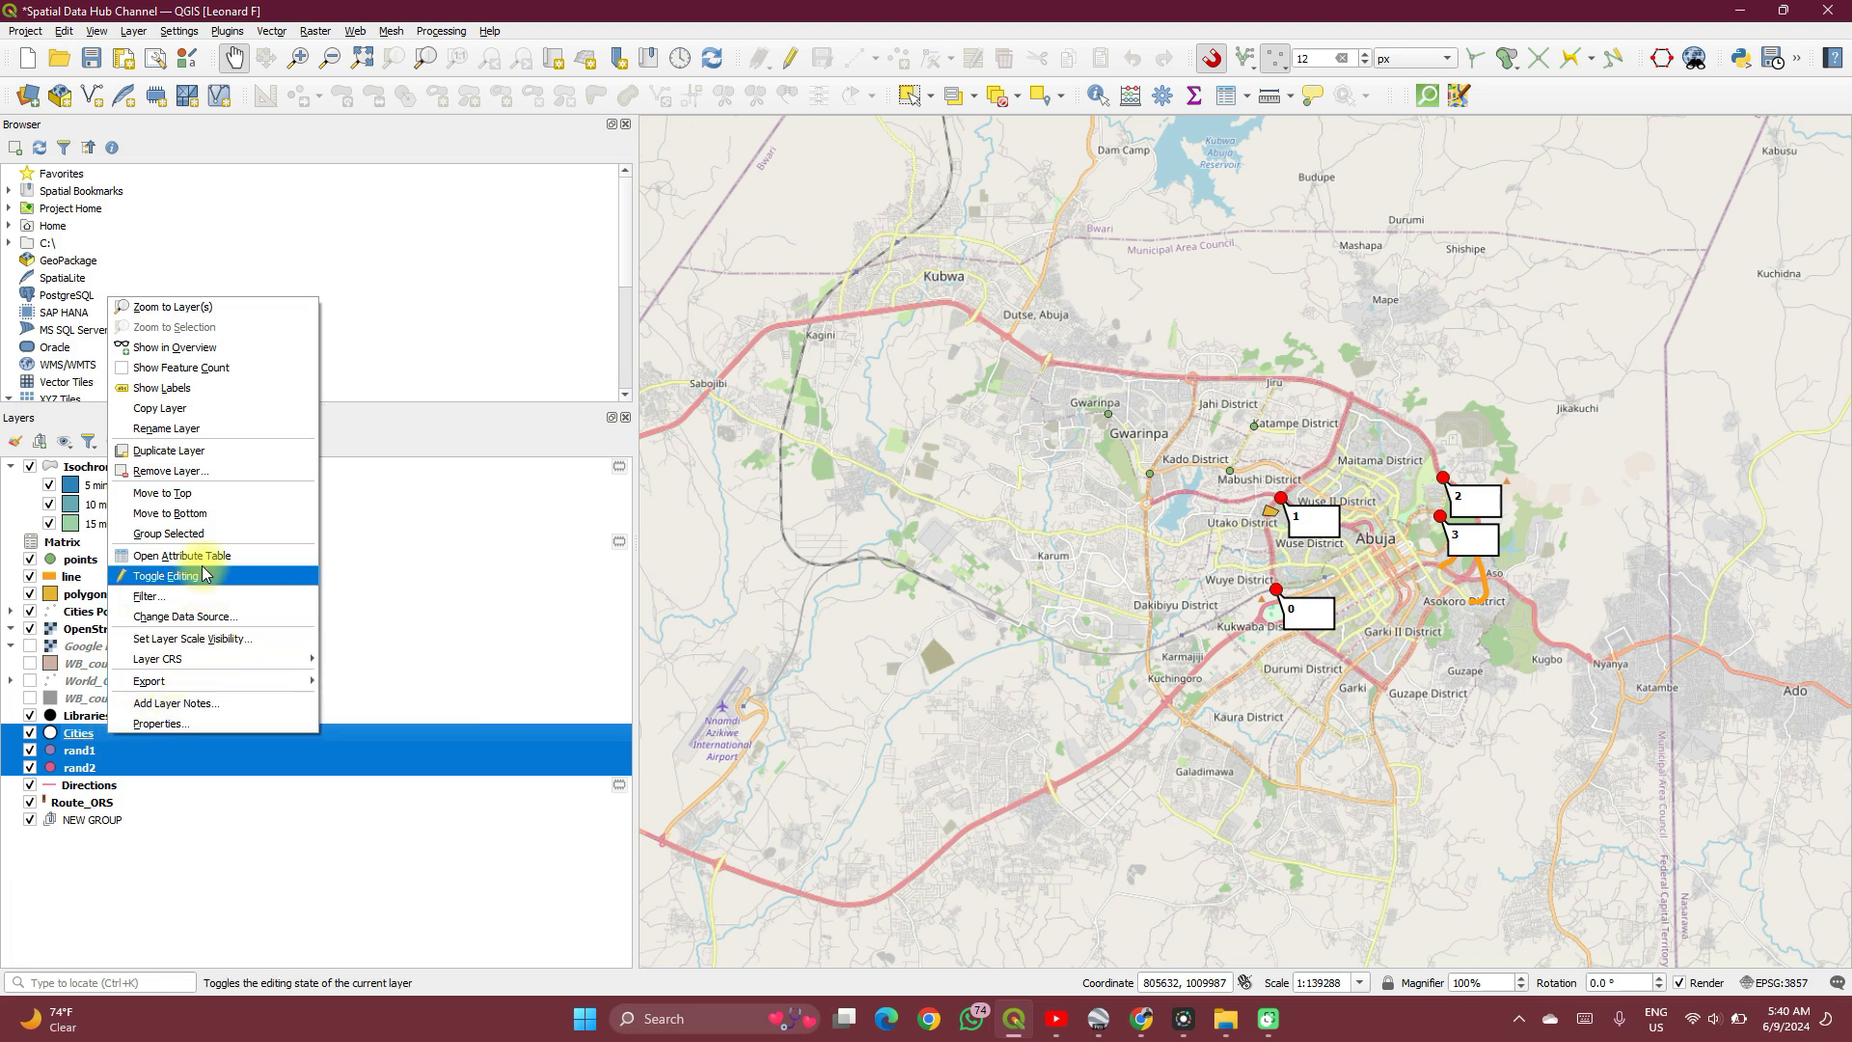
{"action": "mouse_move", "coordinate": [166, 533]}
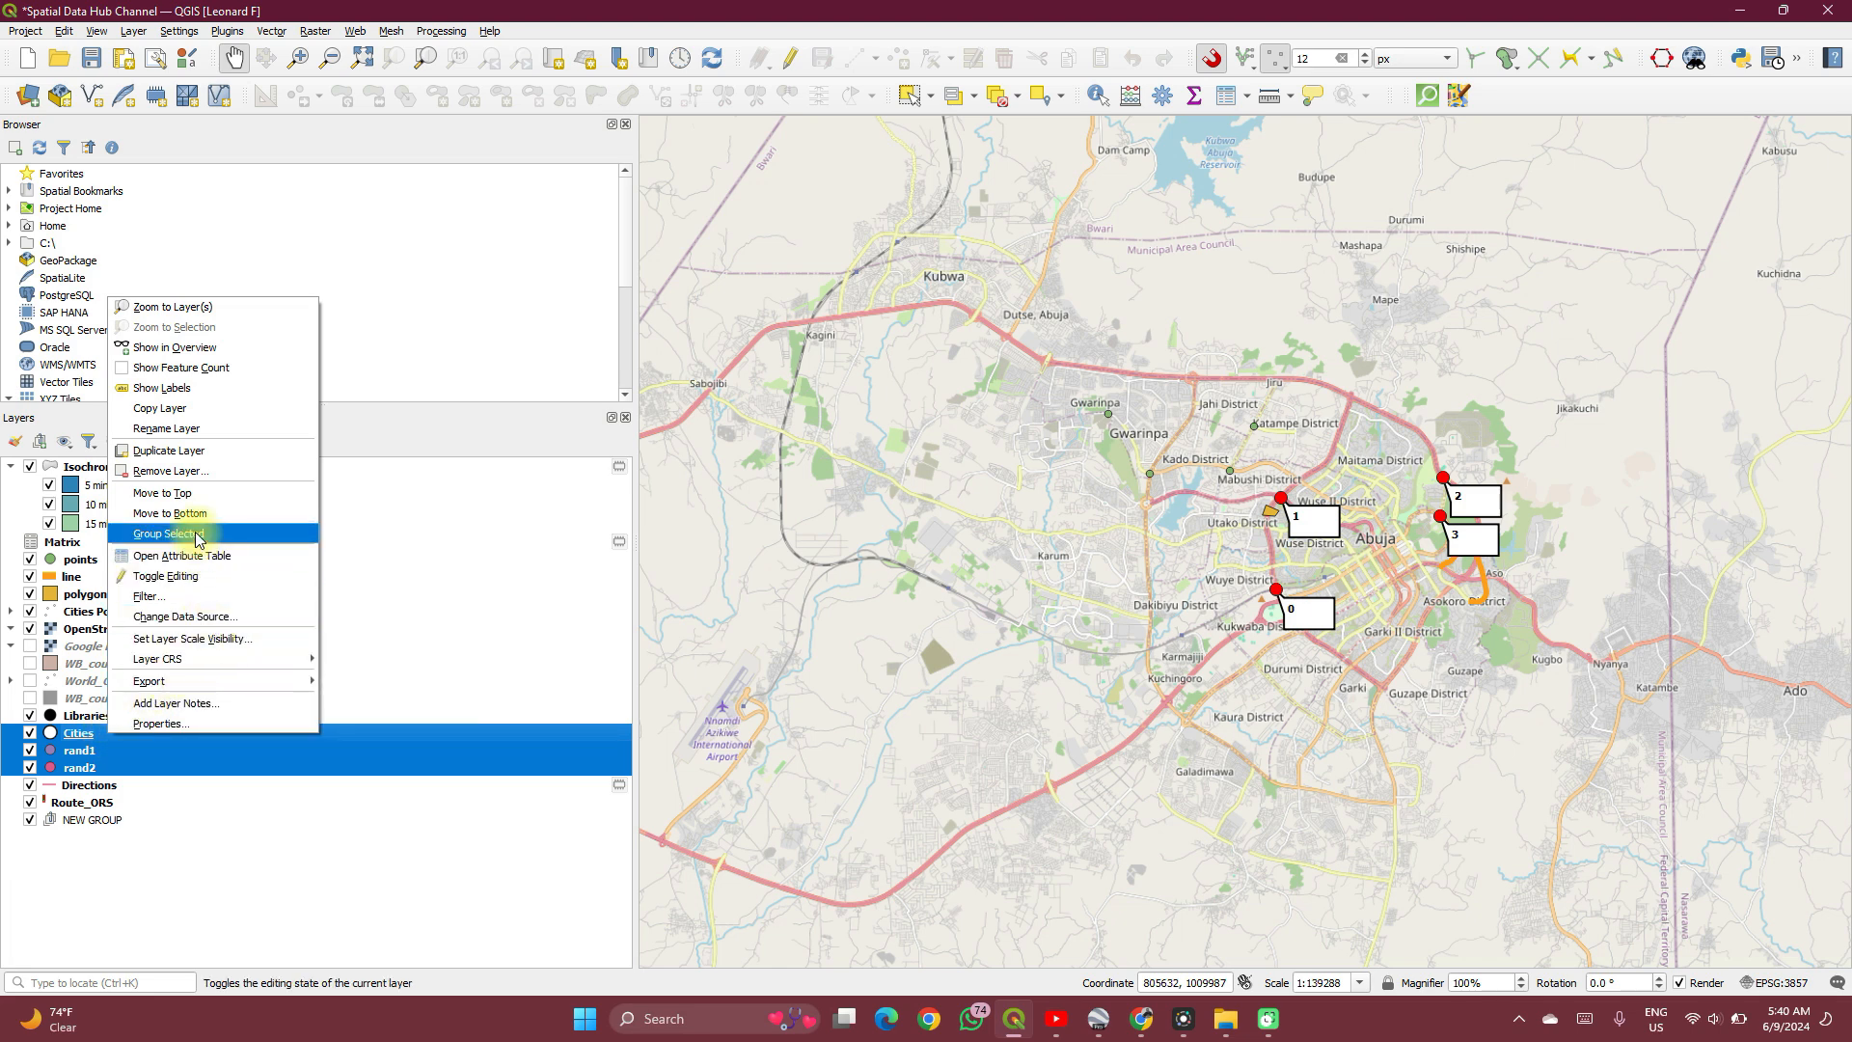
{"action": "left_click", "coordinate": [166, 535]}
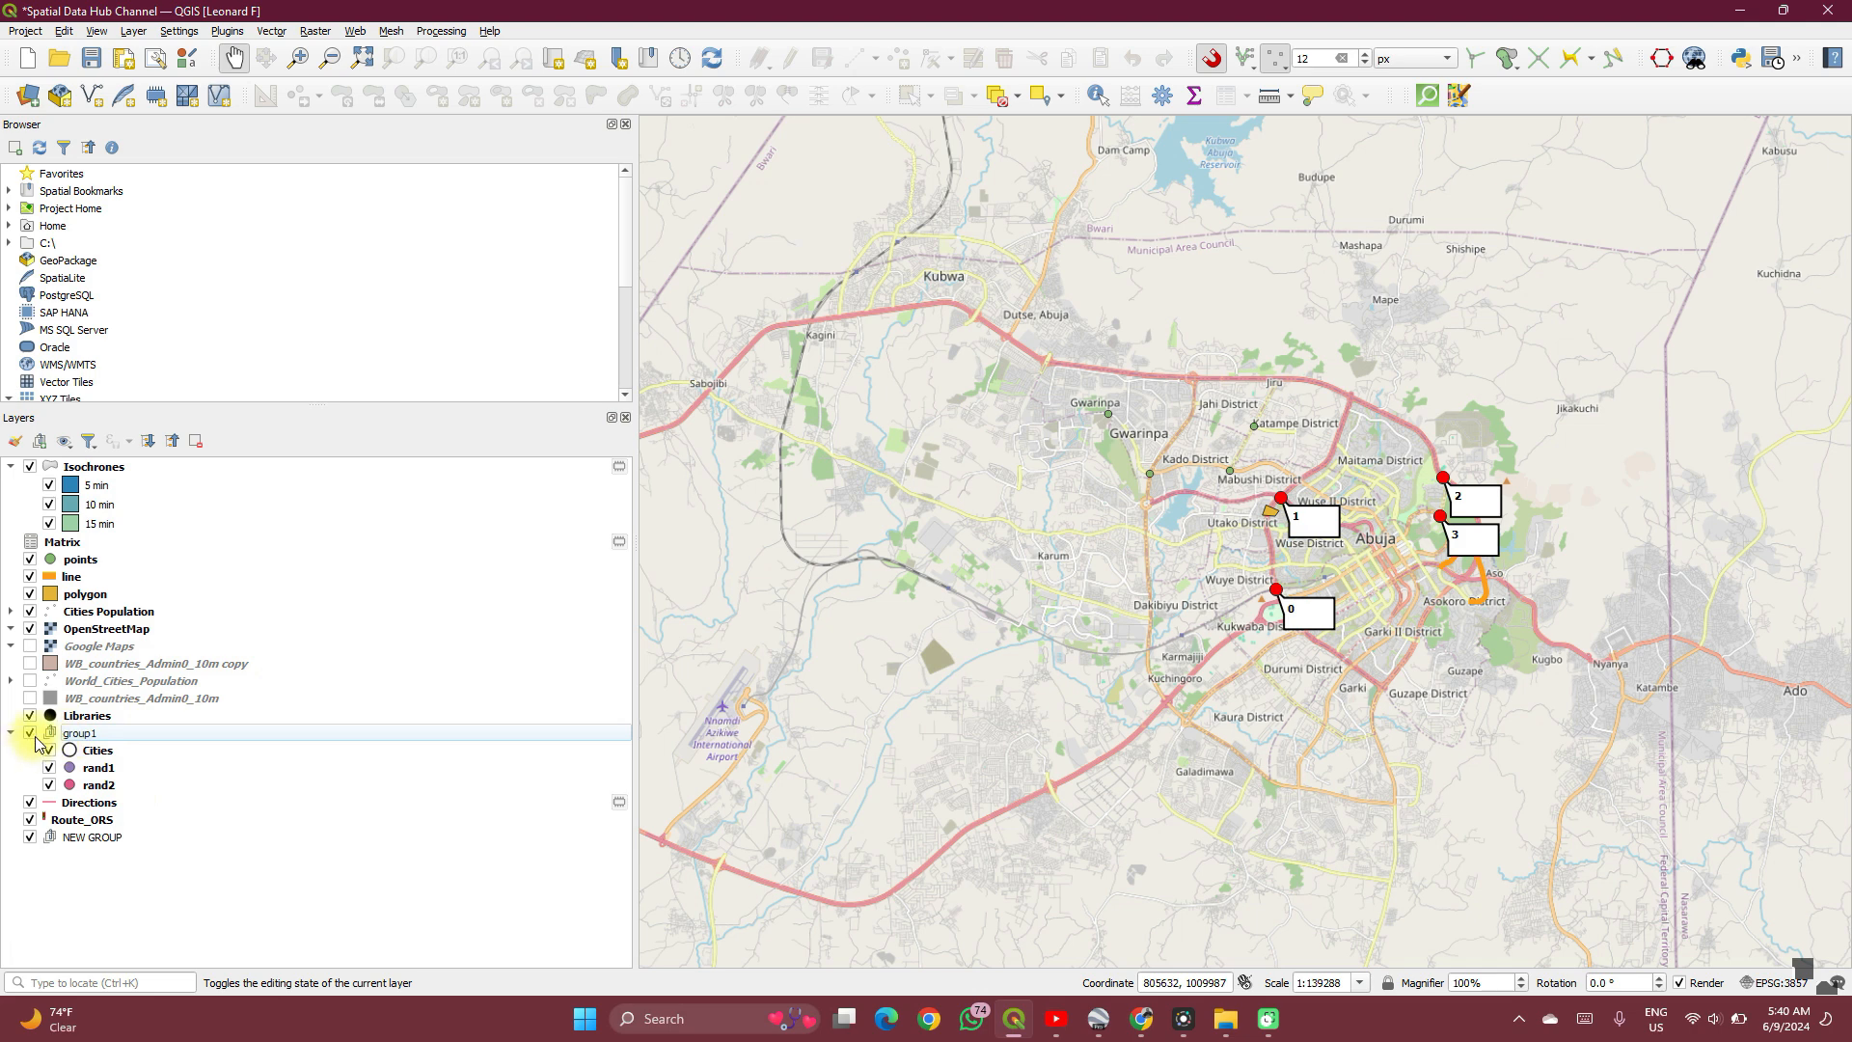
Step: Rename group1 to 'Spatial Data Hub' through the Rename Group option
{"action": "left_click", "coordinate": [50, 750]}
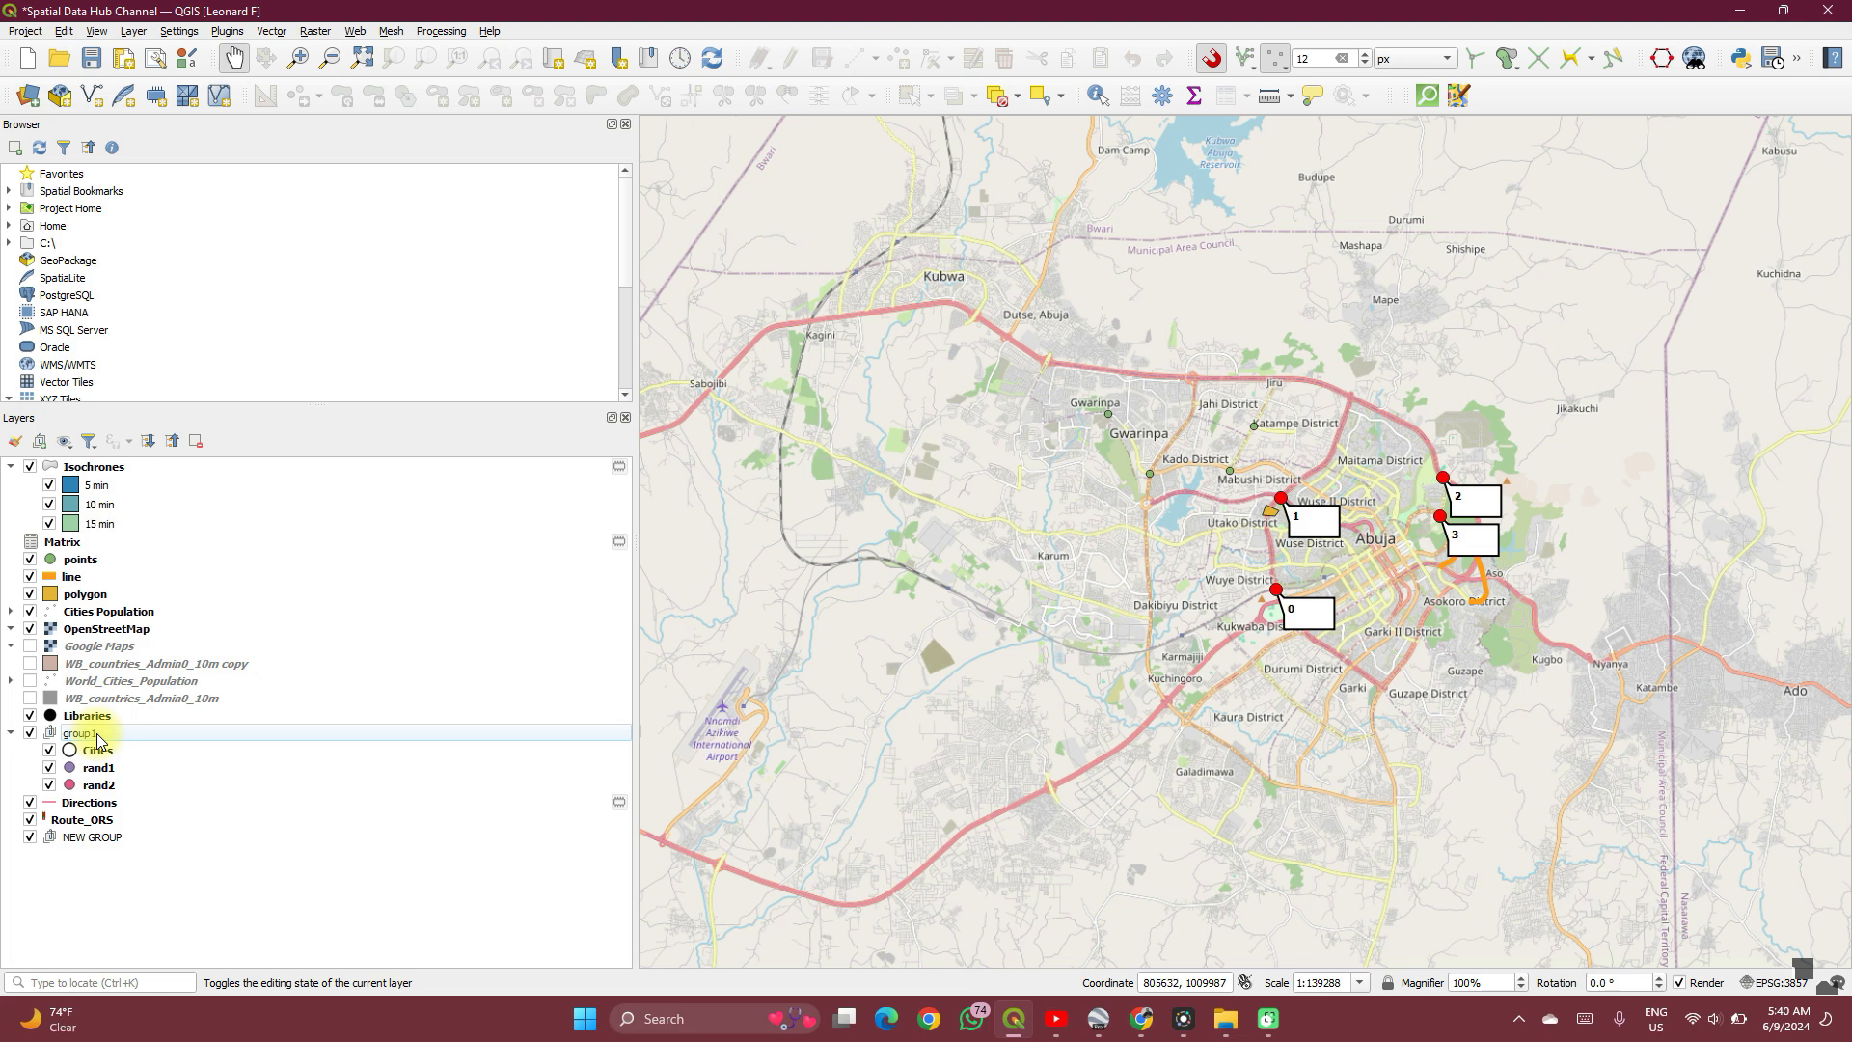
{"action": "right_click", "coordinate": [81, 733]}
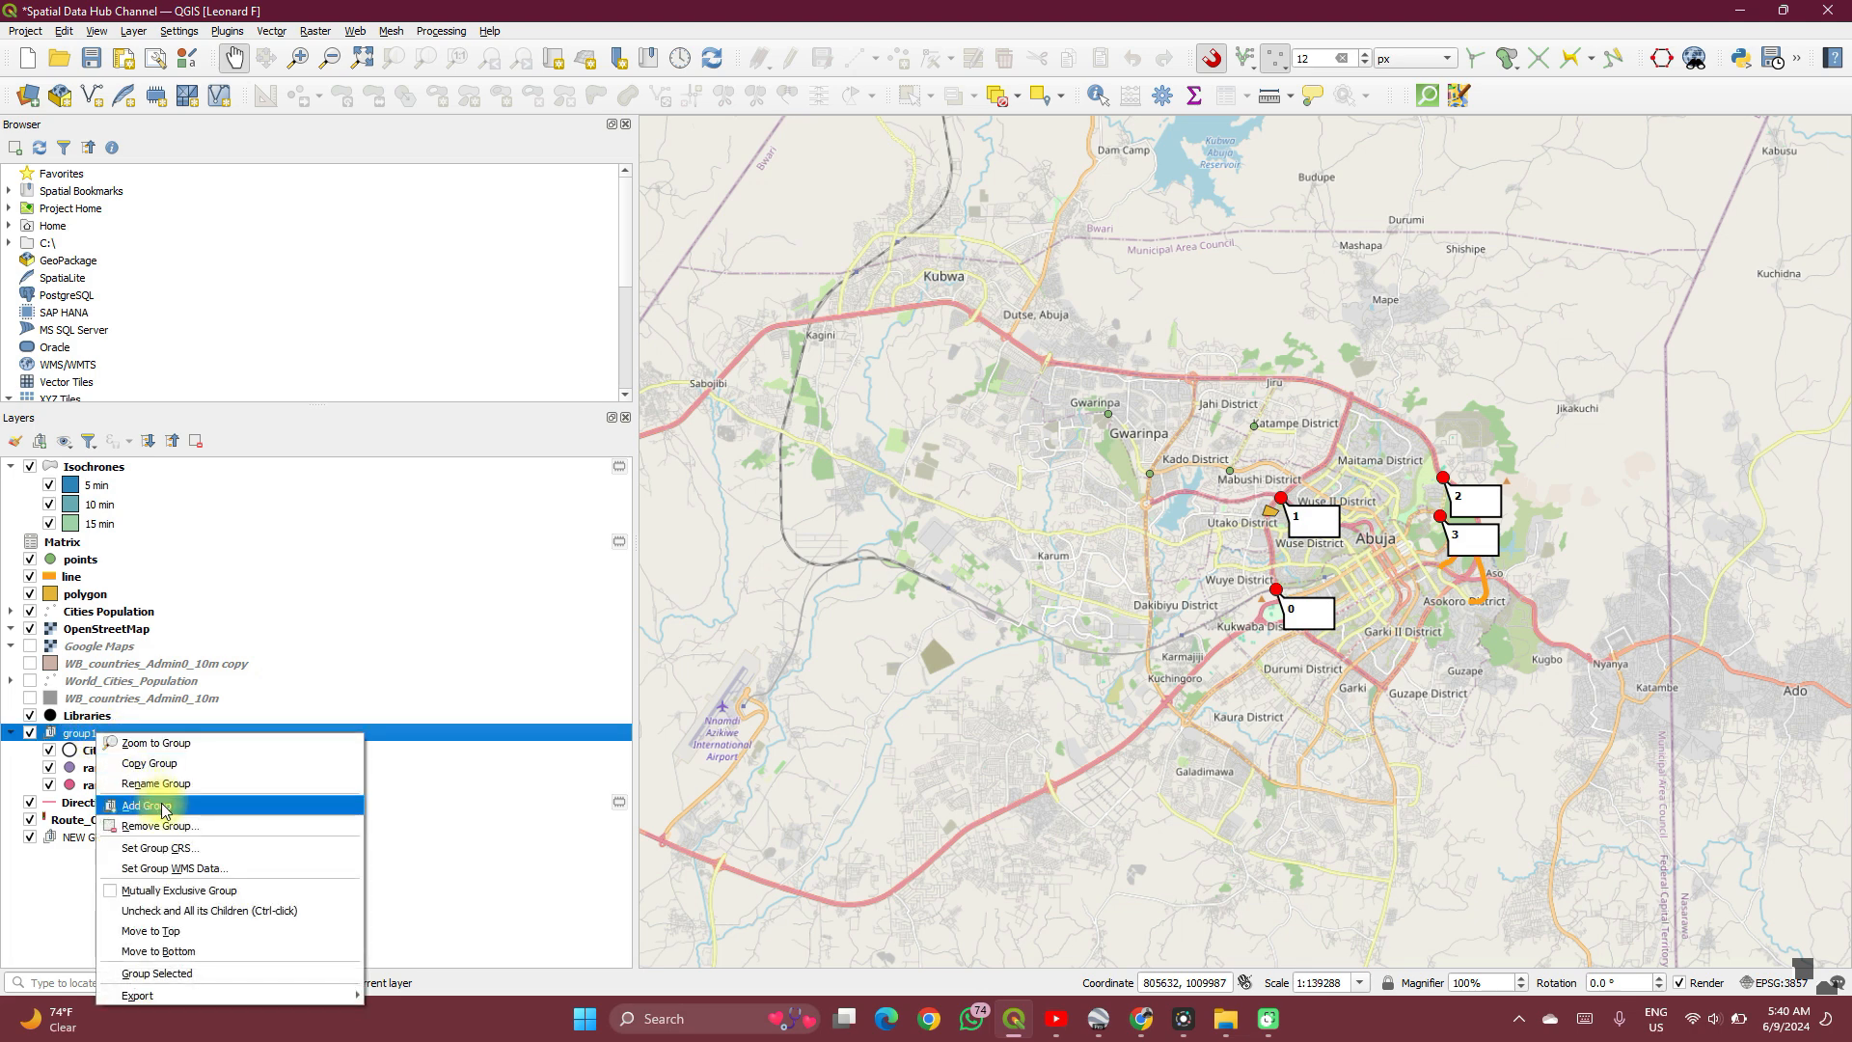
{"action": "left_click", "coordinate": [154, 784]}
{"action": "type", "text": "Spatial"}
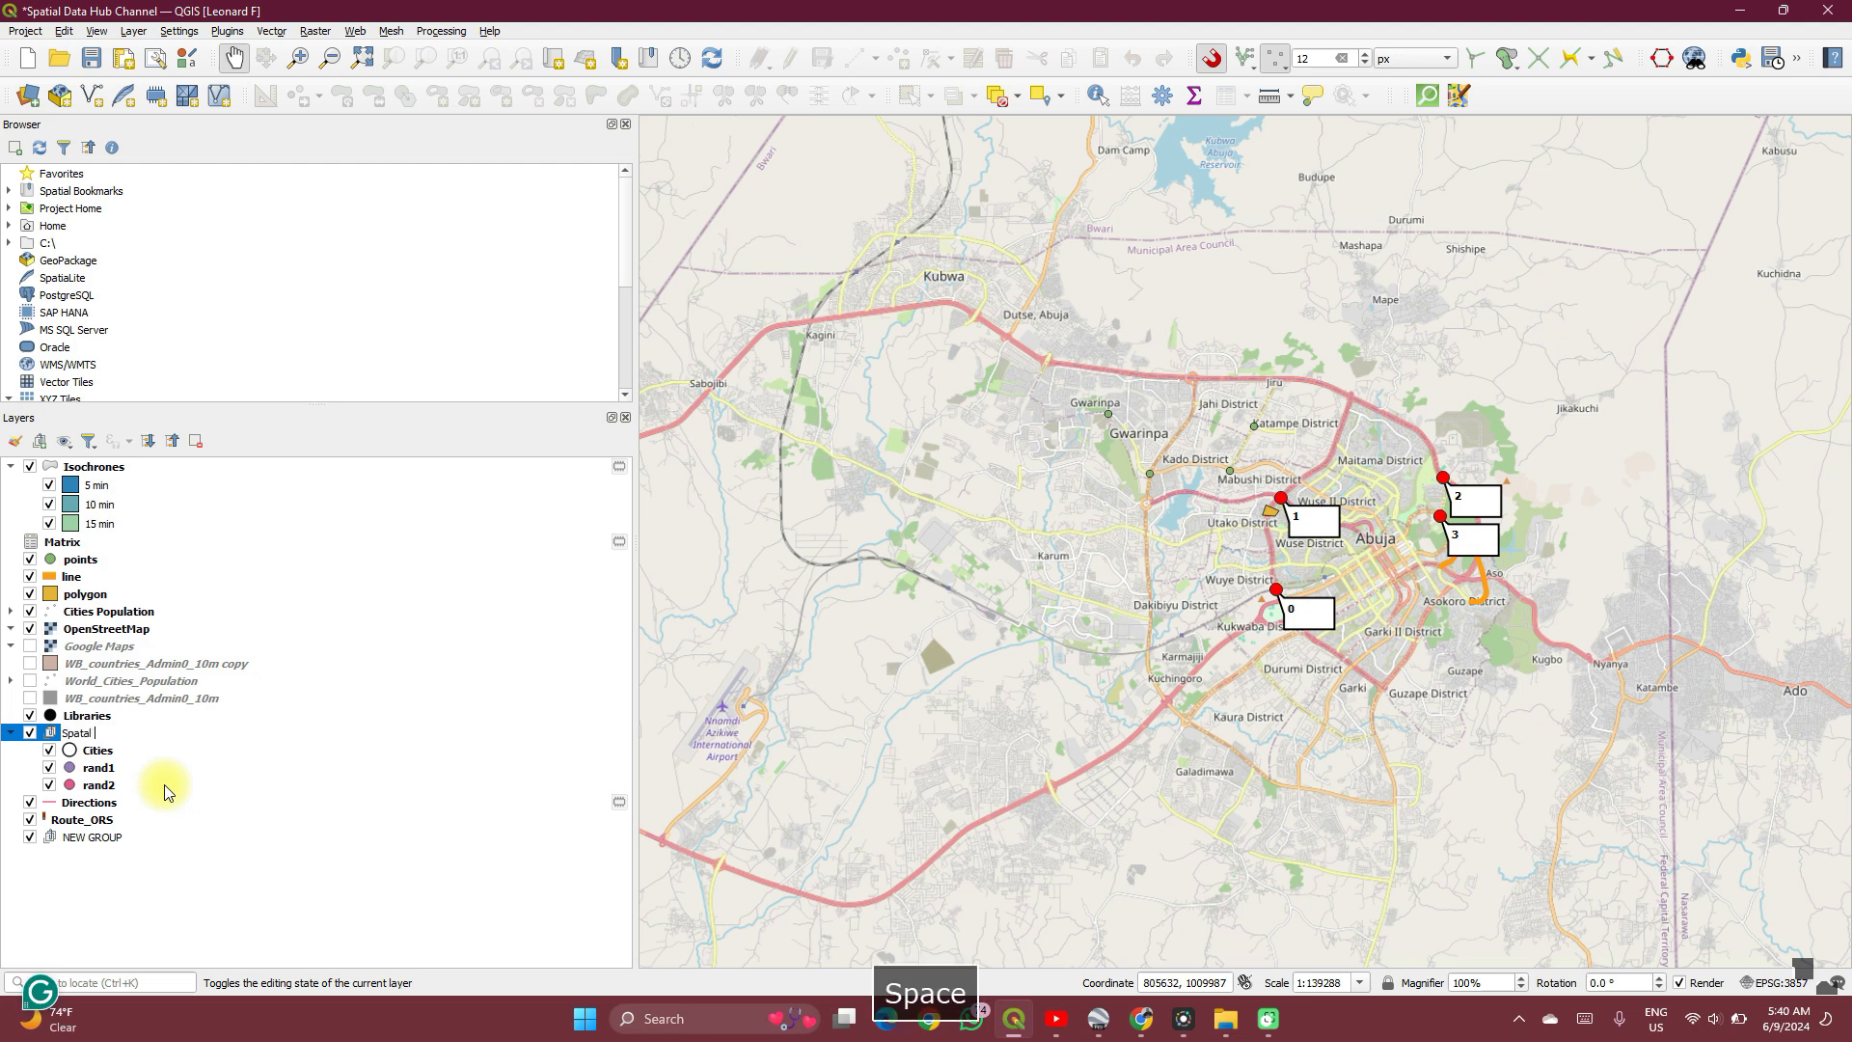
{"action": "type", "text": "Data H"}
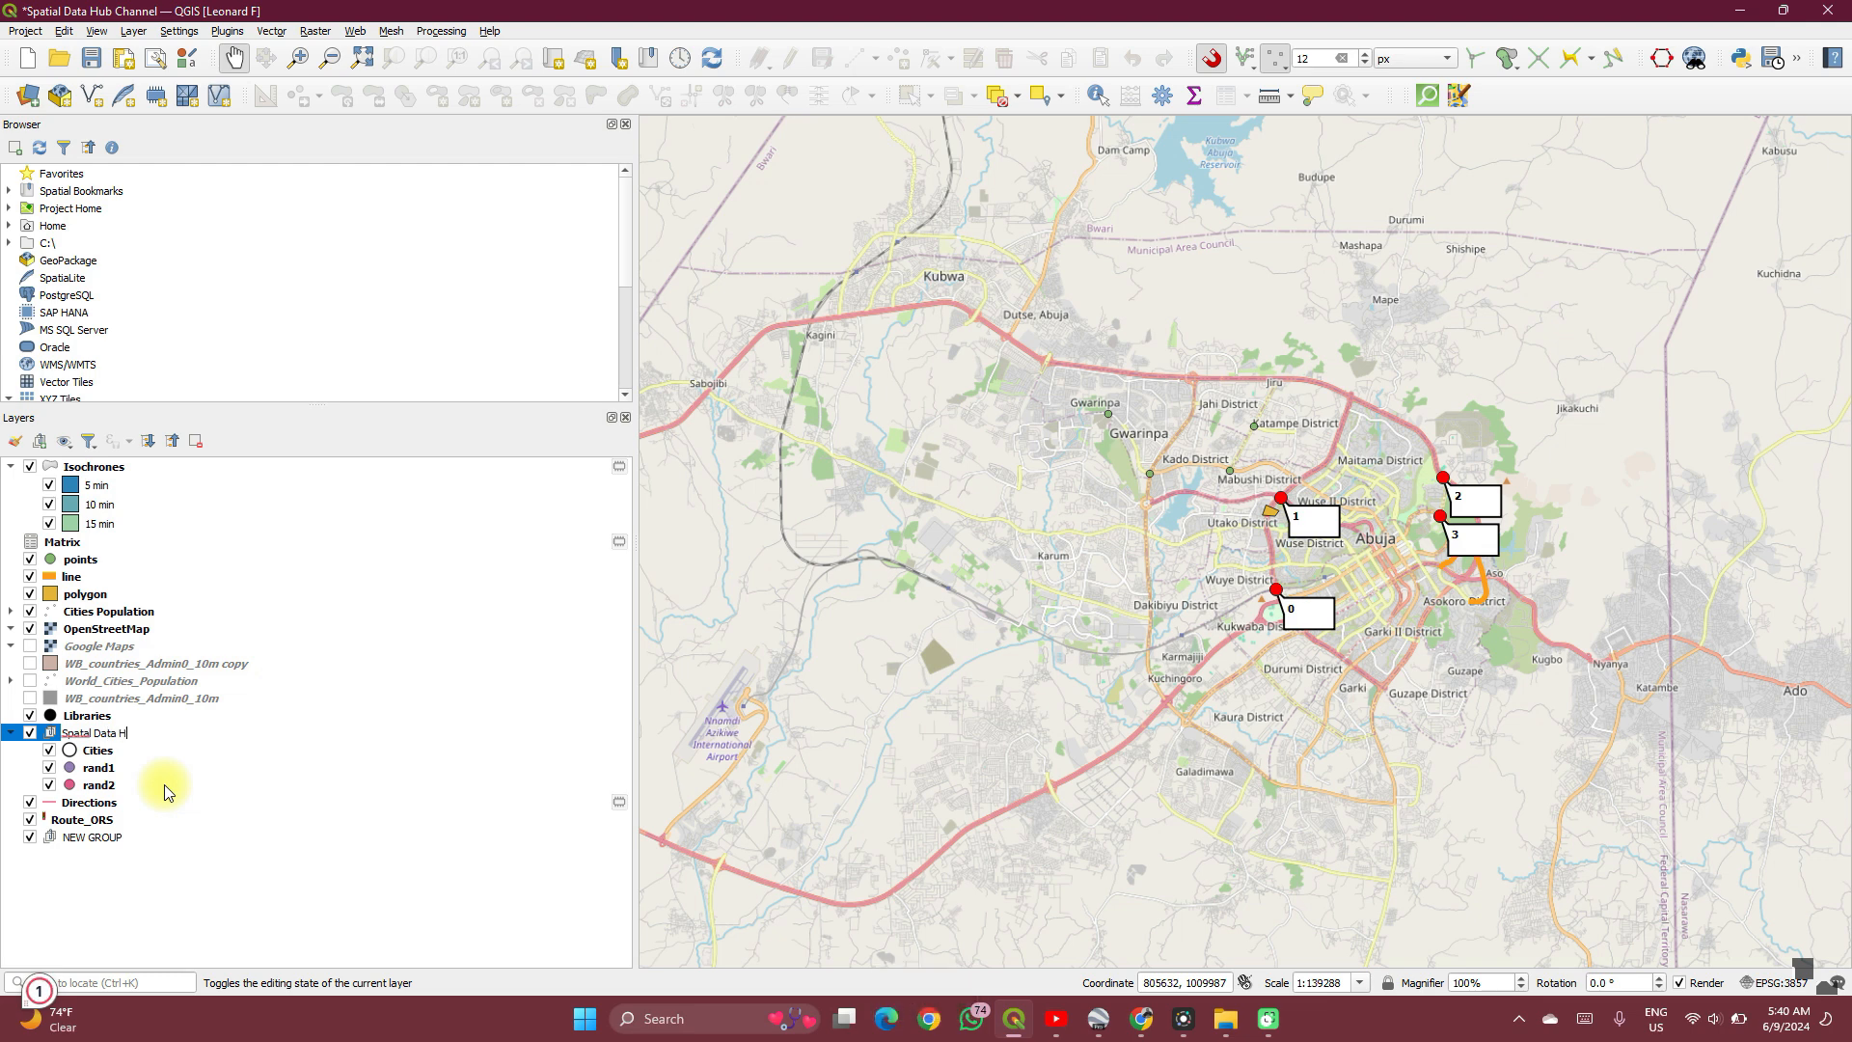
{"action": "key", "text": "space"}
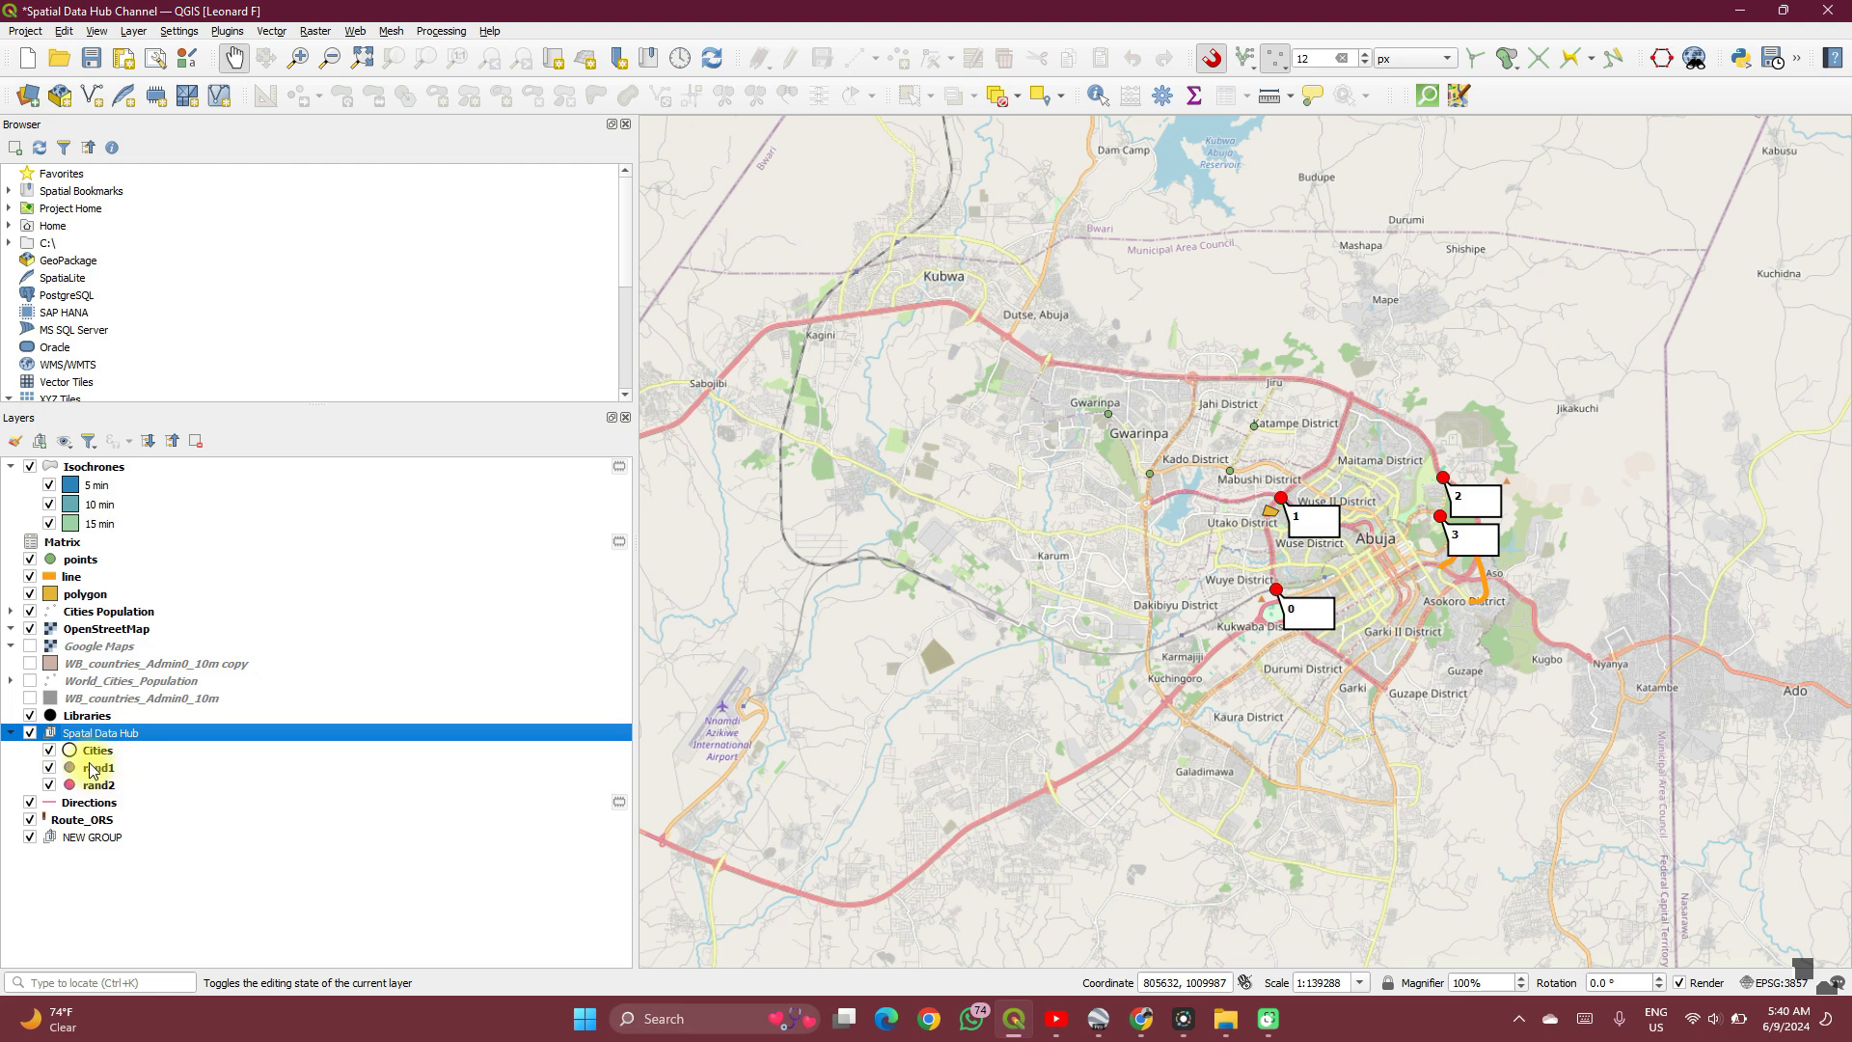
Step: Add sub-group1 inside Spatial Data Hub to hold Route_ORS and Directions
{"action": "right_click", "coordinate": [99, 733]}
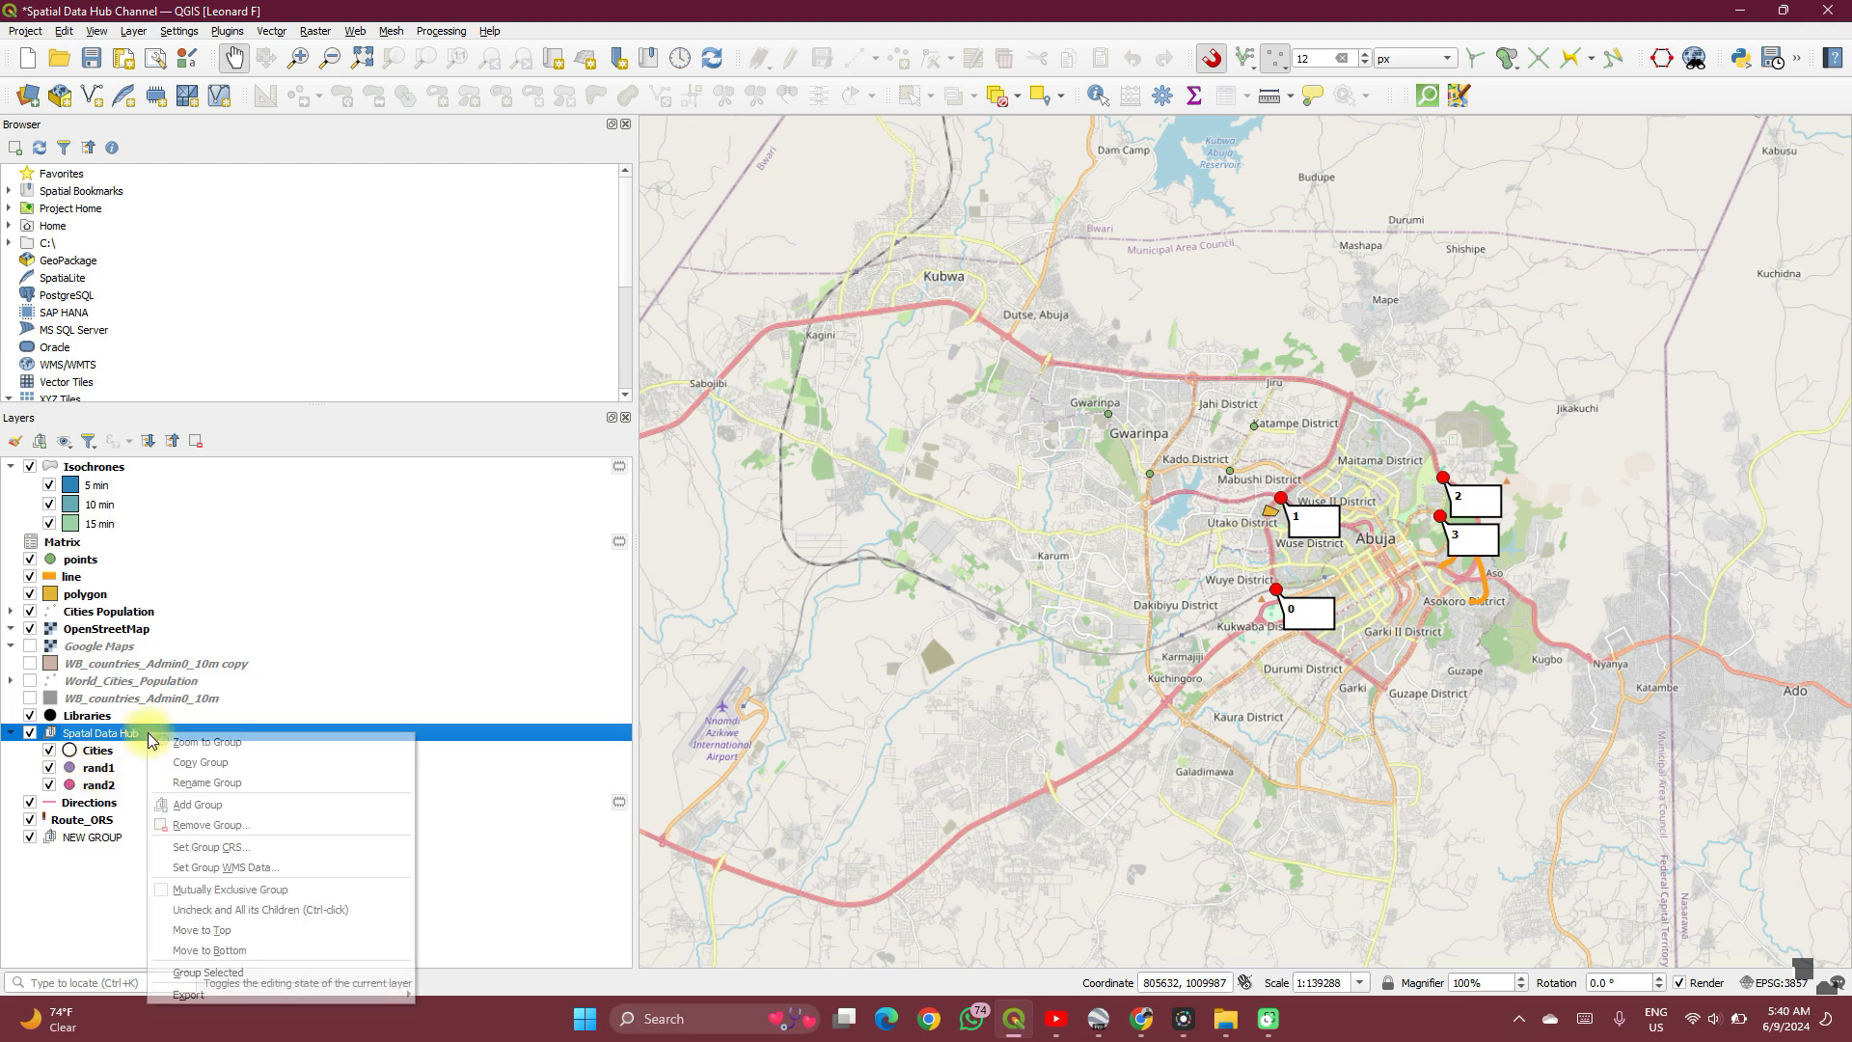
{"action": "mouse_move", "coordinate": [197, 805]}
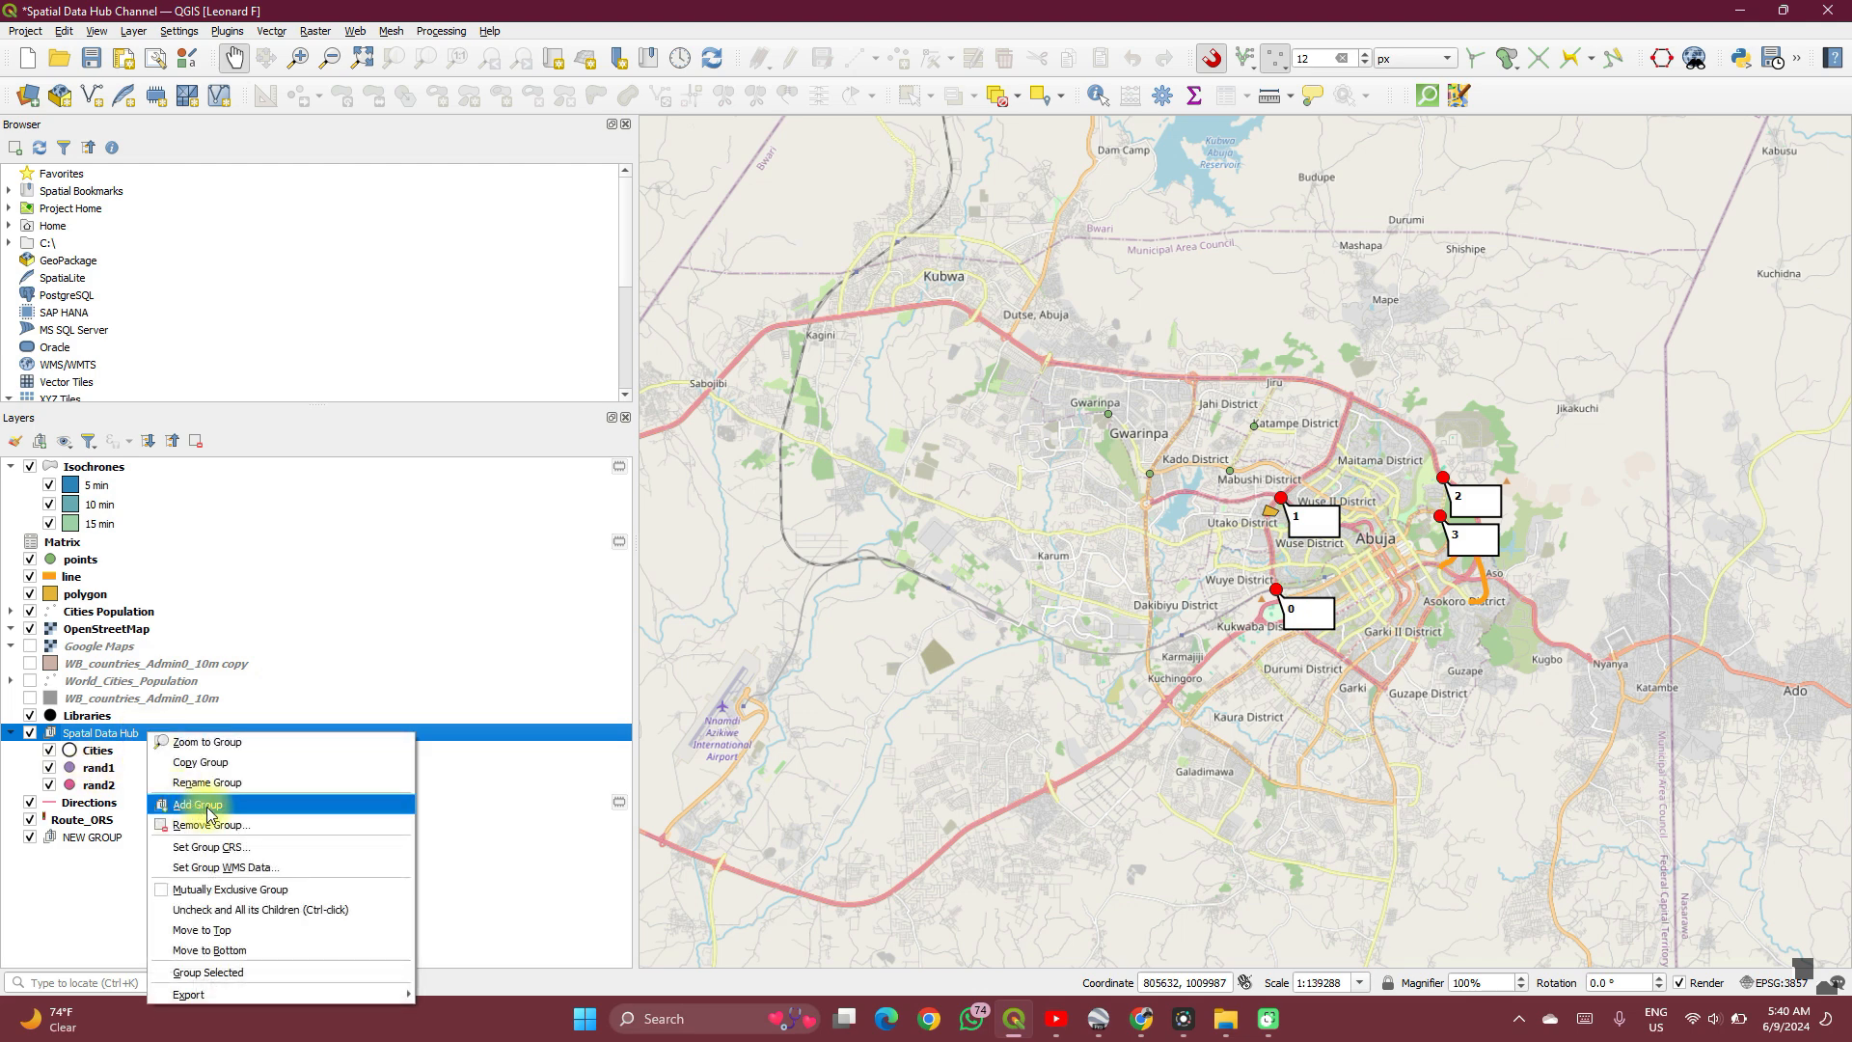
{"action": "mouse_move", "coordinate": [222, 806]}
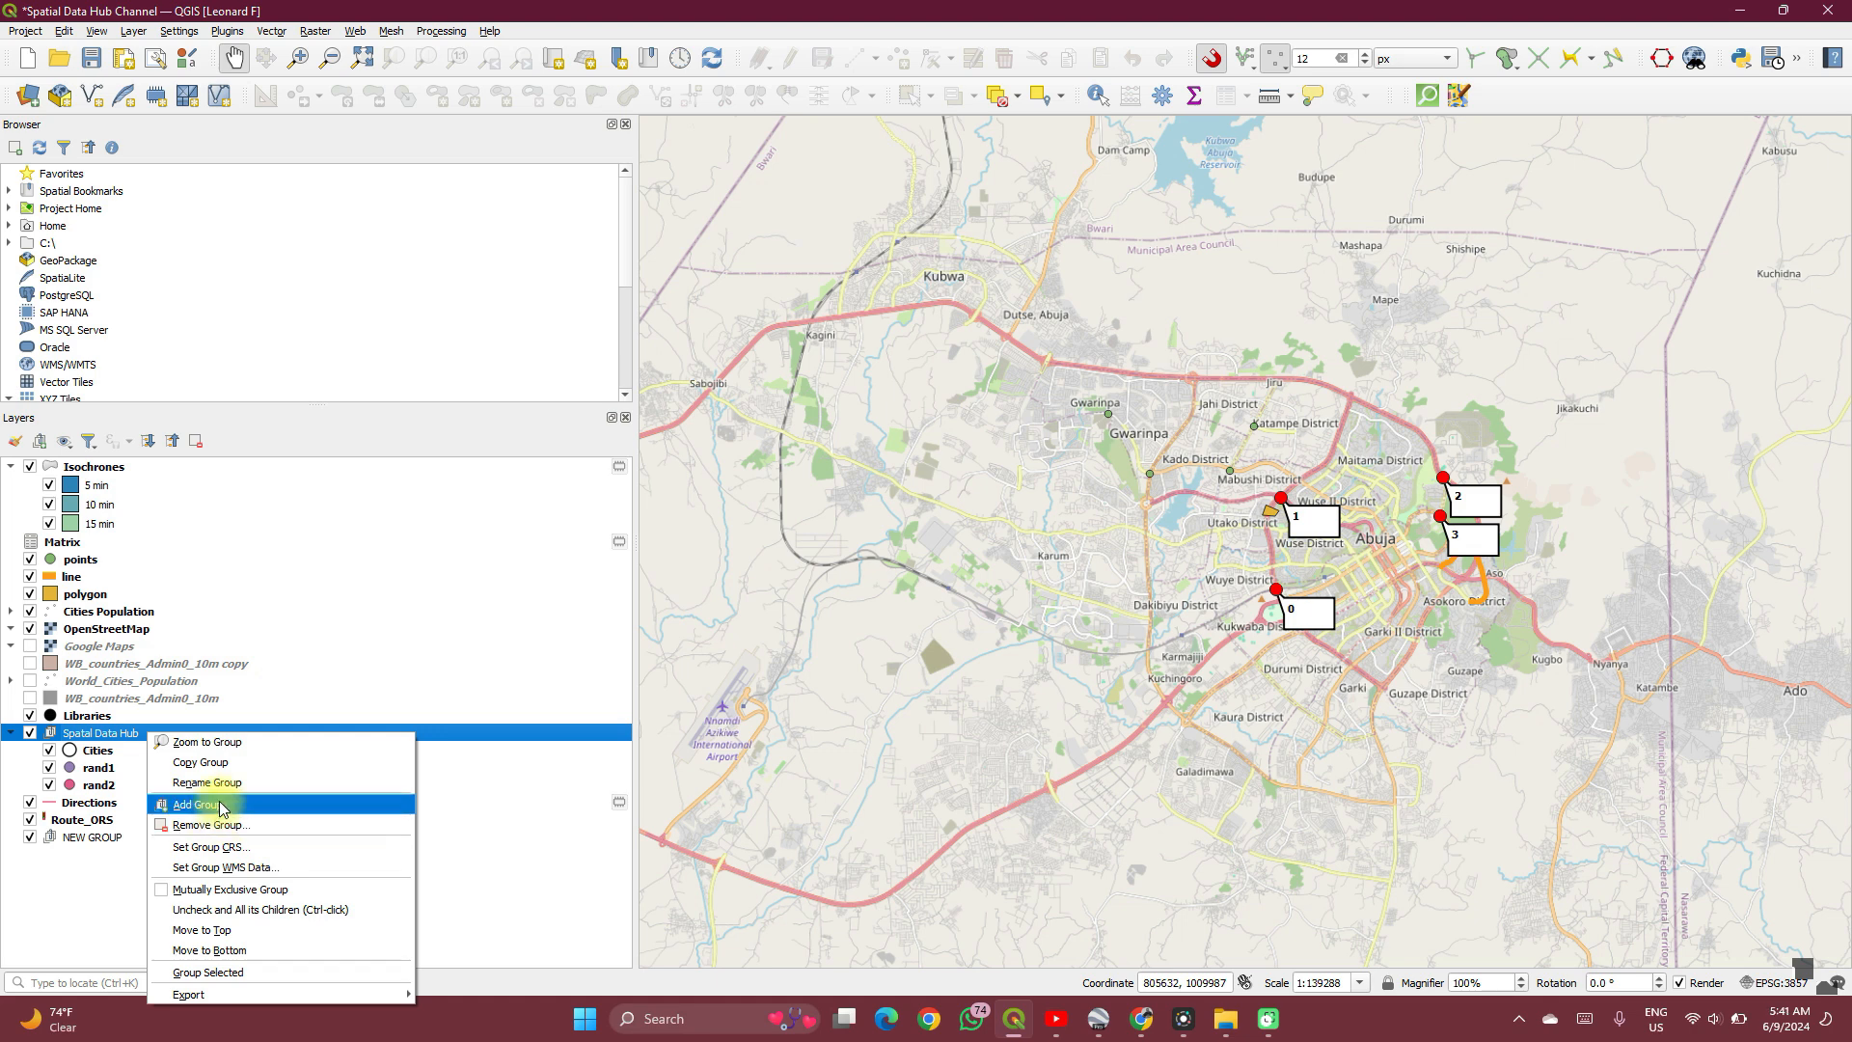
{"action": "left_click", "coordinate": [197, 805]}
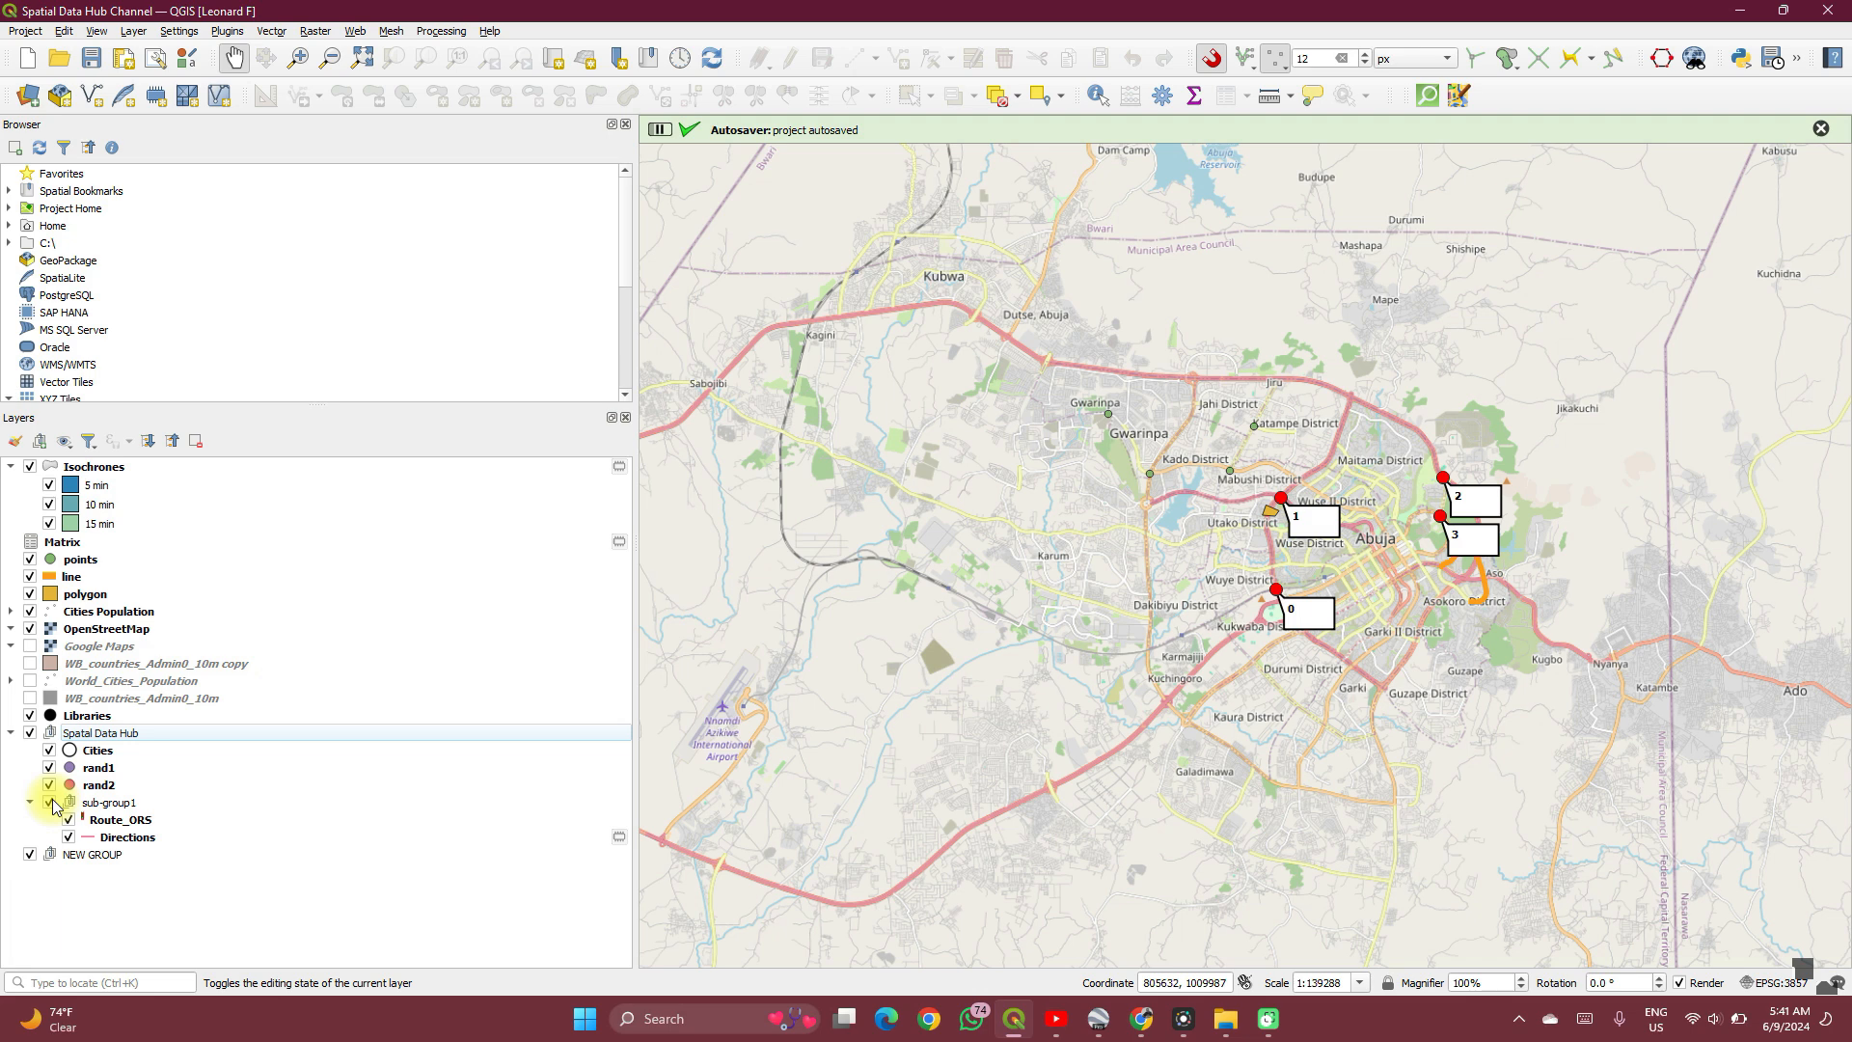
{"action": "left_click", "coordinate": [1817, 130]}
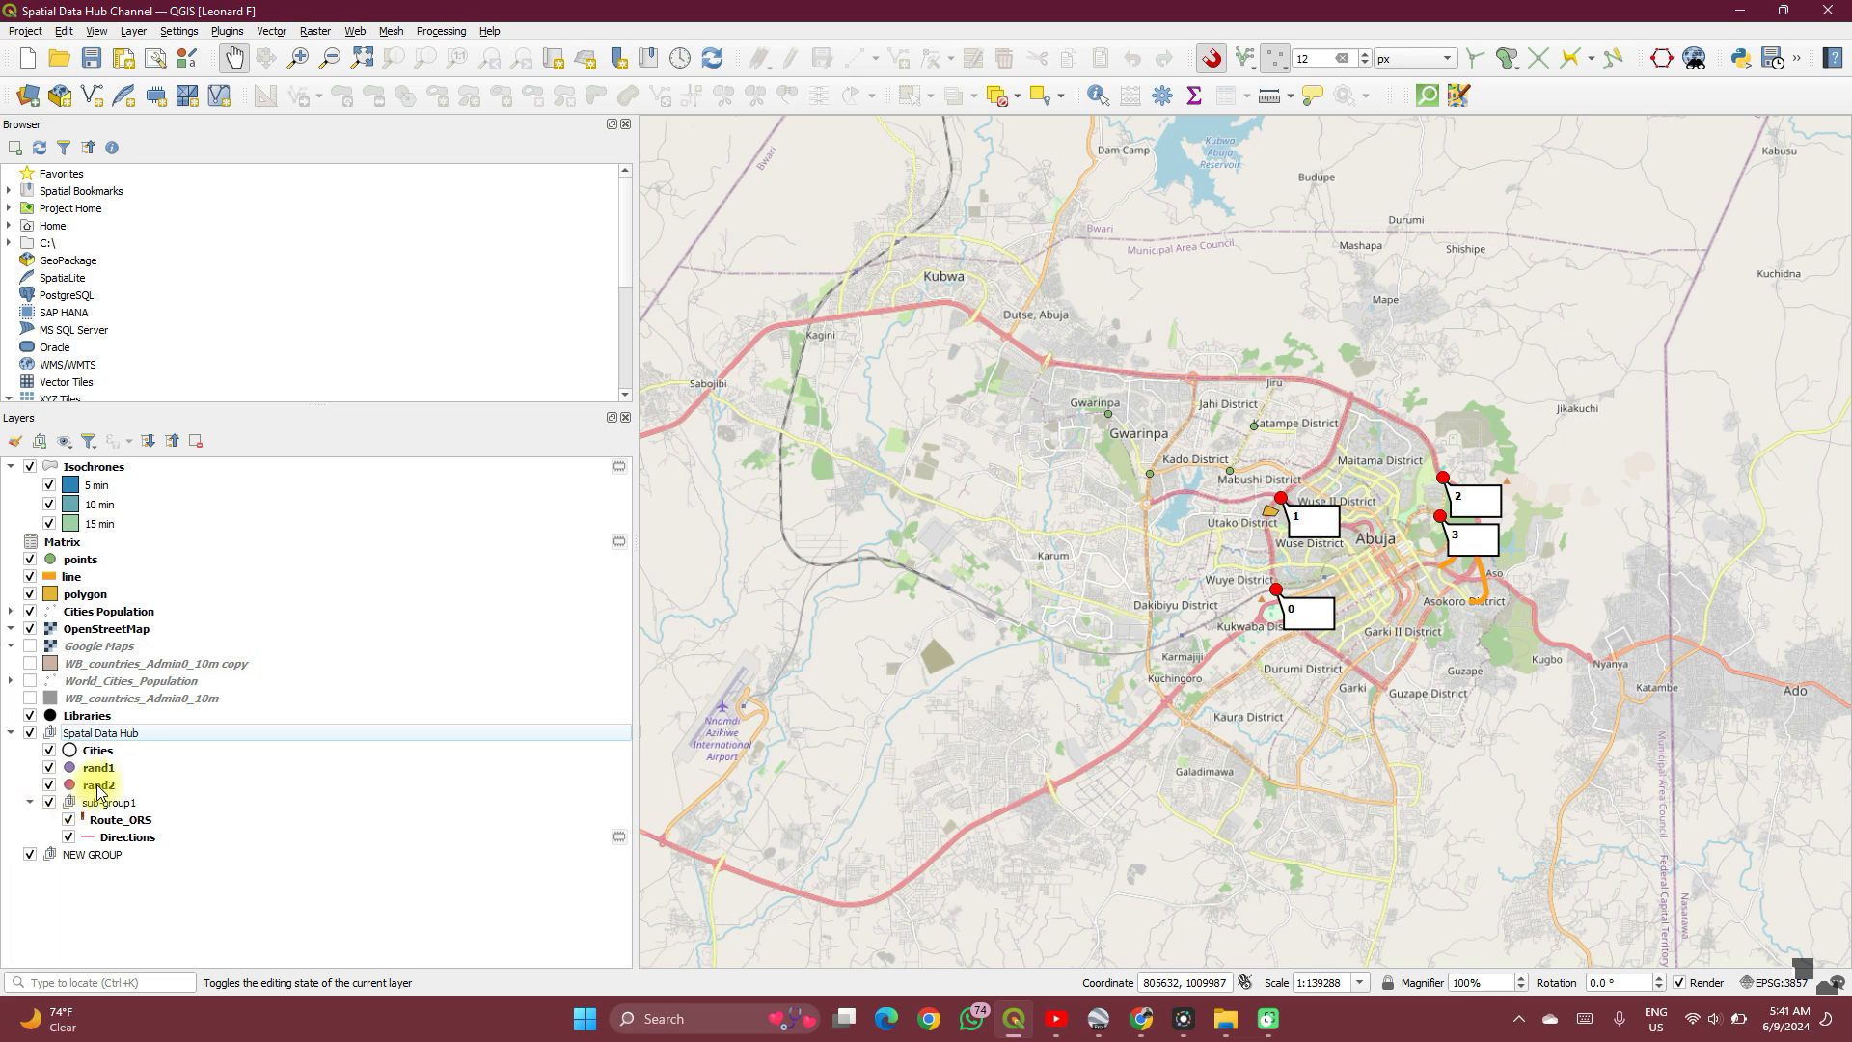
{"action": "left_click", "coordinate": [100, 733]}
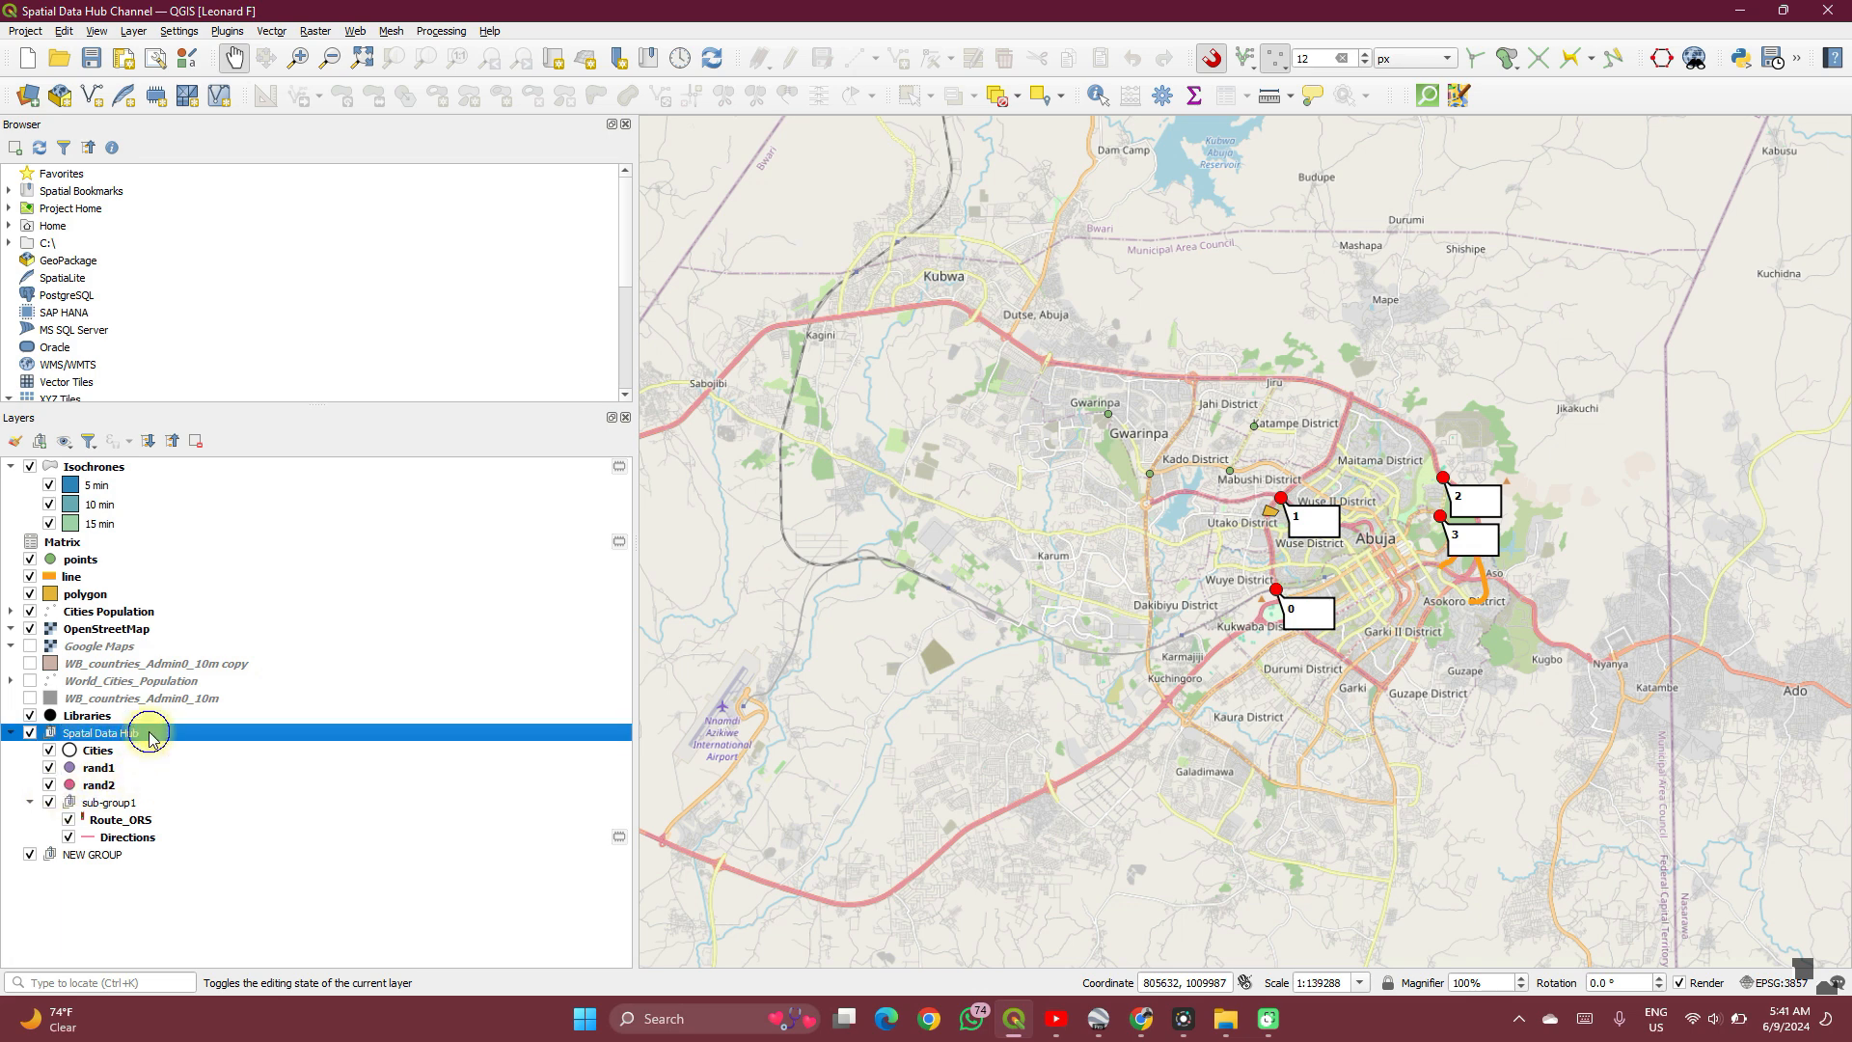
{"action": "right_click", "coordinate": [99, 733]}
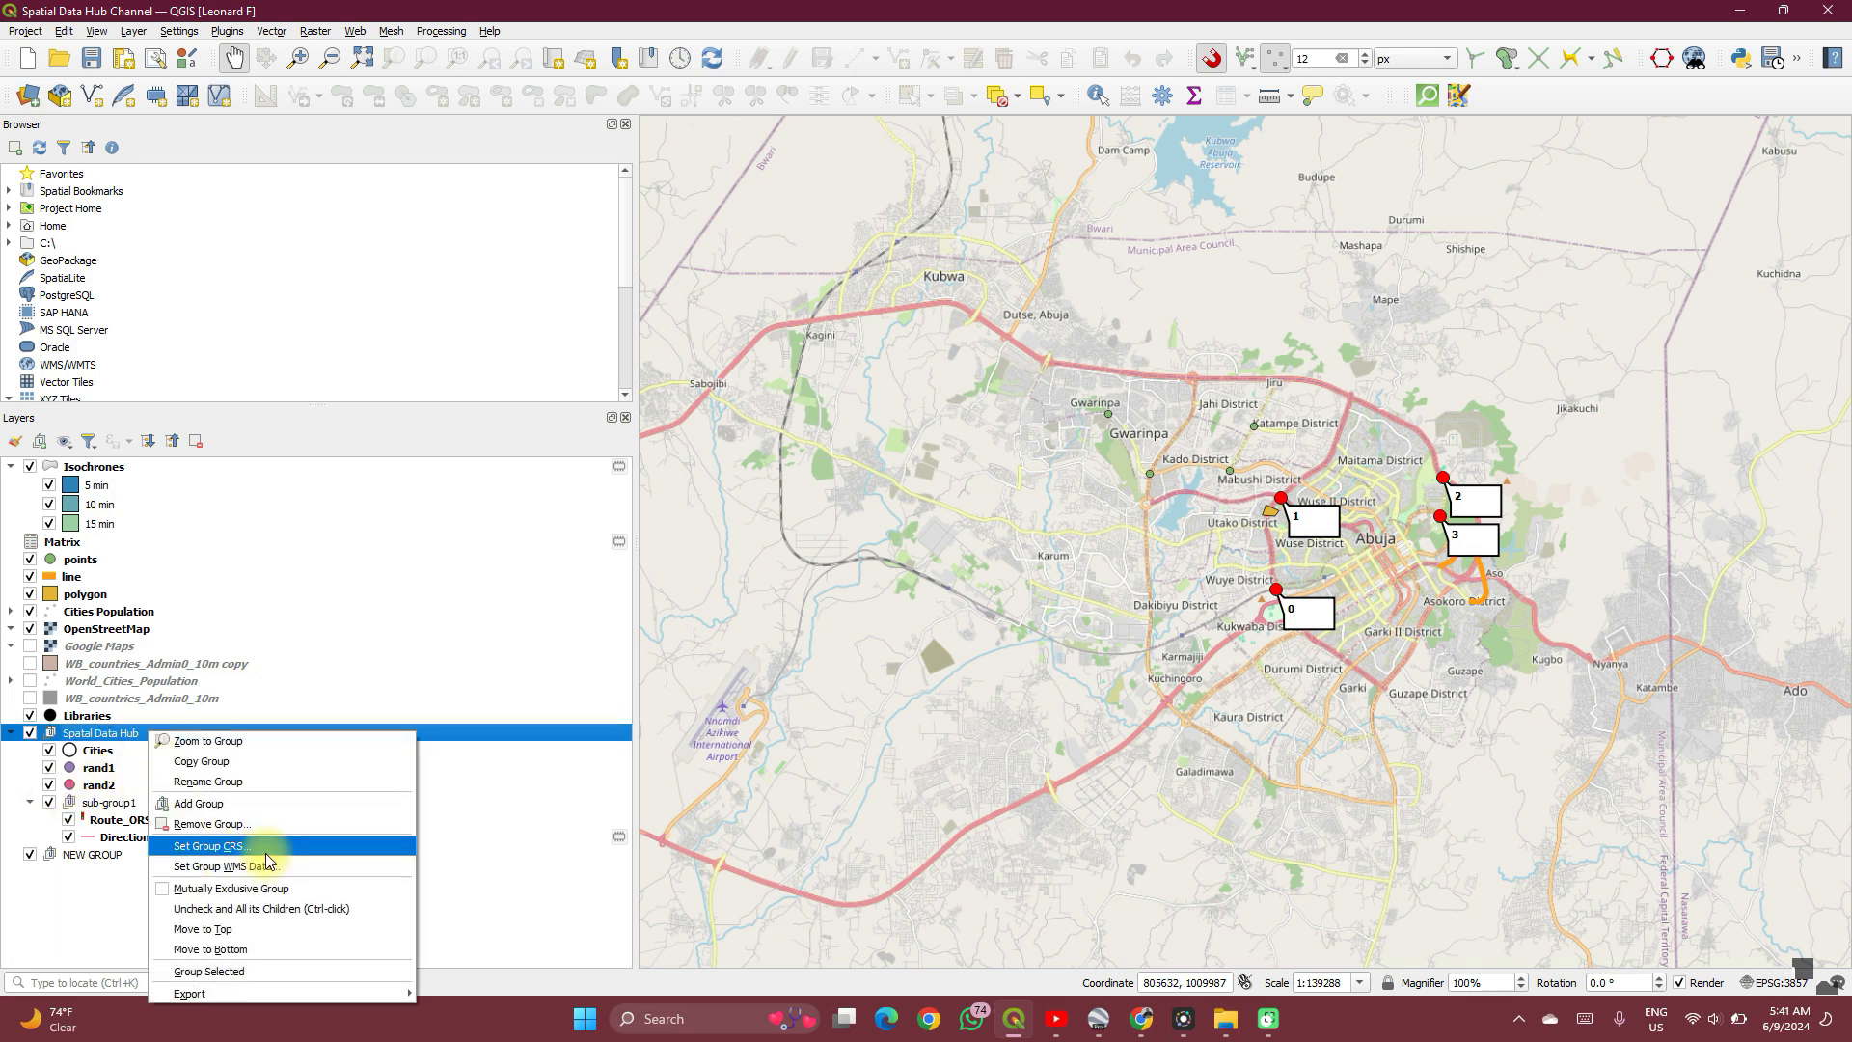
{"action": "left_click", "coordinate": [210, 845]}
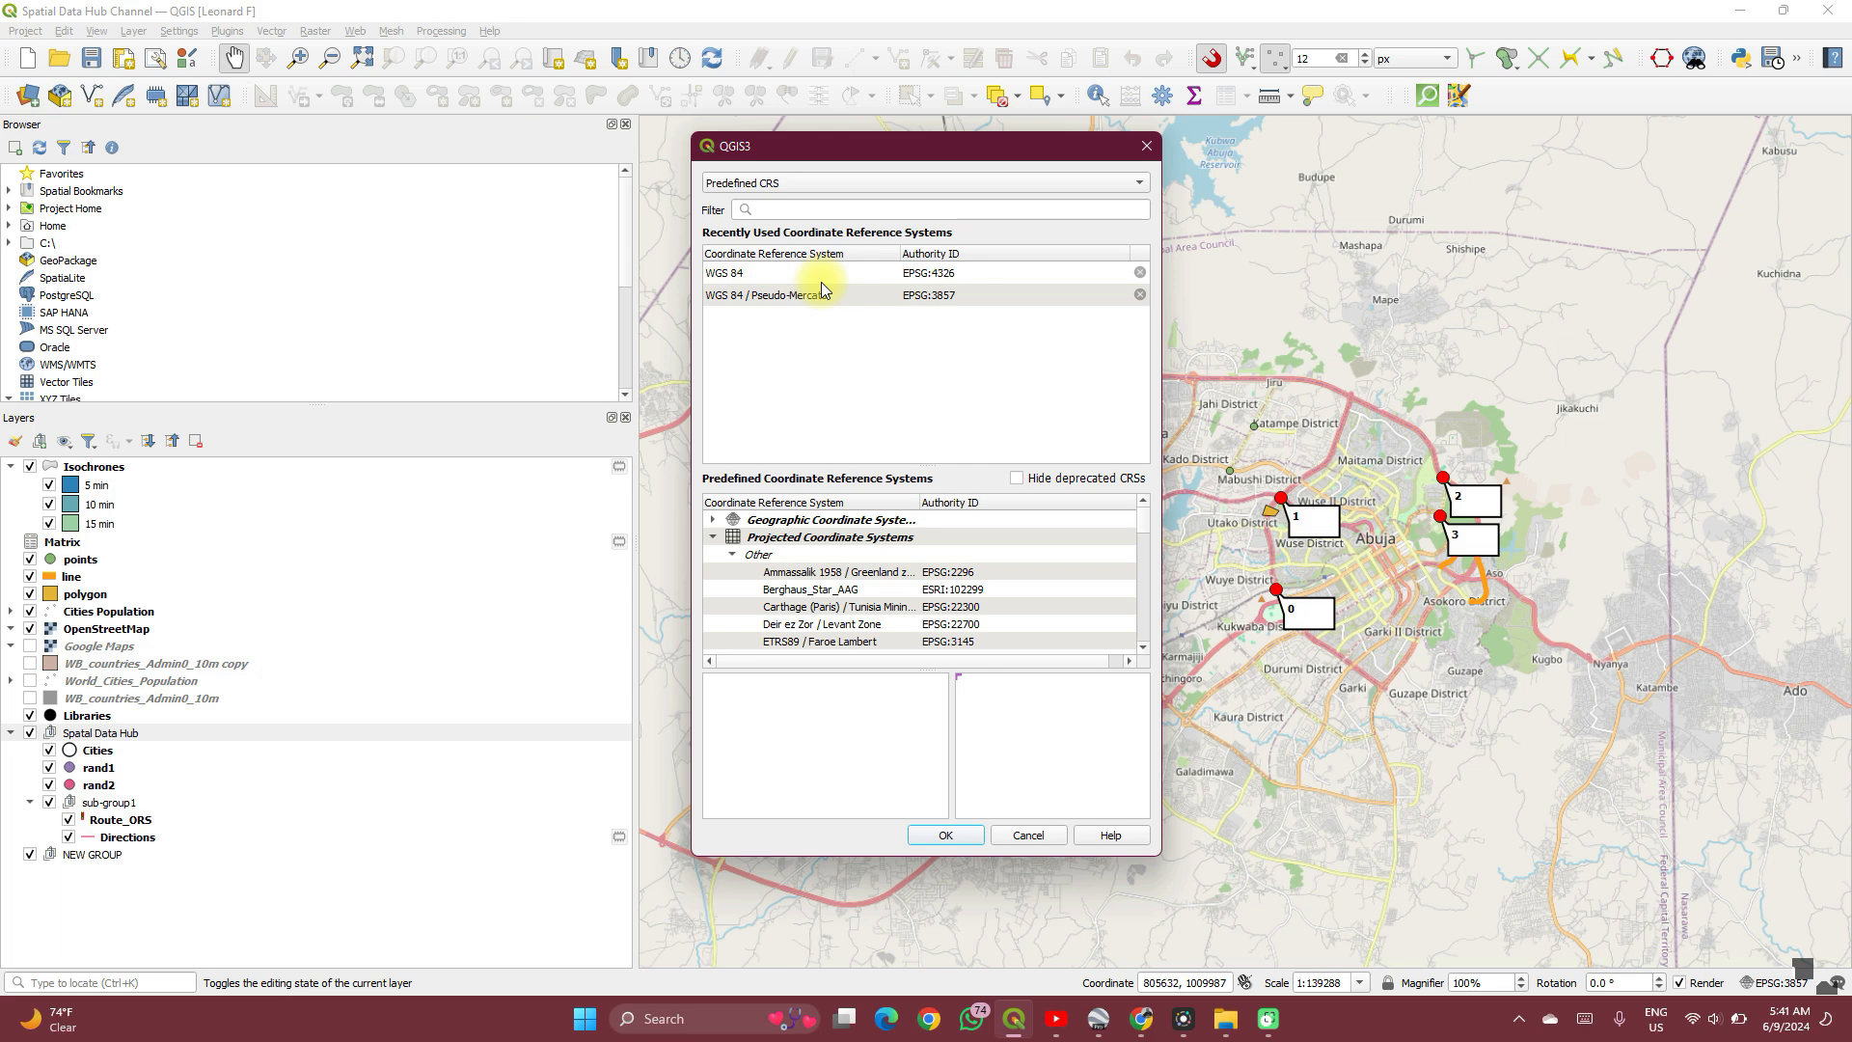
{"action": "mouse_move", "coordinate": [1140, 145]}
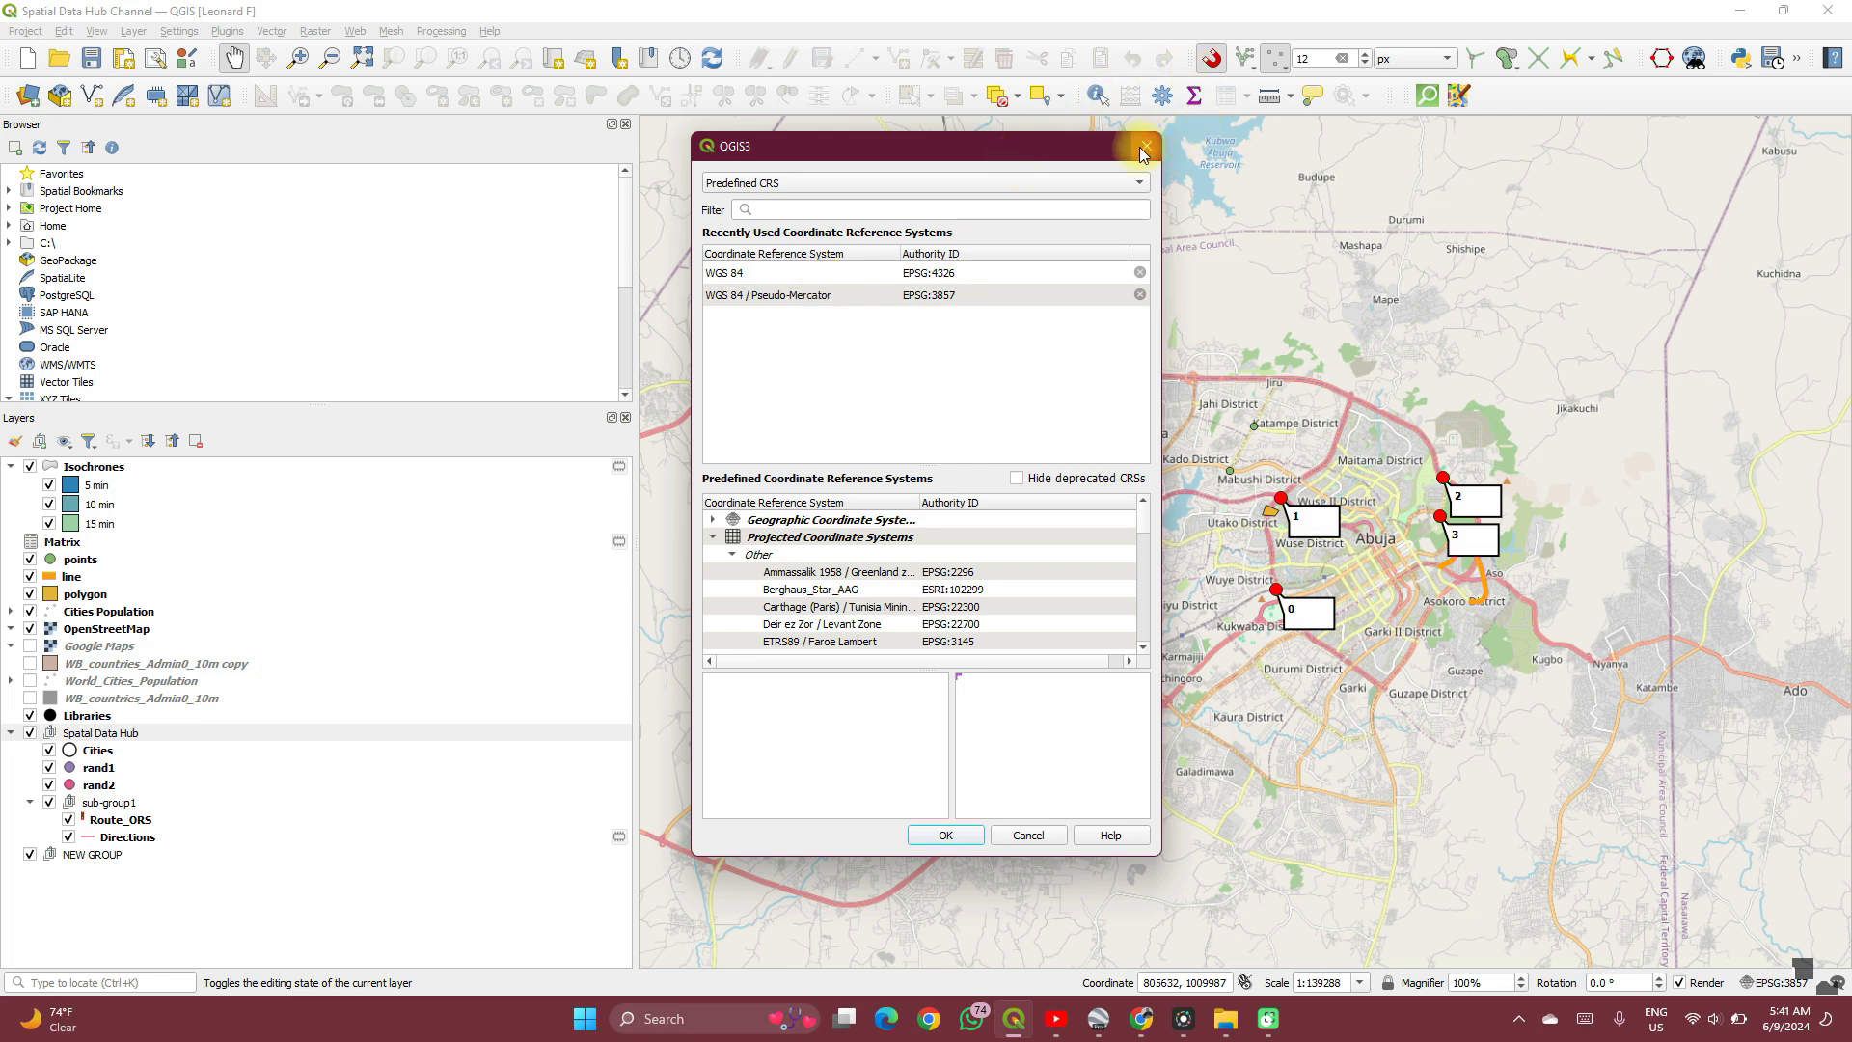
{"action": "left_click", "coordinate": [1138, 144]}
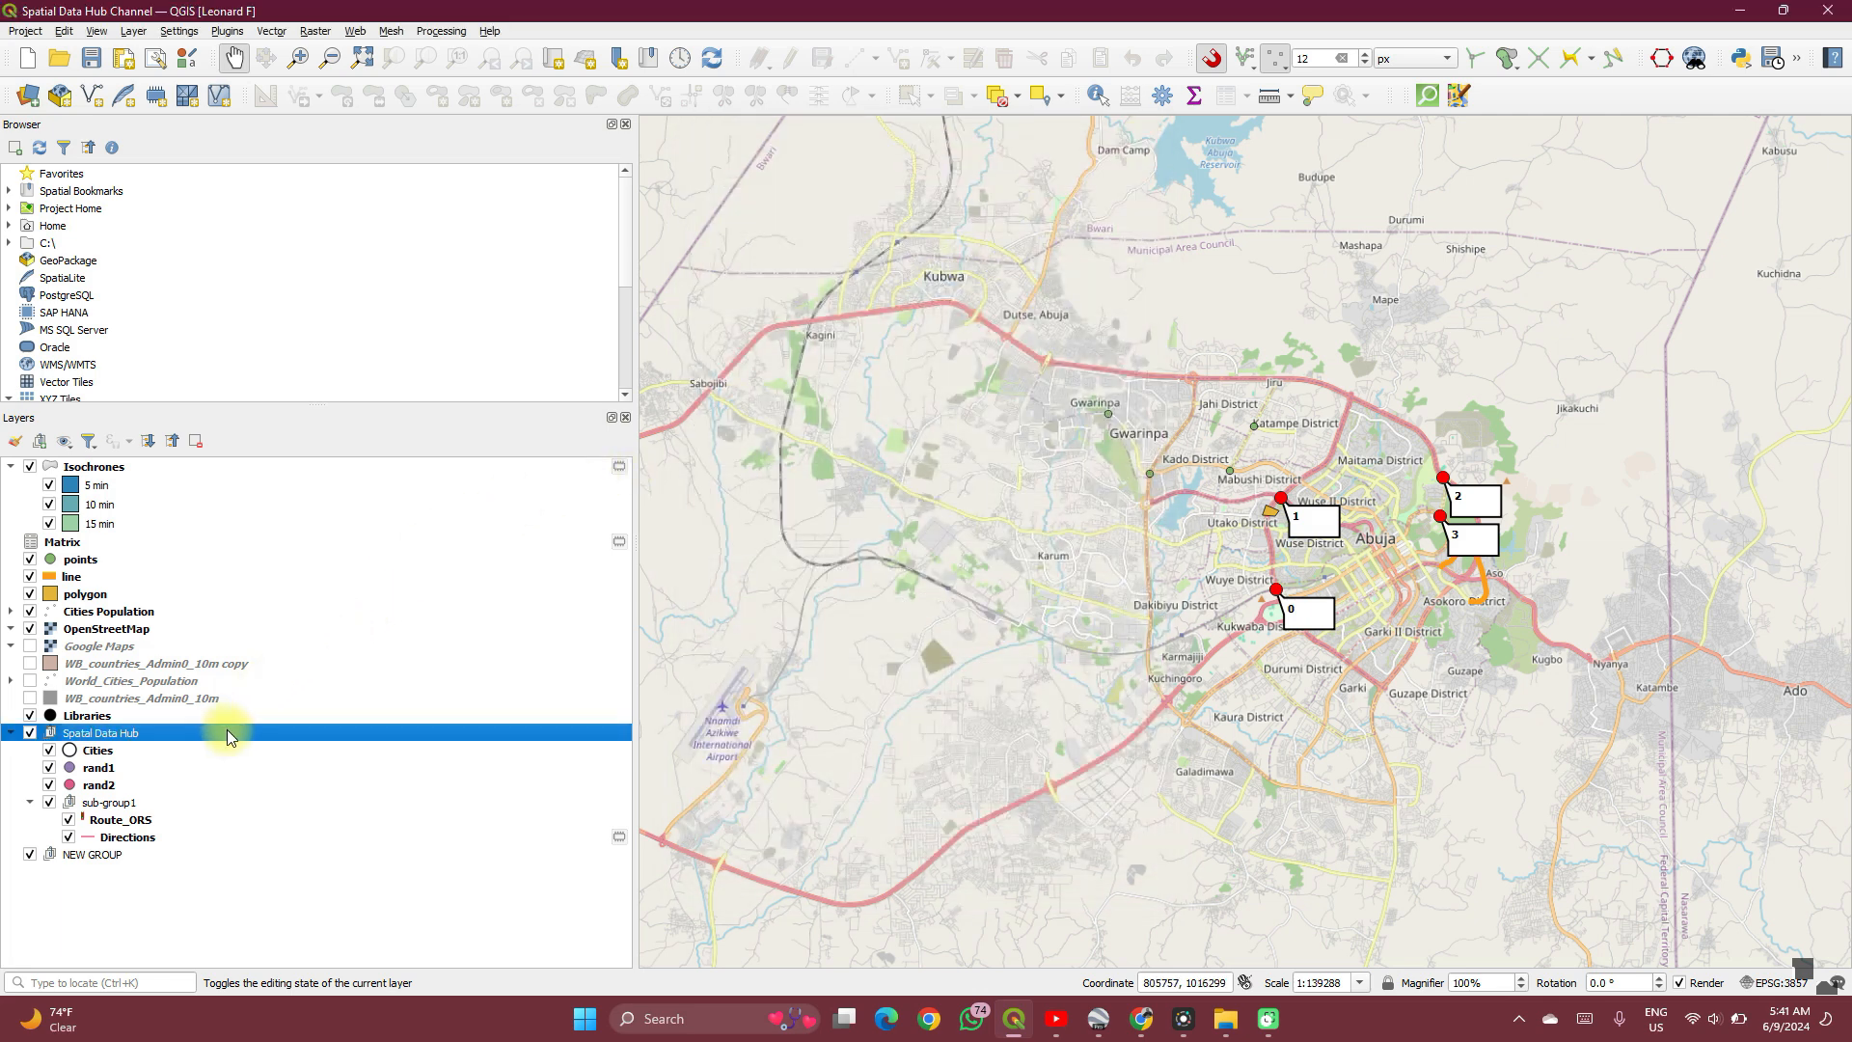
{"action": "right_click", "coordinate": [101, 733]}
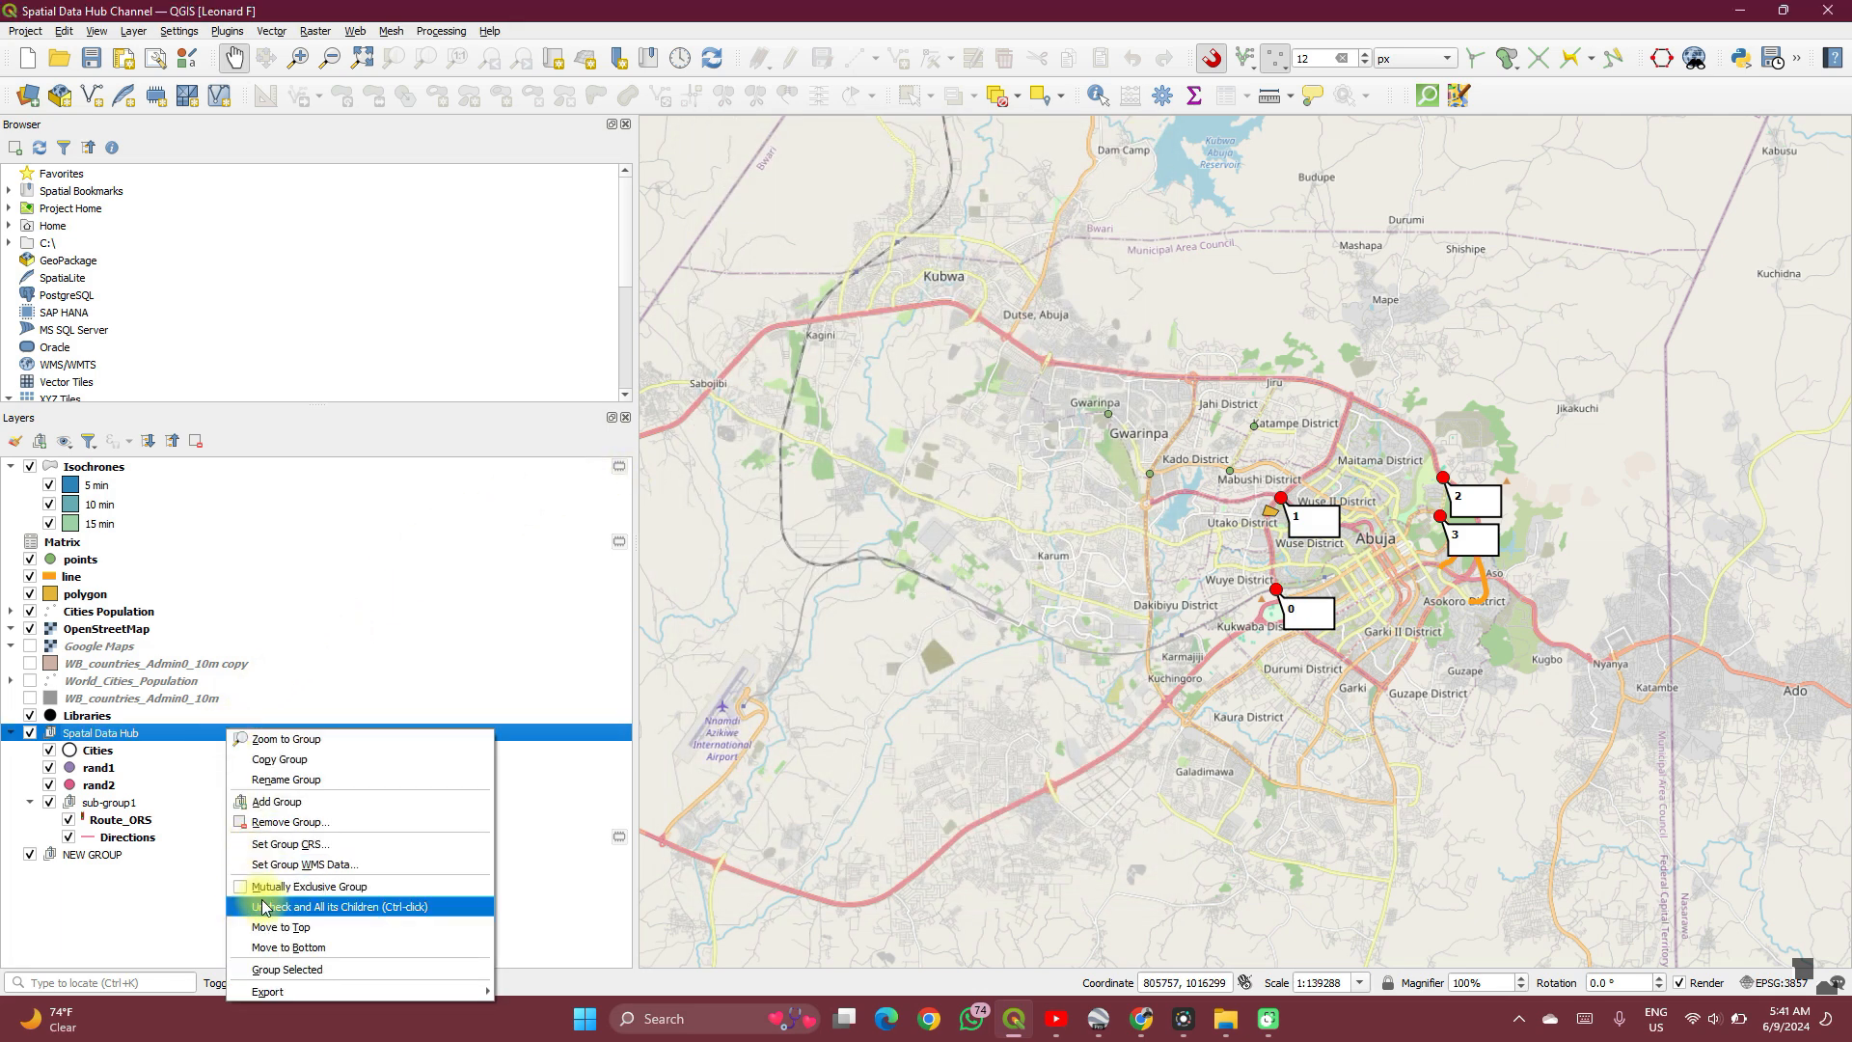
{"action": "mouse_move", "coordinate": [309, 885]}
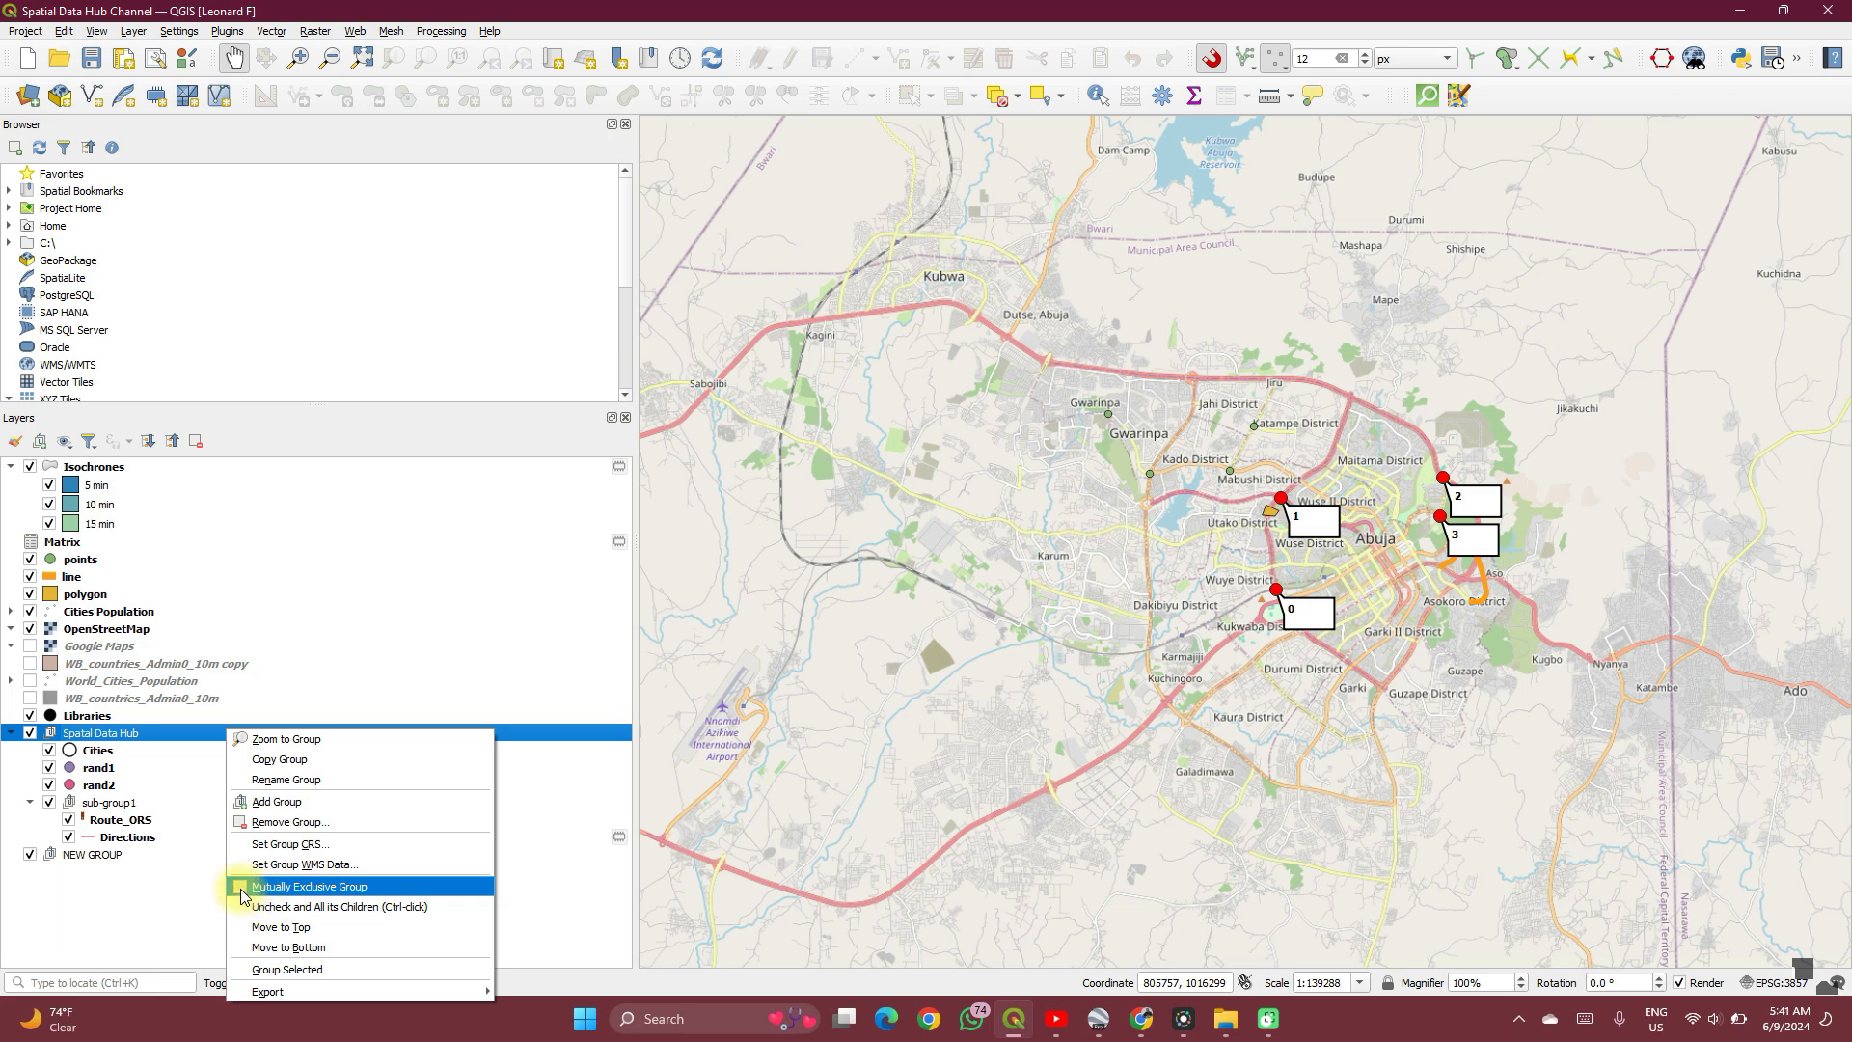
Step: Make Spatial Data Hub a mutually exclusive group and test it, leaving only rand1 visible
{"action": "left_click", "coordinate": [309, 885]}
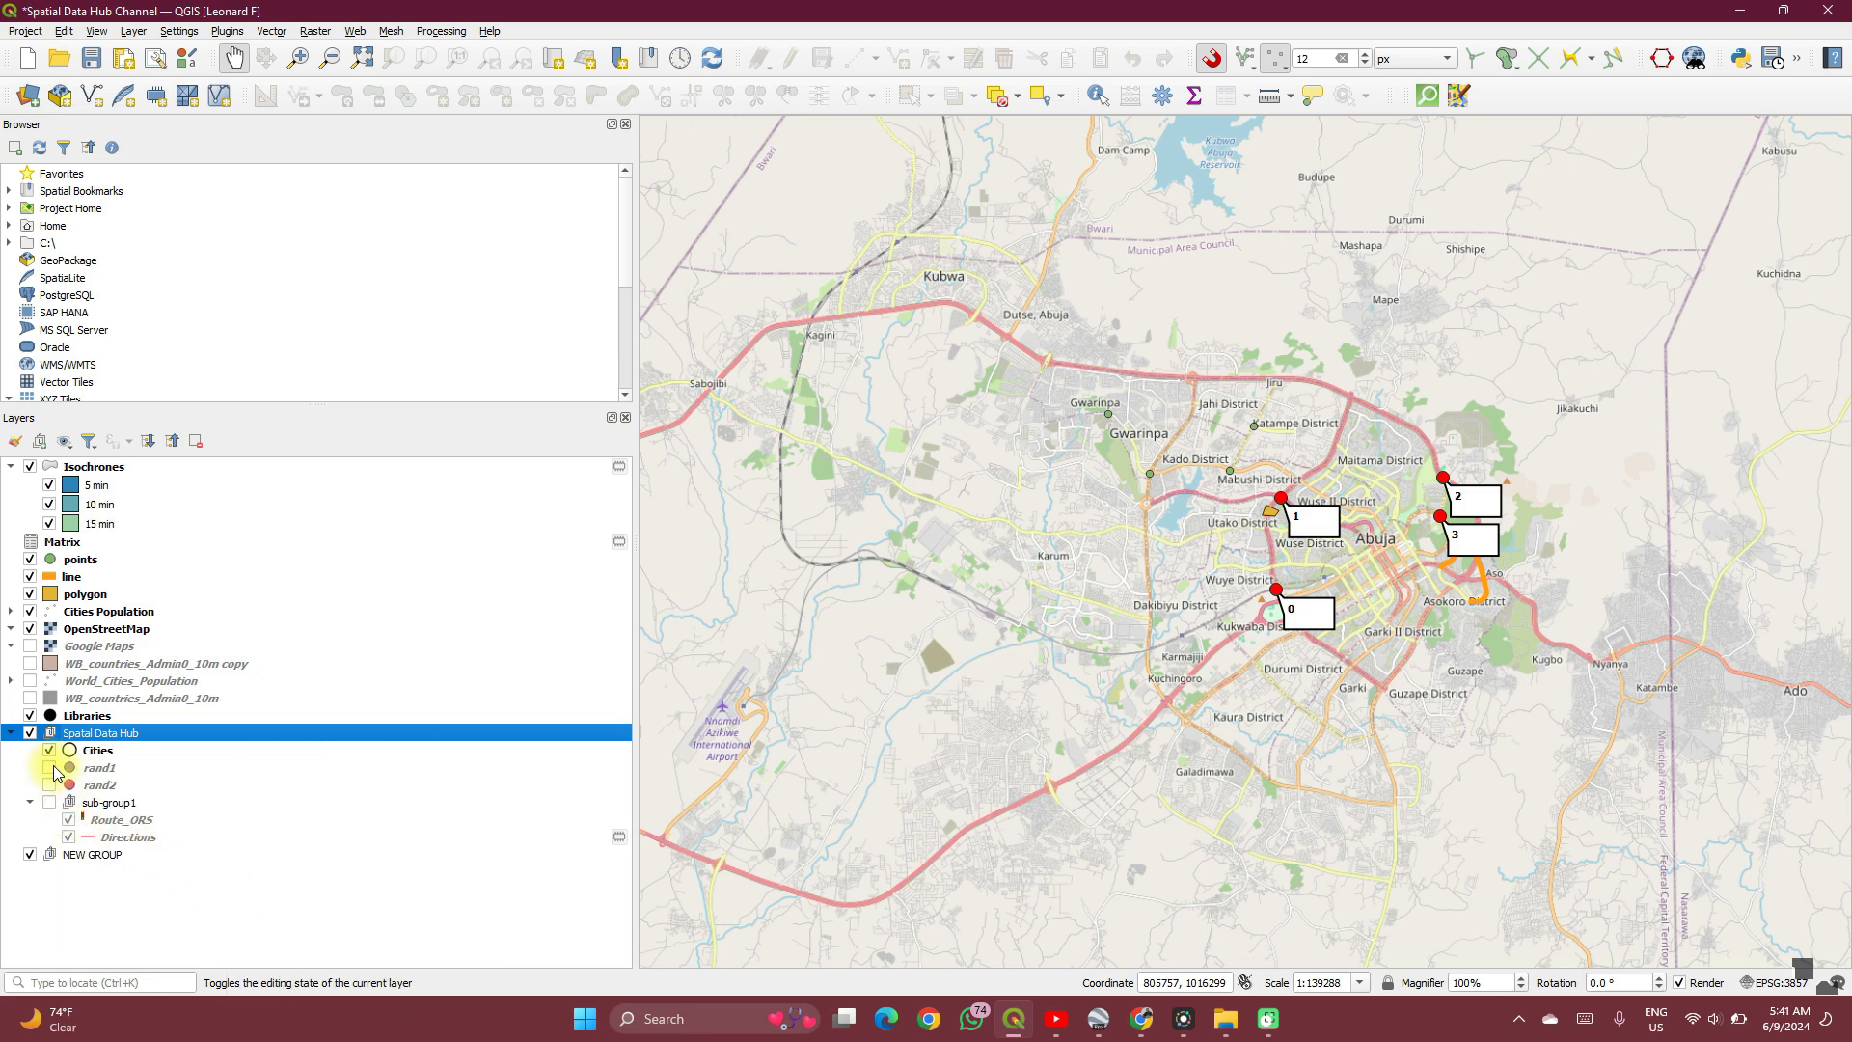
{"action": "mouse_move", "coordinate": [97, 751]}
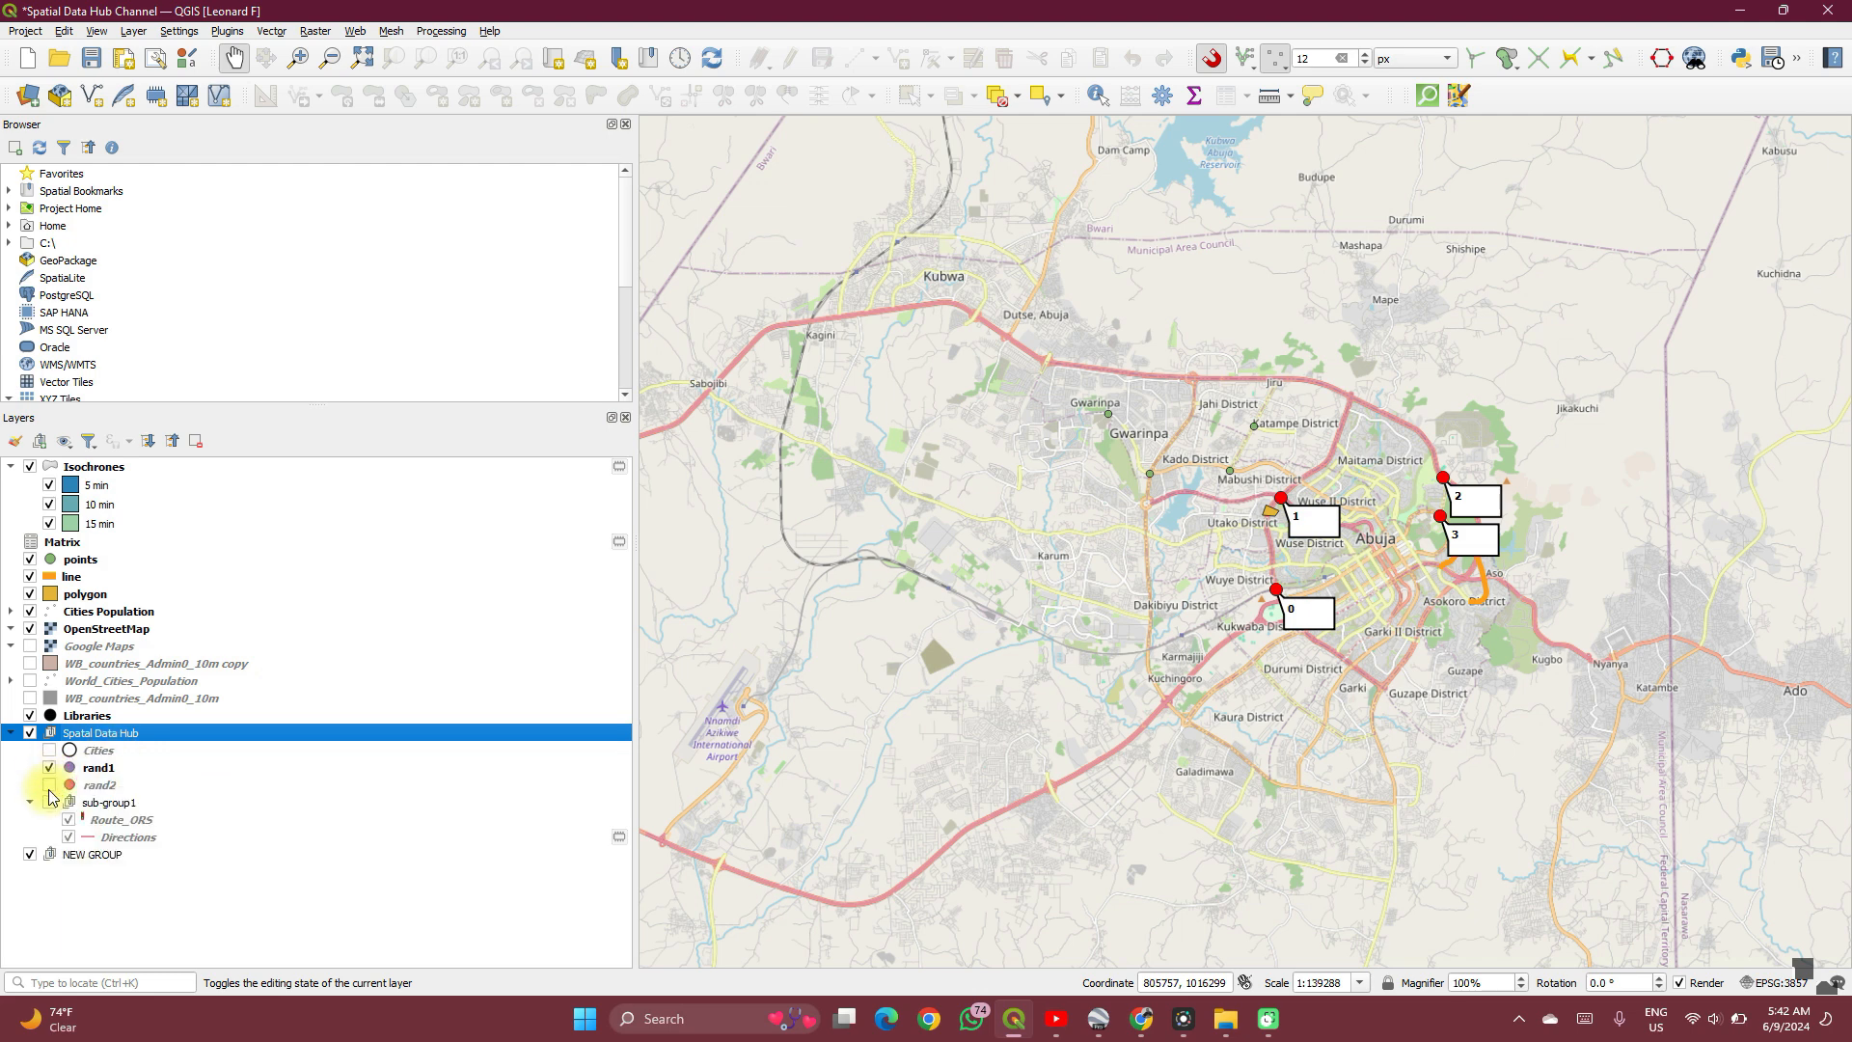
{"action": "left_click", "coordinate": [48, 765]}
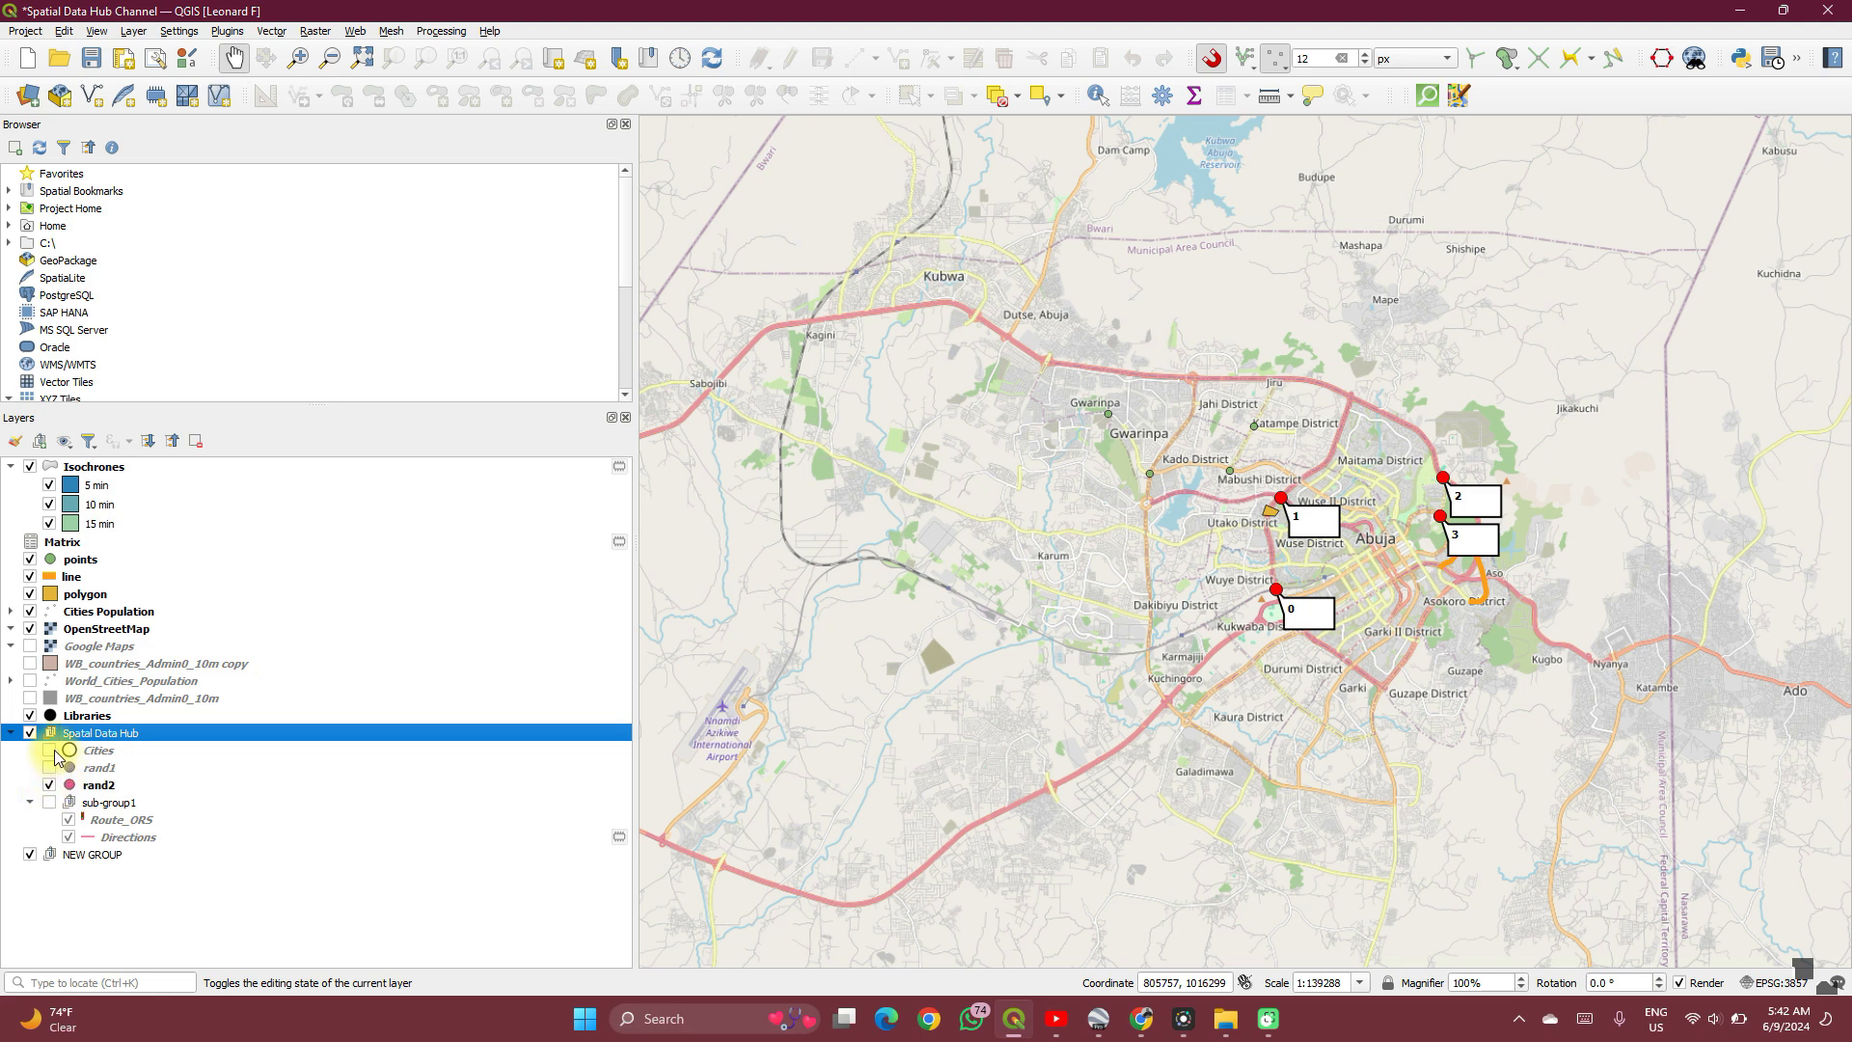
{"action": "left_click", "coordinate": [48, 750]}
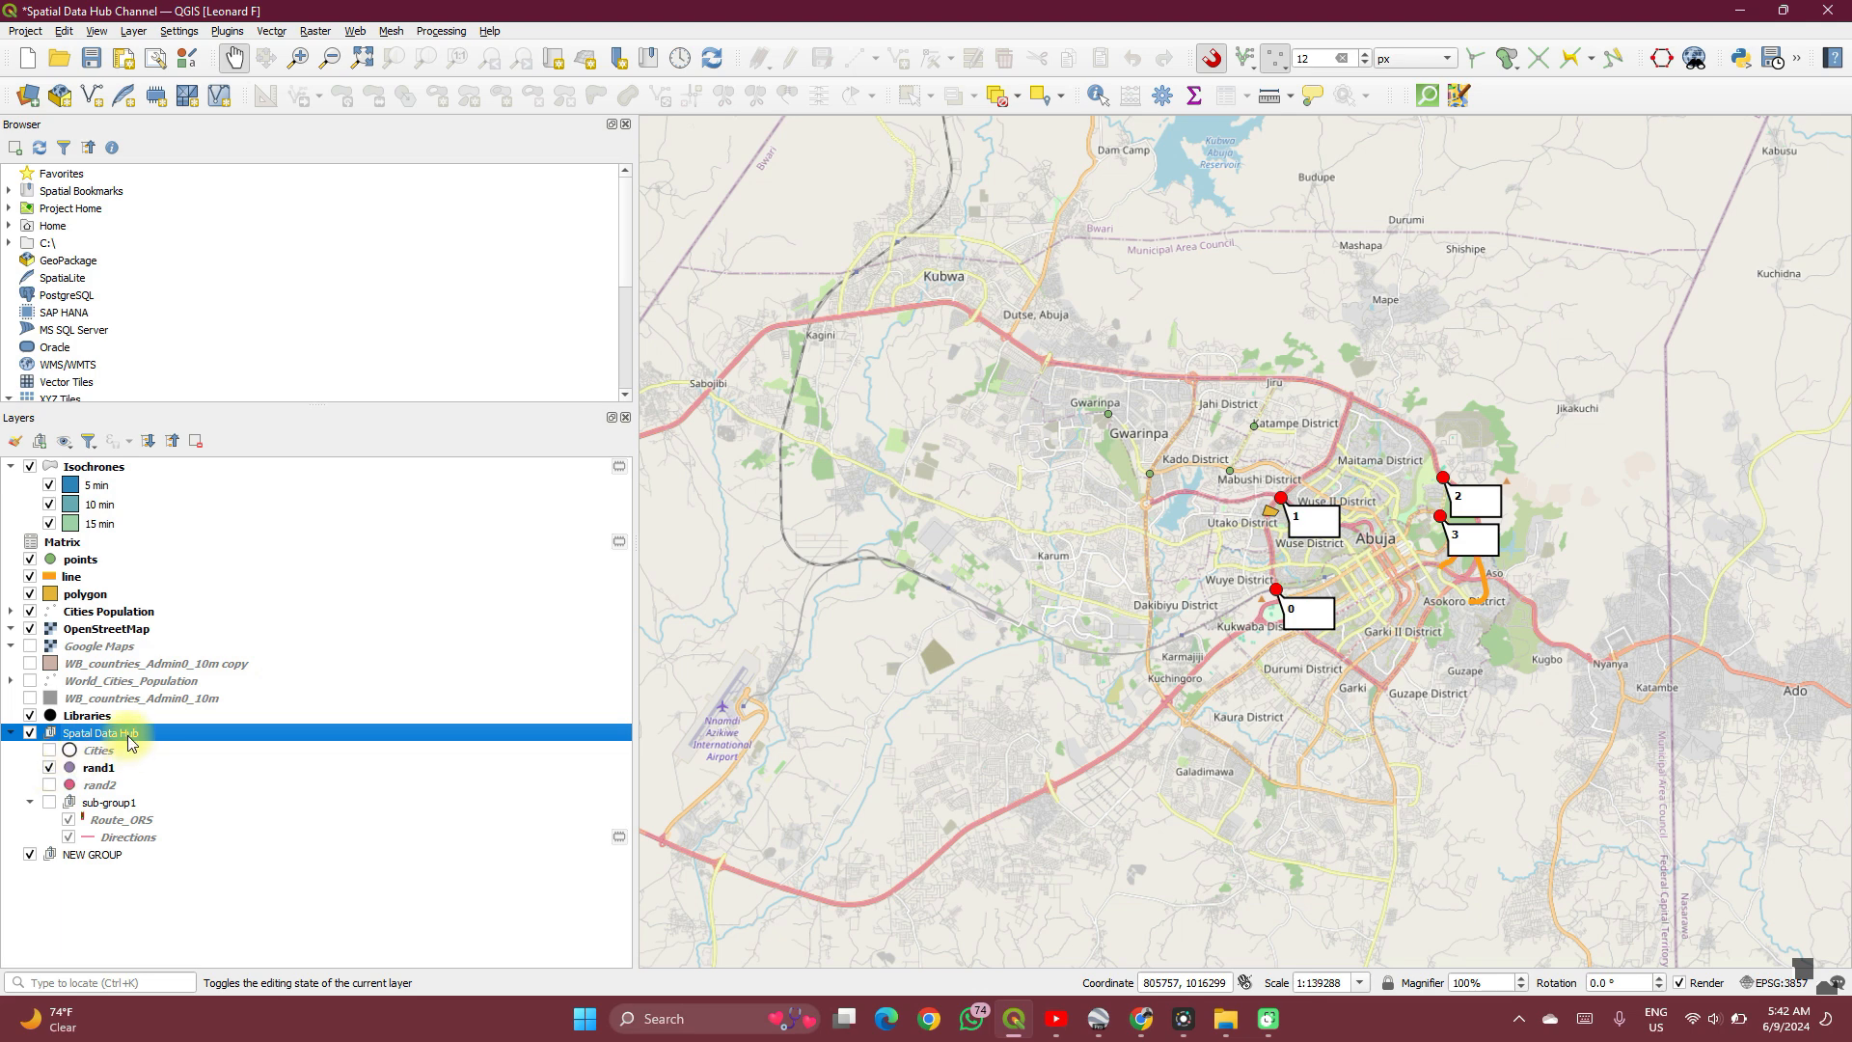
{"action": "right_click", "coordinate": [98, 733]}
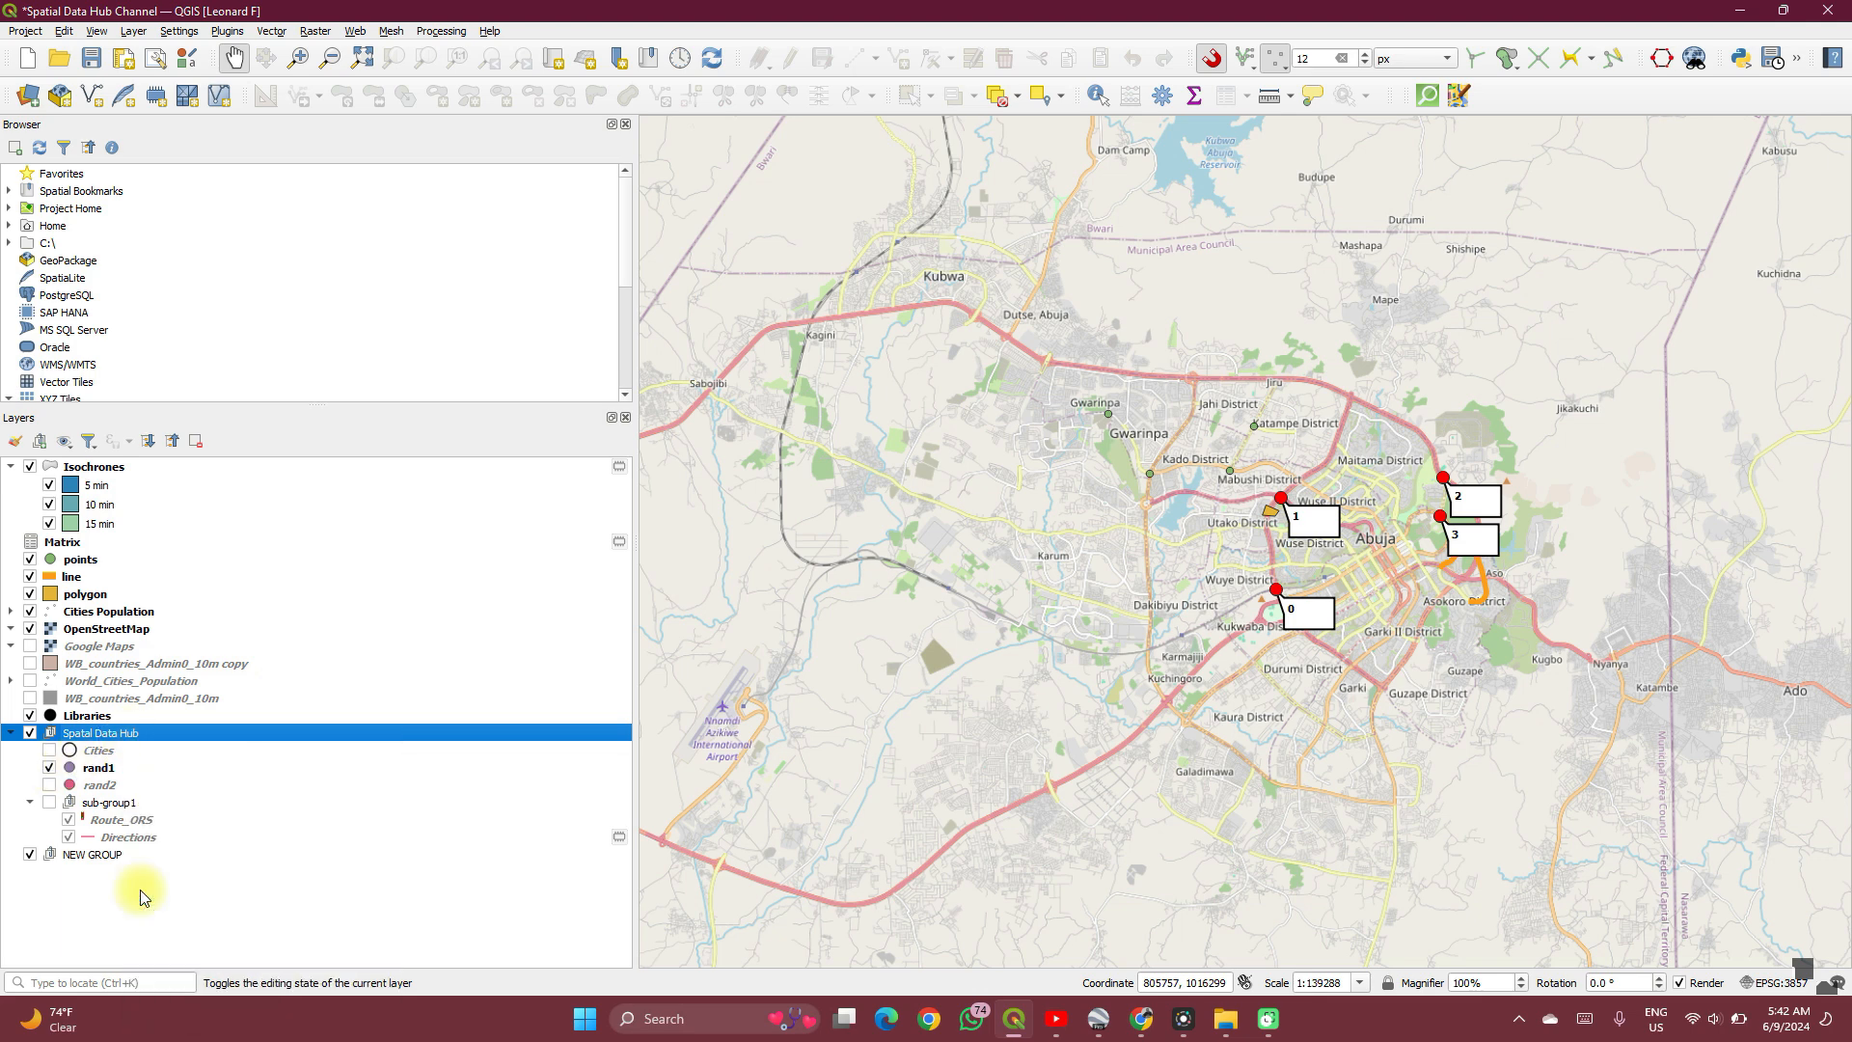
Step: Export Spatial Data Hub as layer definition file 'spatial' on the Desktop and verify it in File Explorer
{"action": "right_click", "coordinate": [99, 732]}
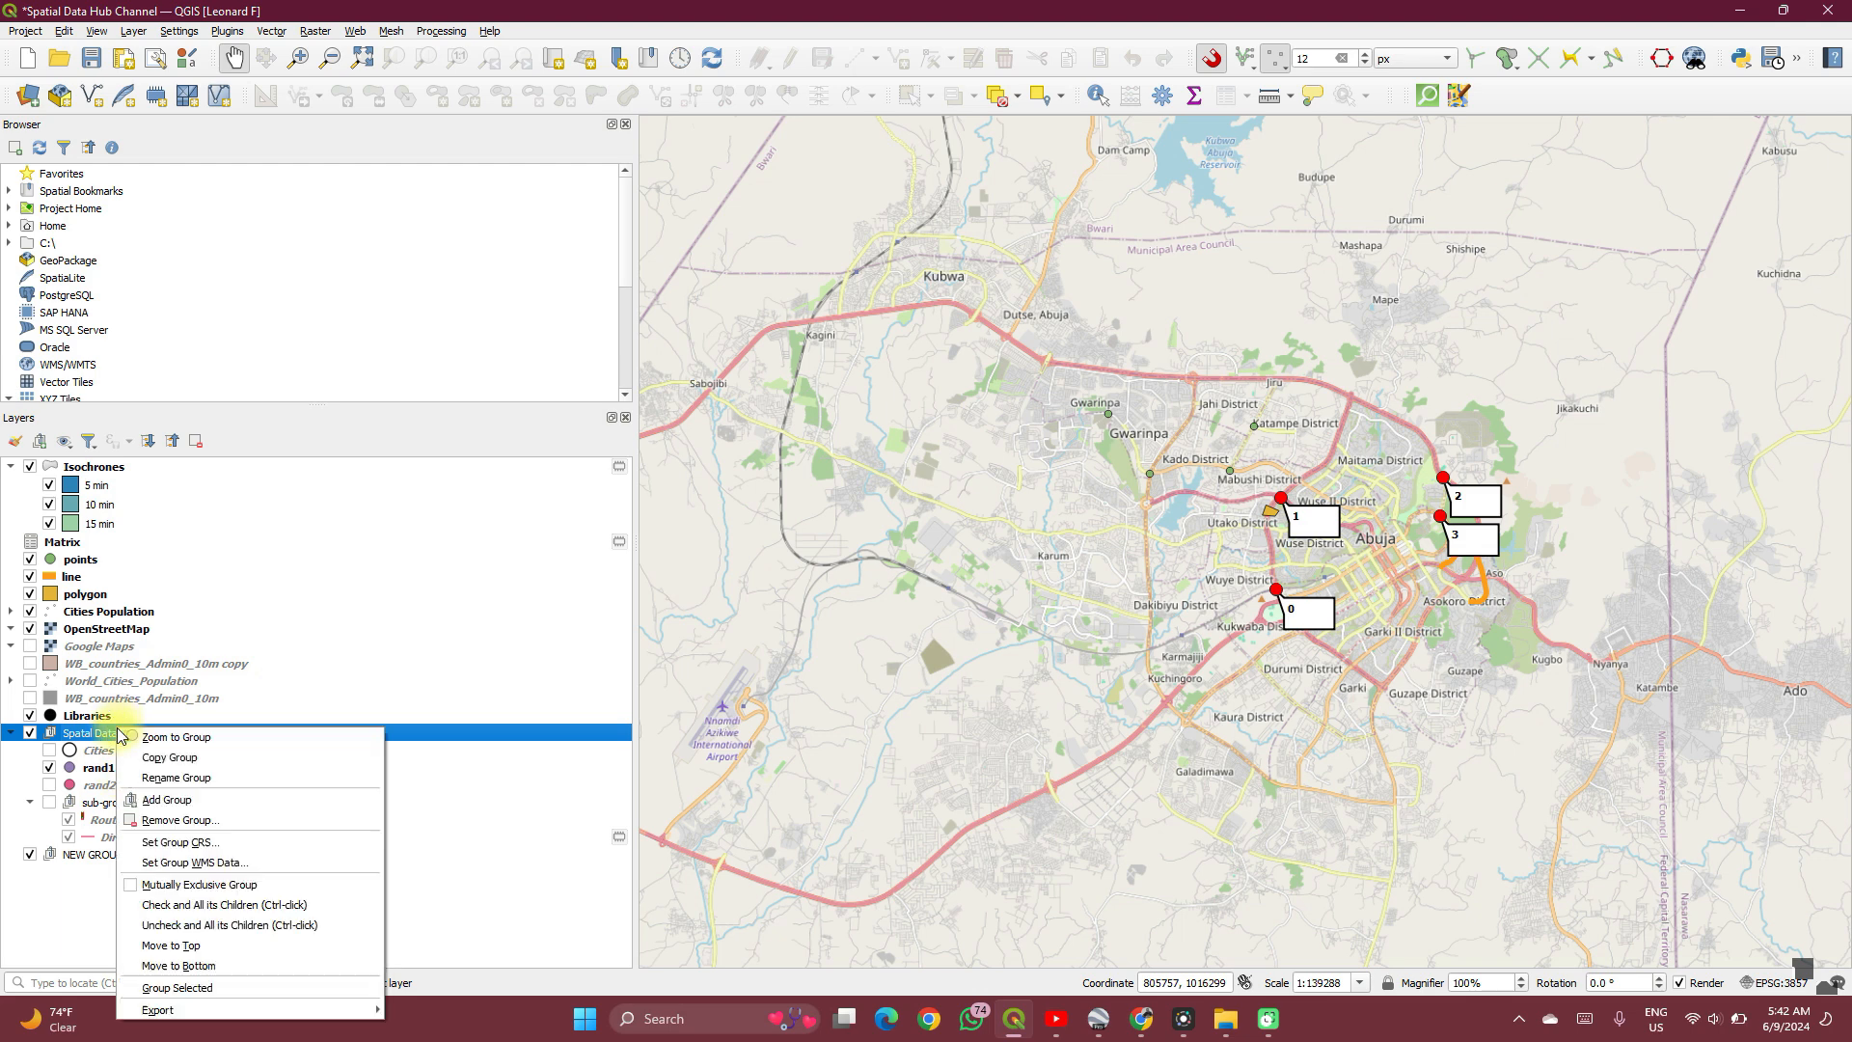
{"action": "mouse_move", "coordinate": [156, 1009]}
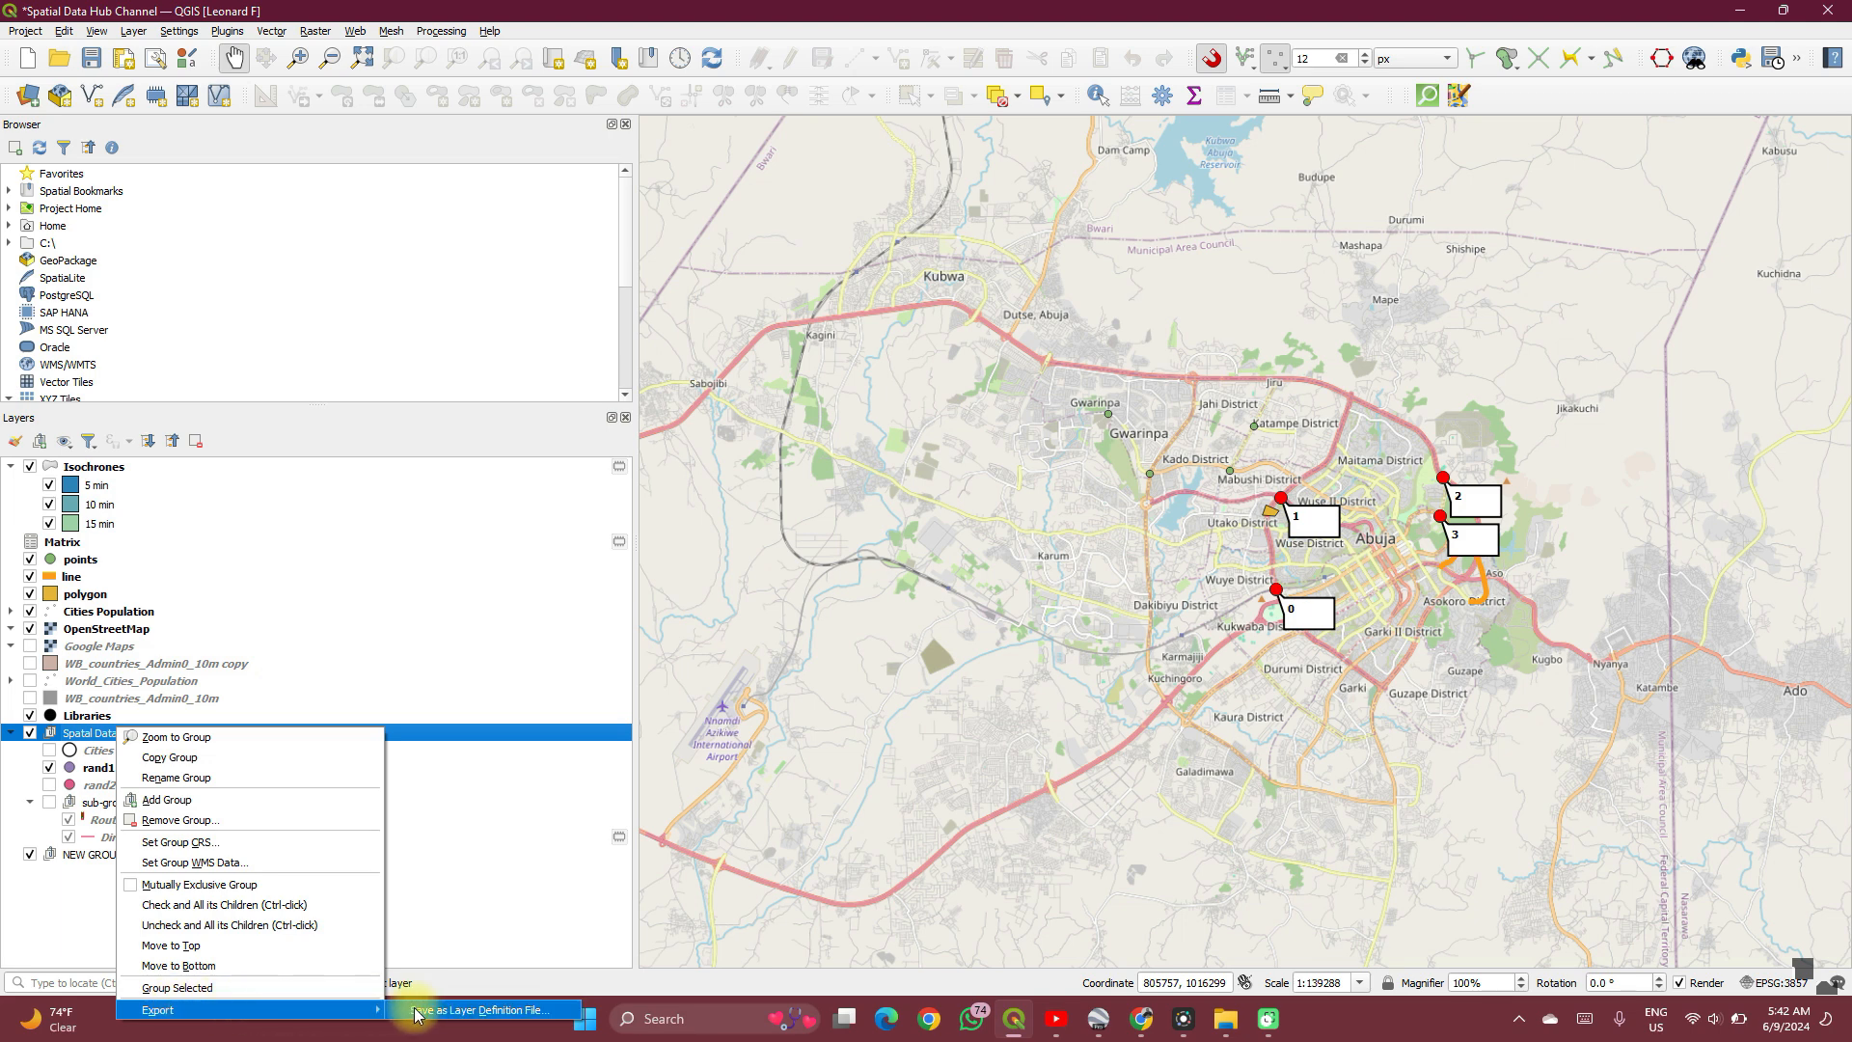
{"action": "left_click", "coordinate": [482, 1008]}
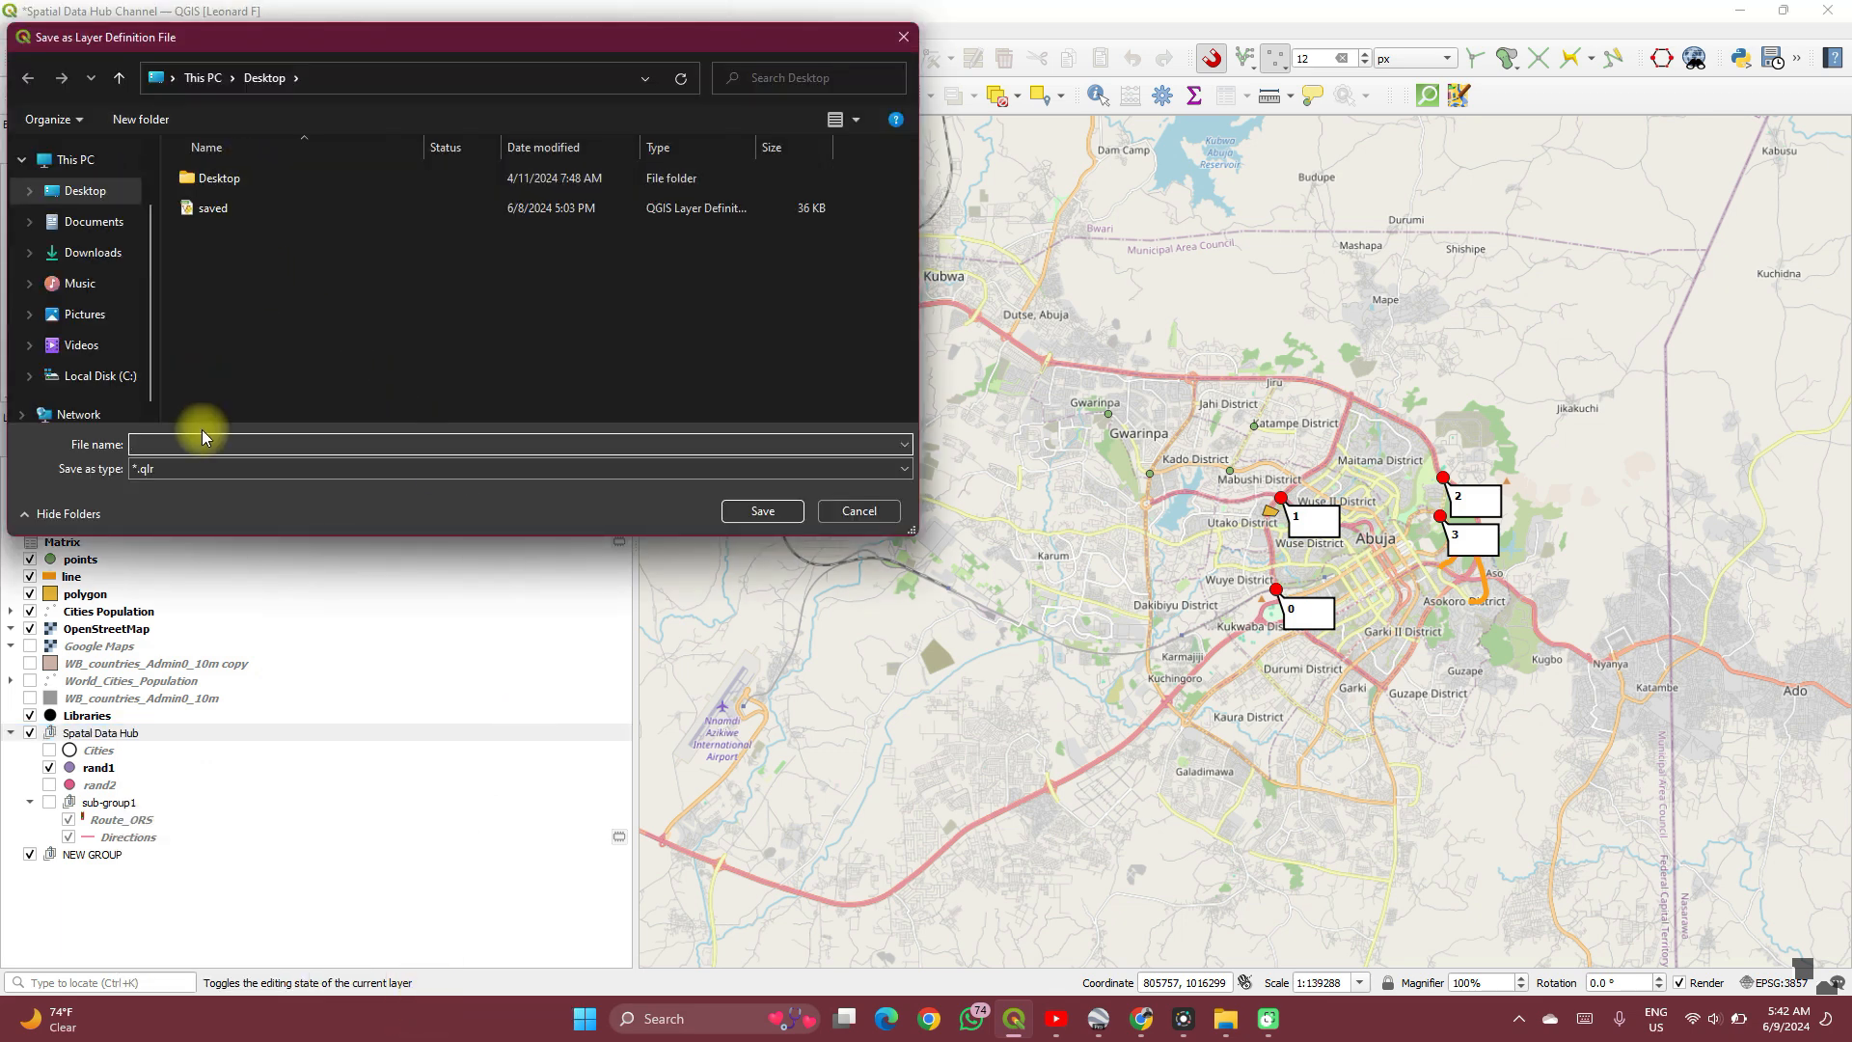
{"action": "type", "text": "spa"}
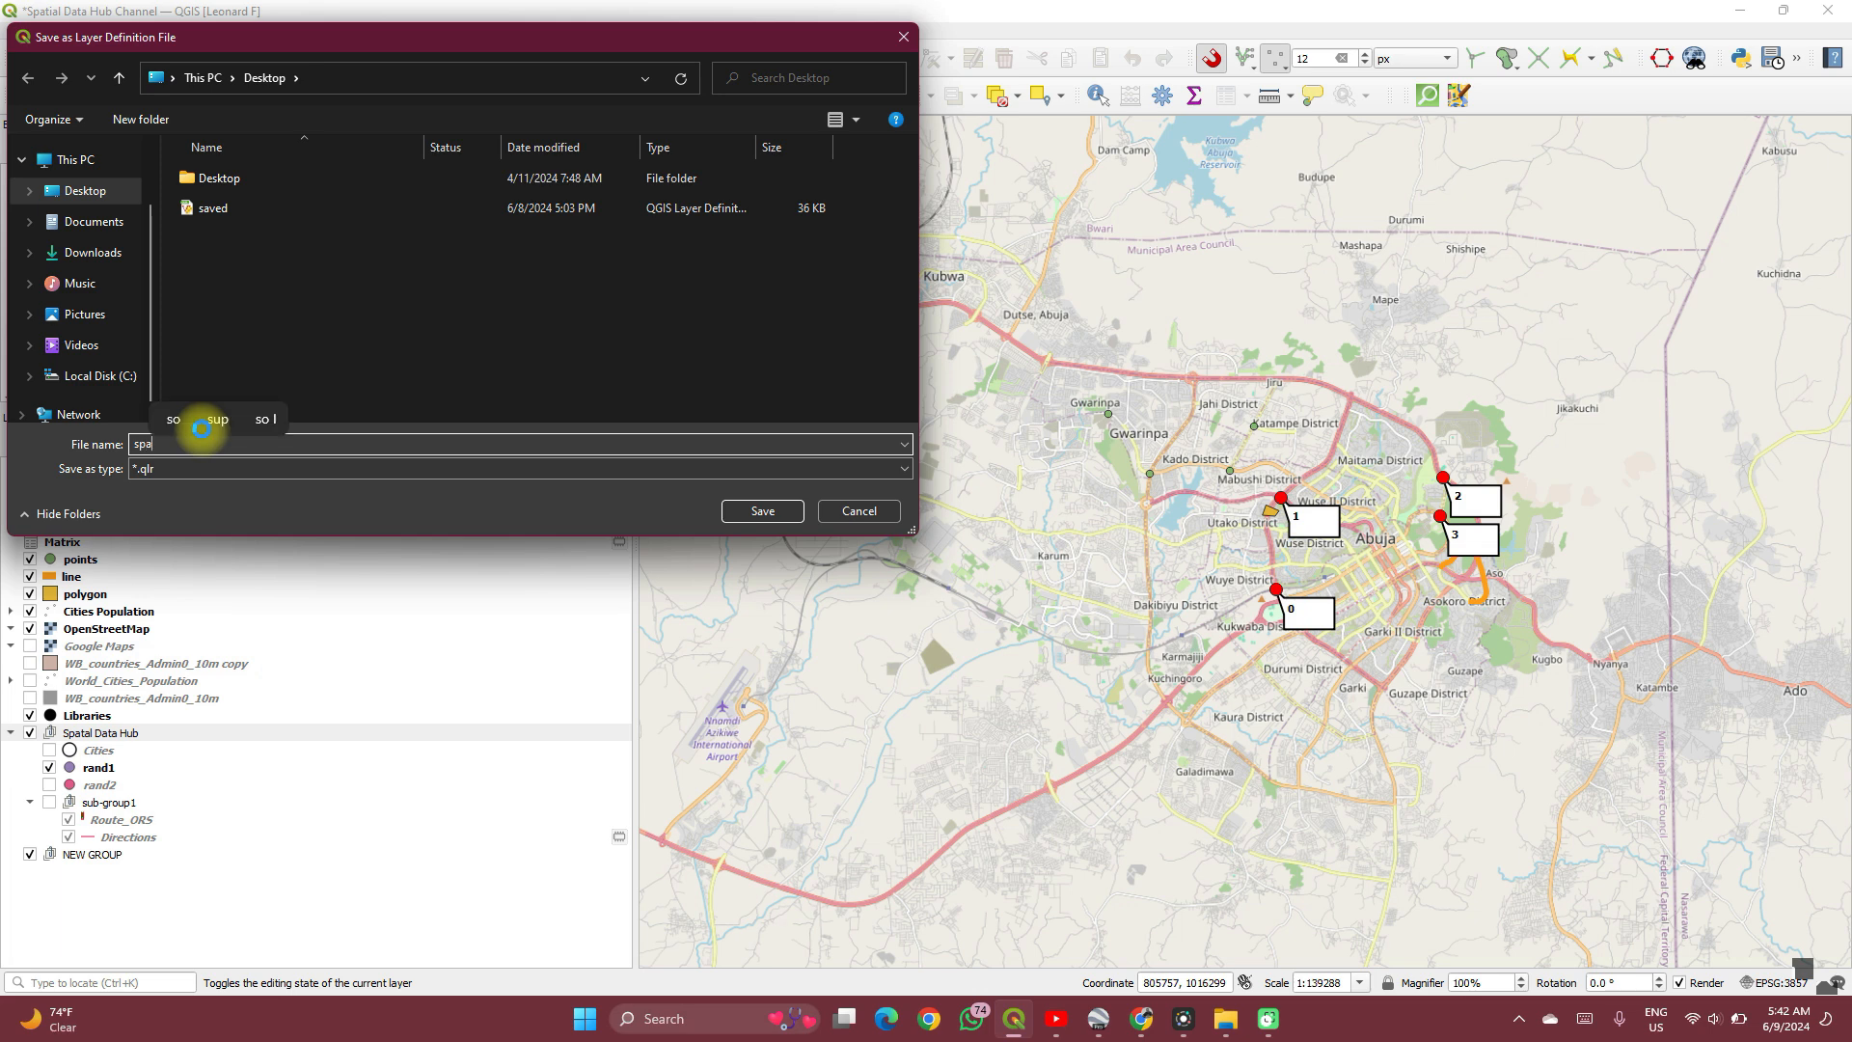
{"action": "type", "text": "tia"}
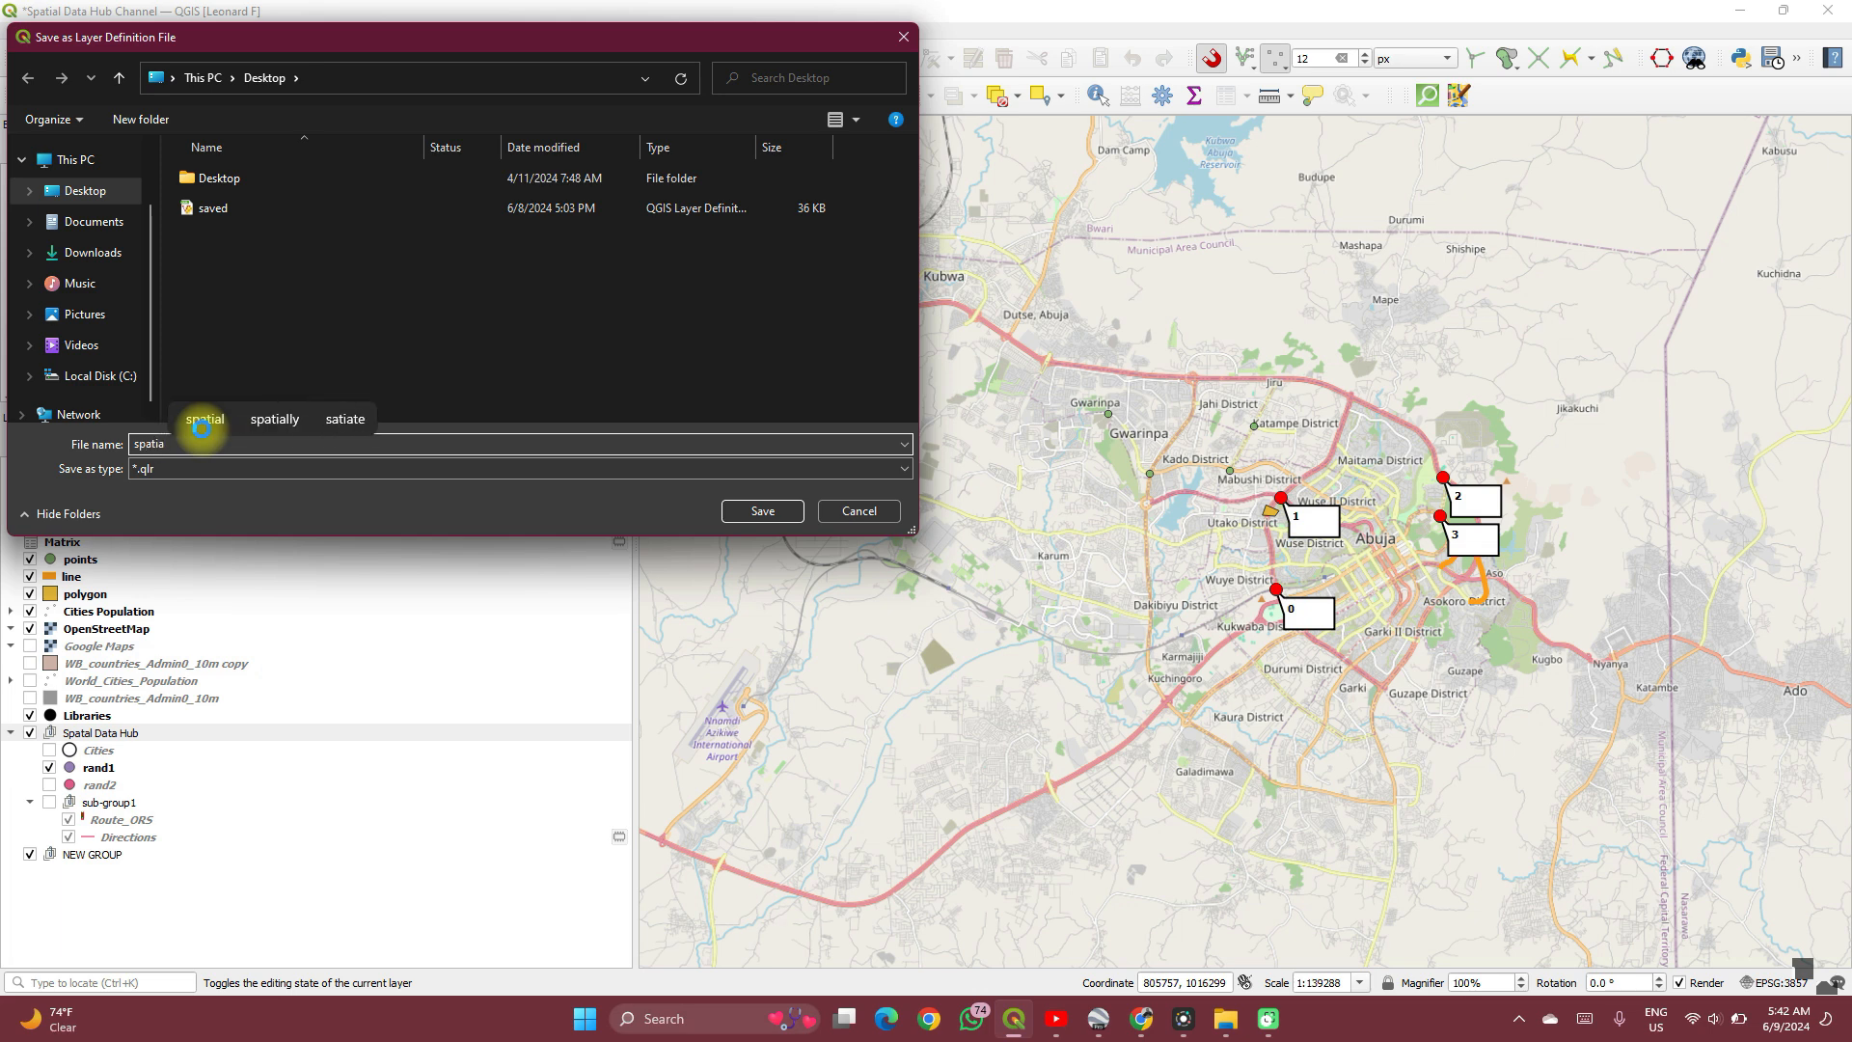
{"action": "type", "text": "l"}
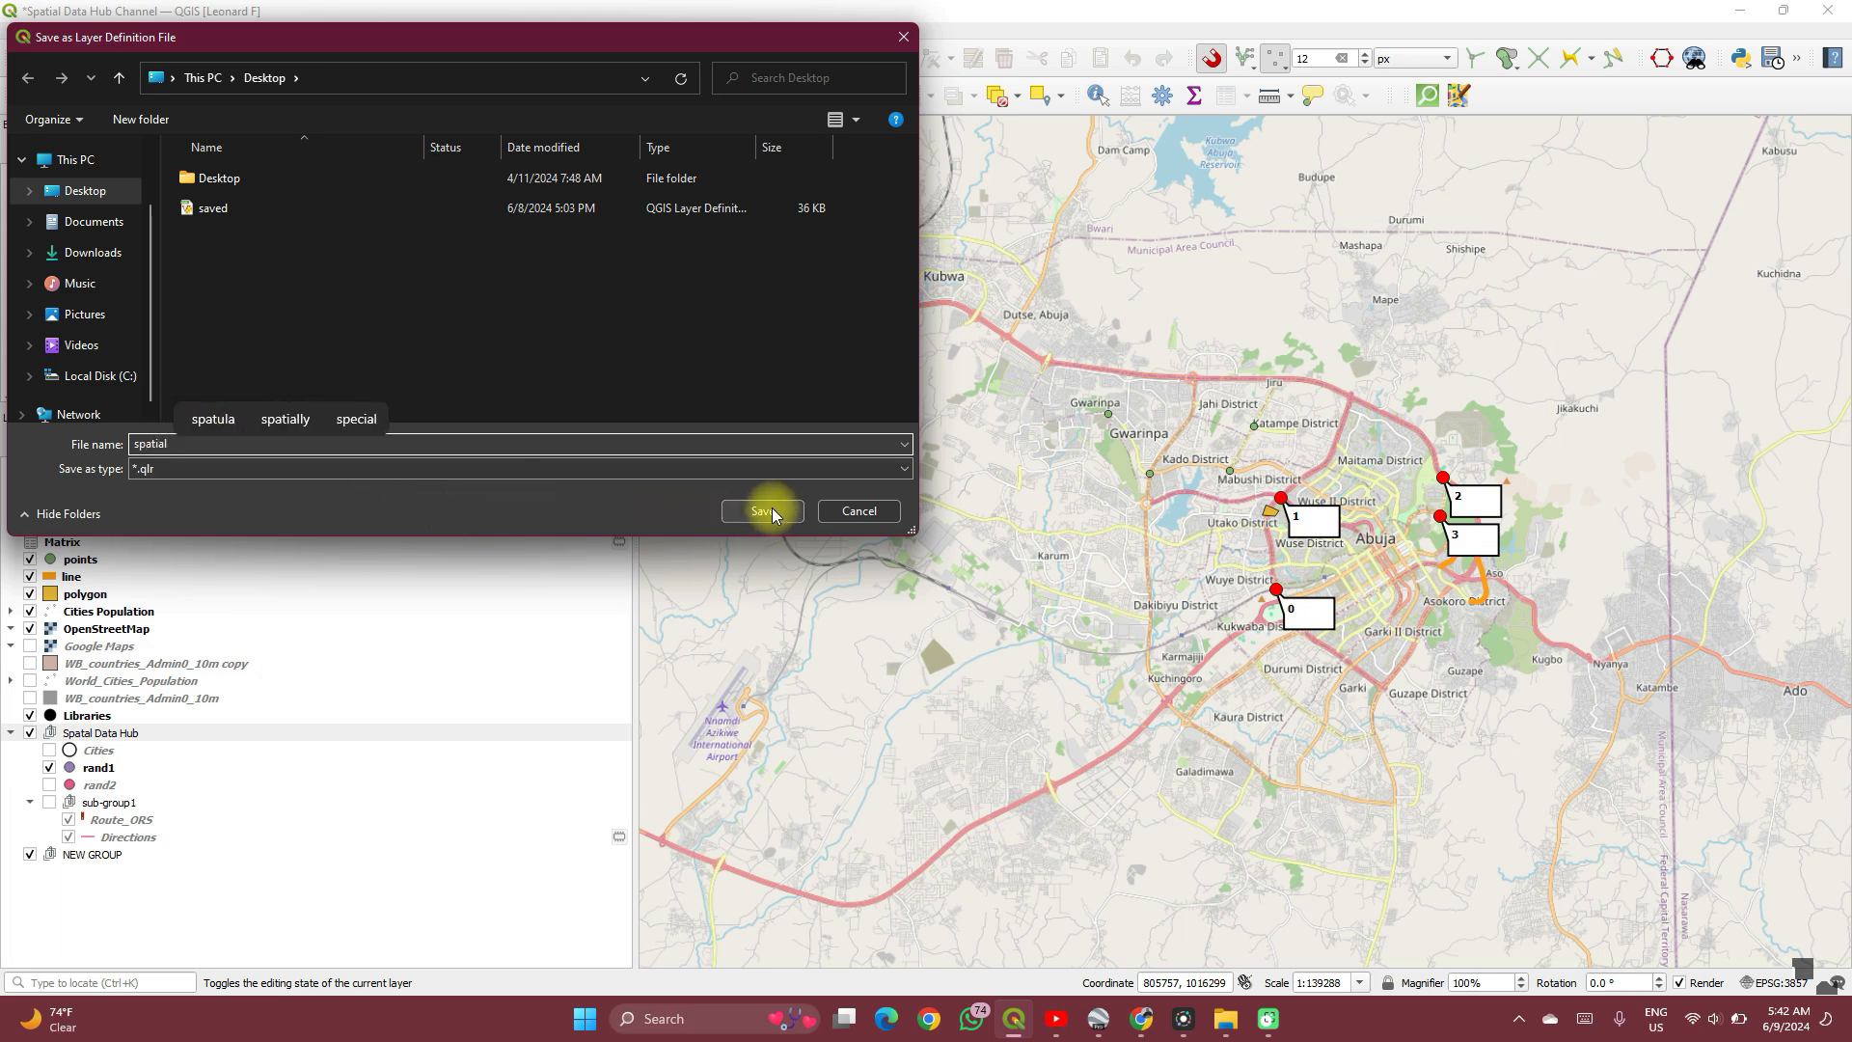
{"action": "left_click", "coordinate": [762, 509]}
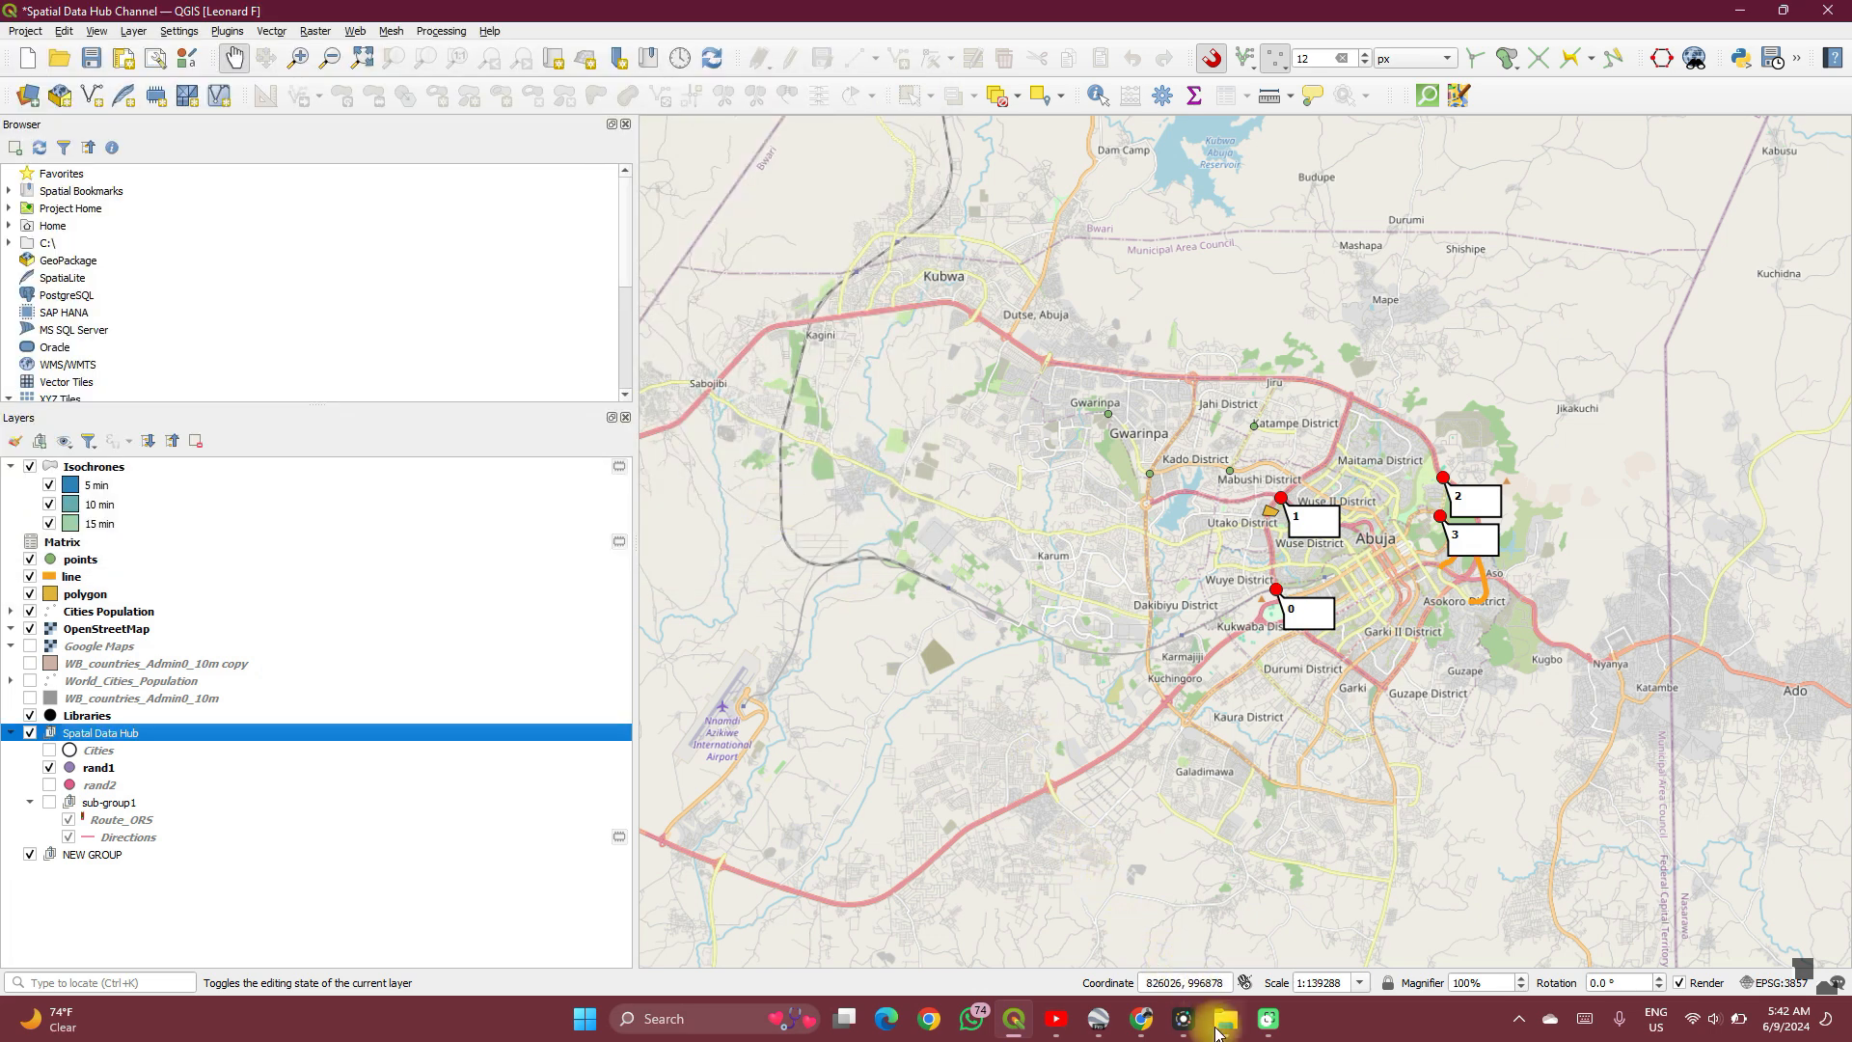
{"action": "left_click", "coordinate": [1223, 1018]}
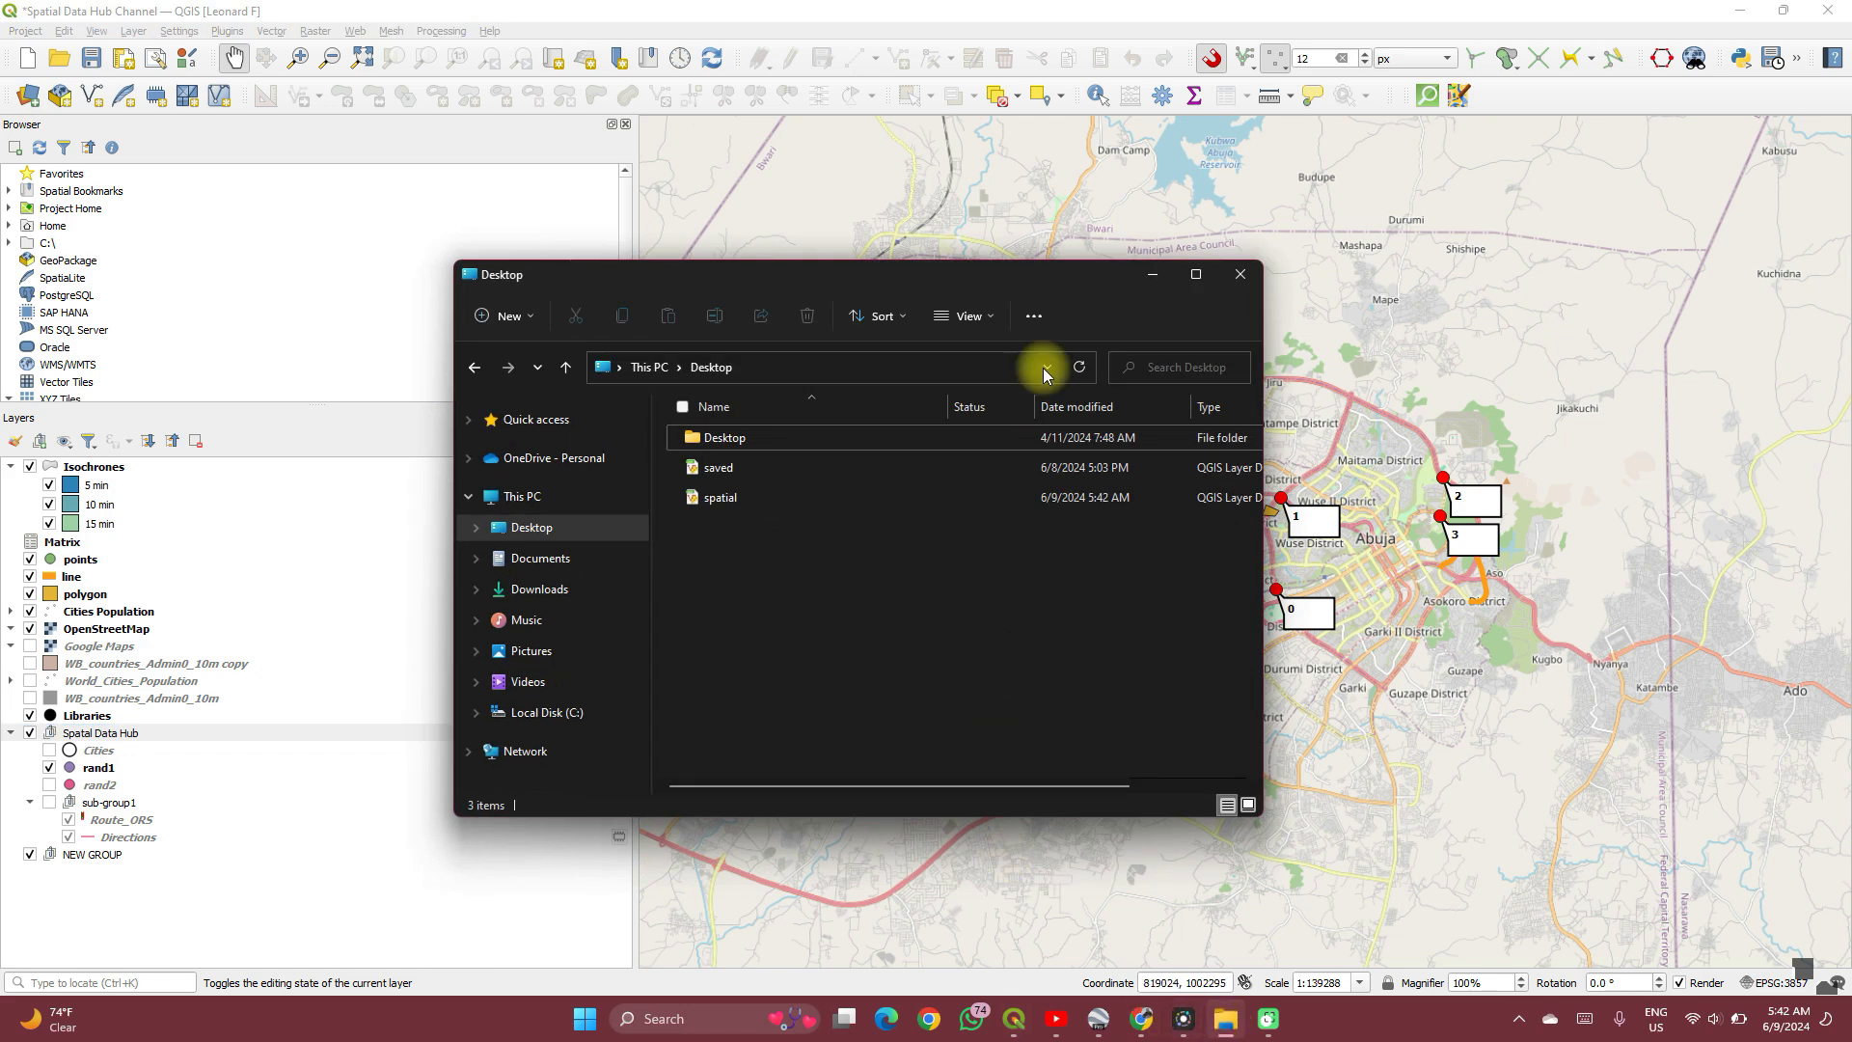
{"action": "left_click", "coordinate": [1238, 272]}
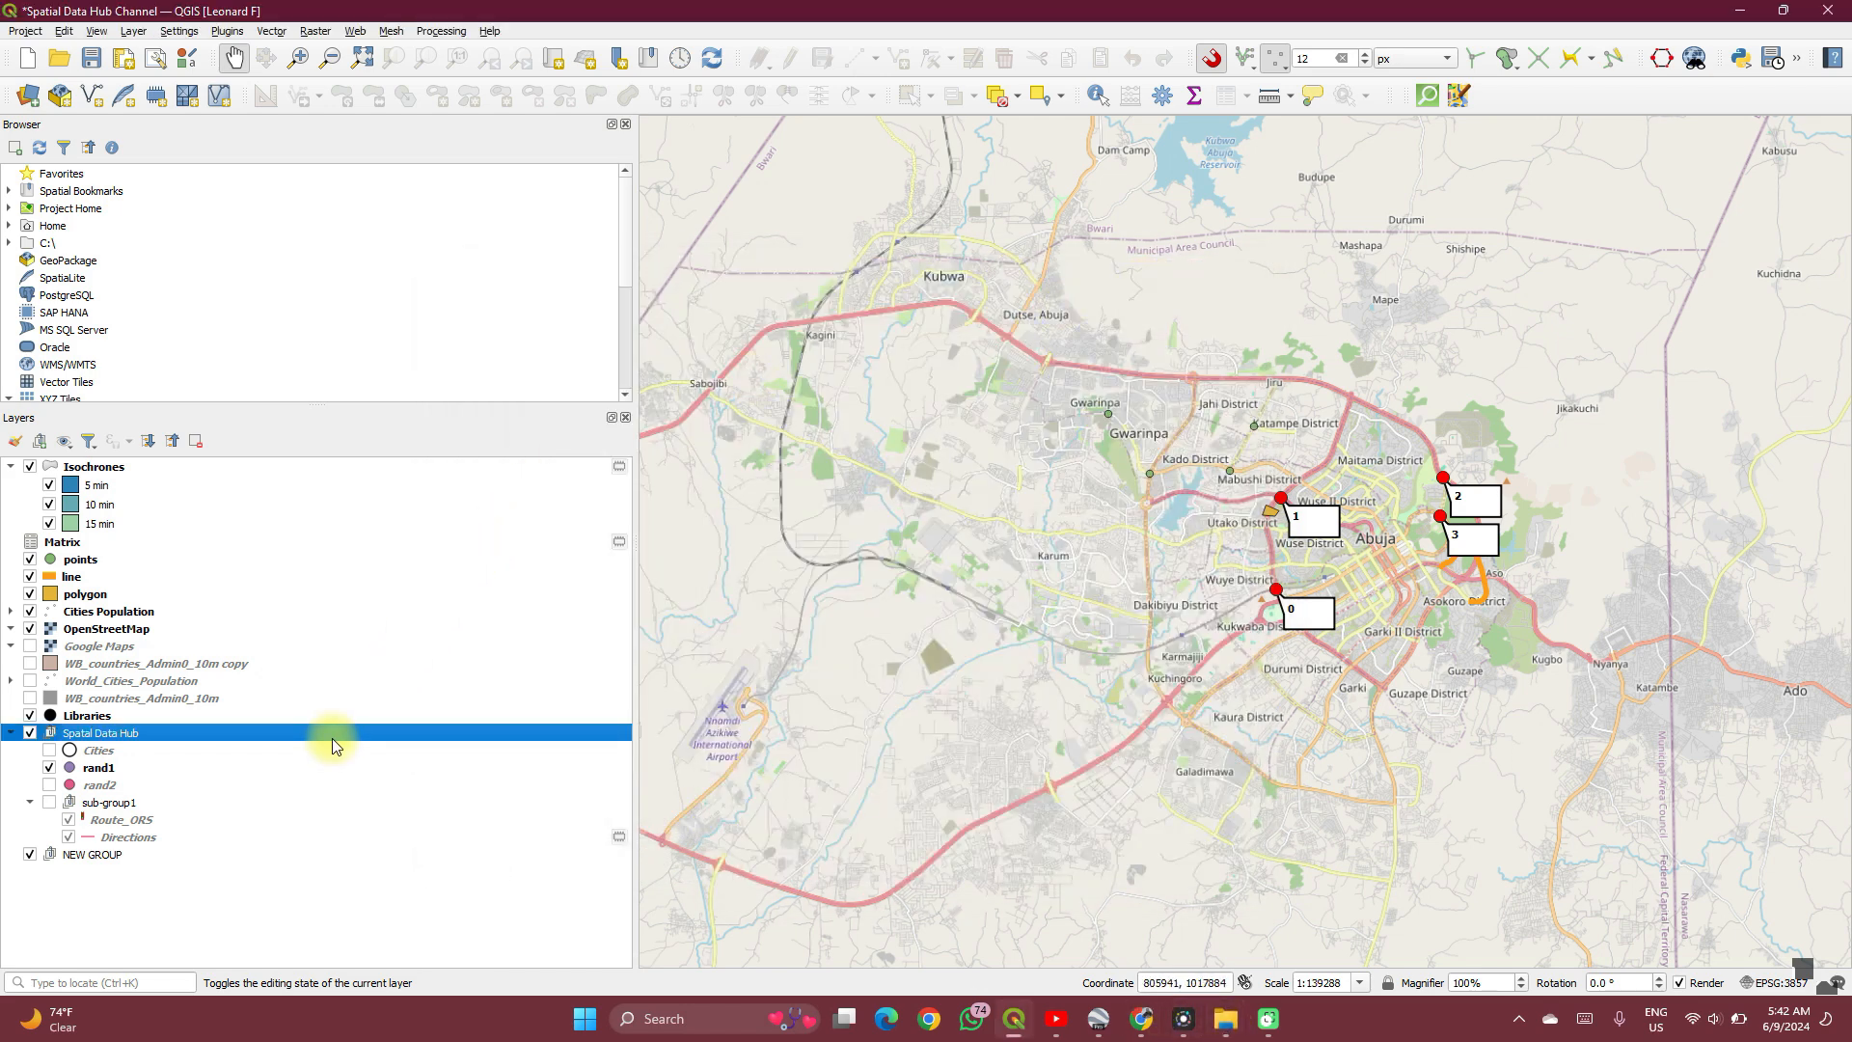
Step: Remove the Spatial Data Hub group from the Layers panel and bring up the Desktop folder window
{"action": "right_click", "coordinate": [100, 733]}
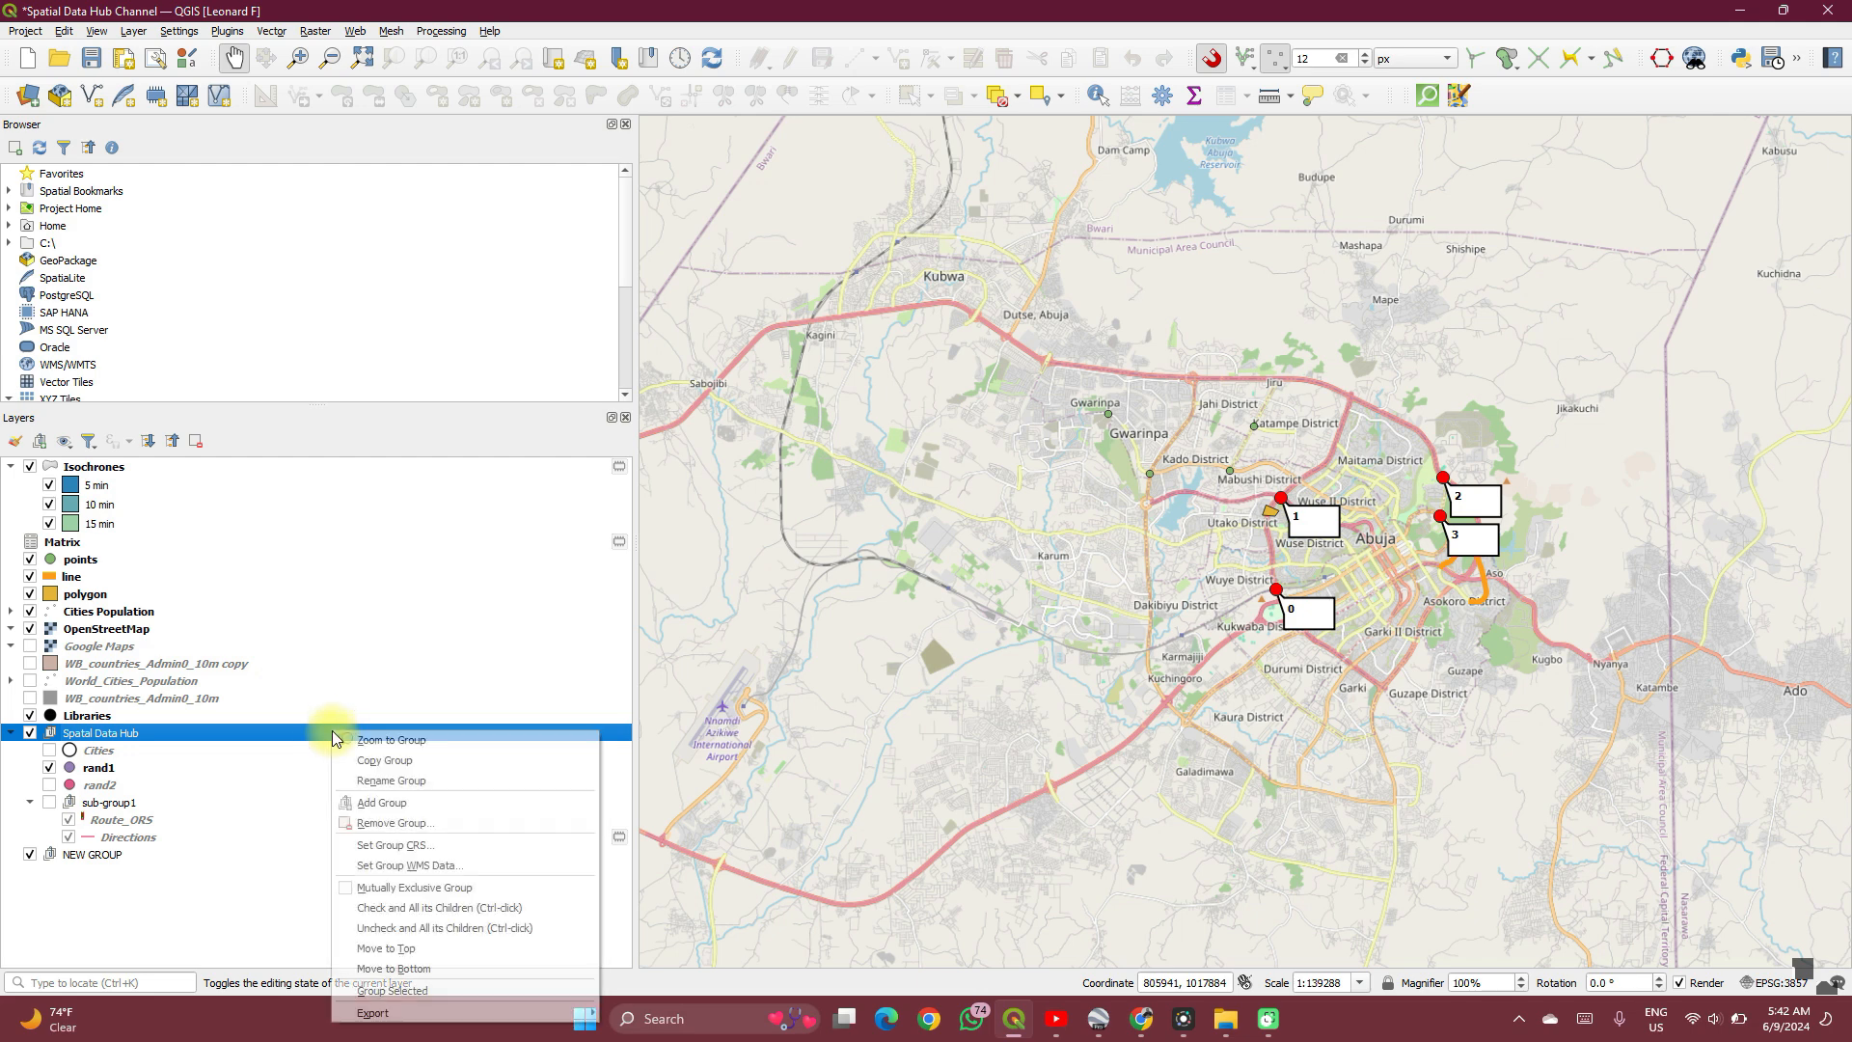
{"action": "mouse_move", "coordinate": [378, 823]}
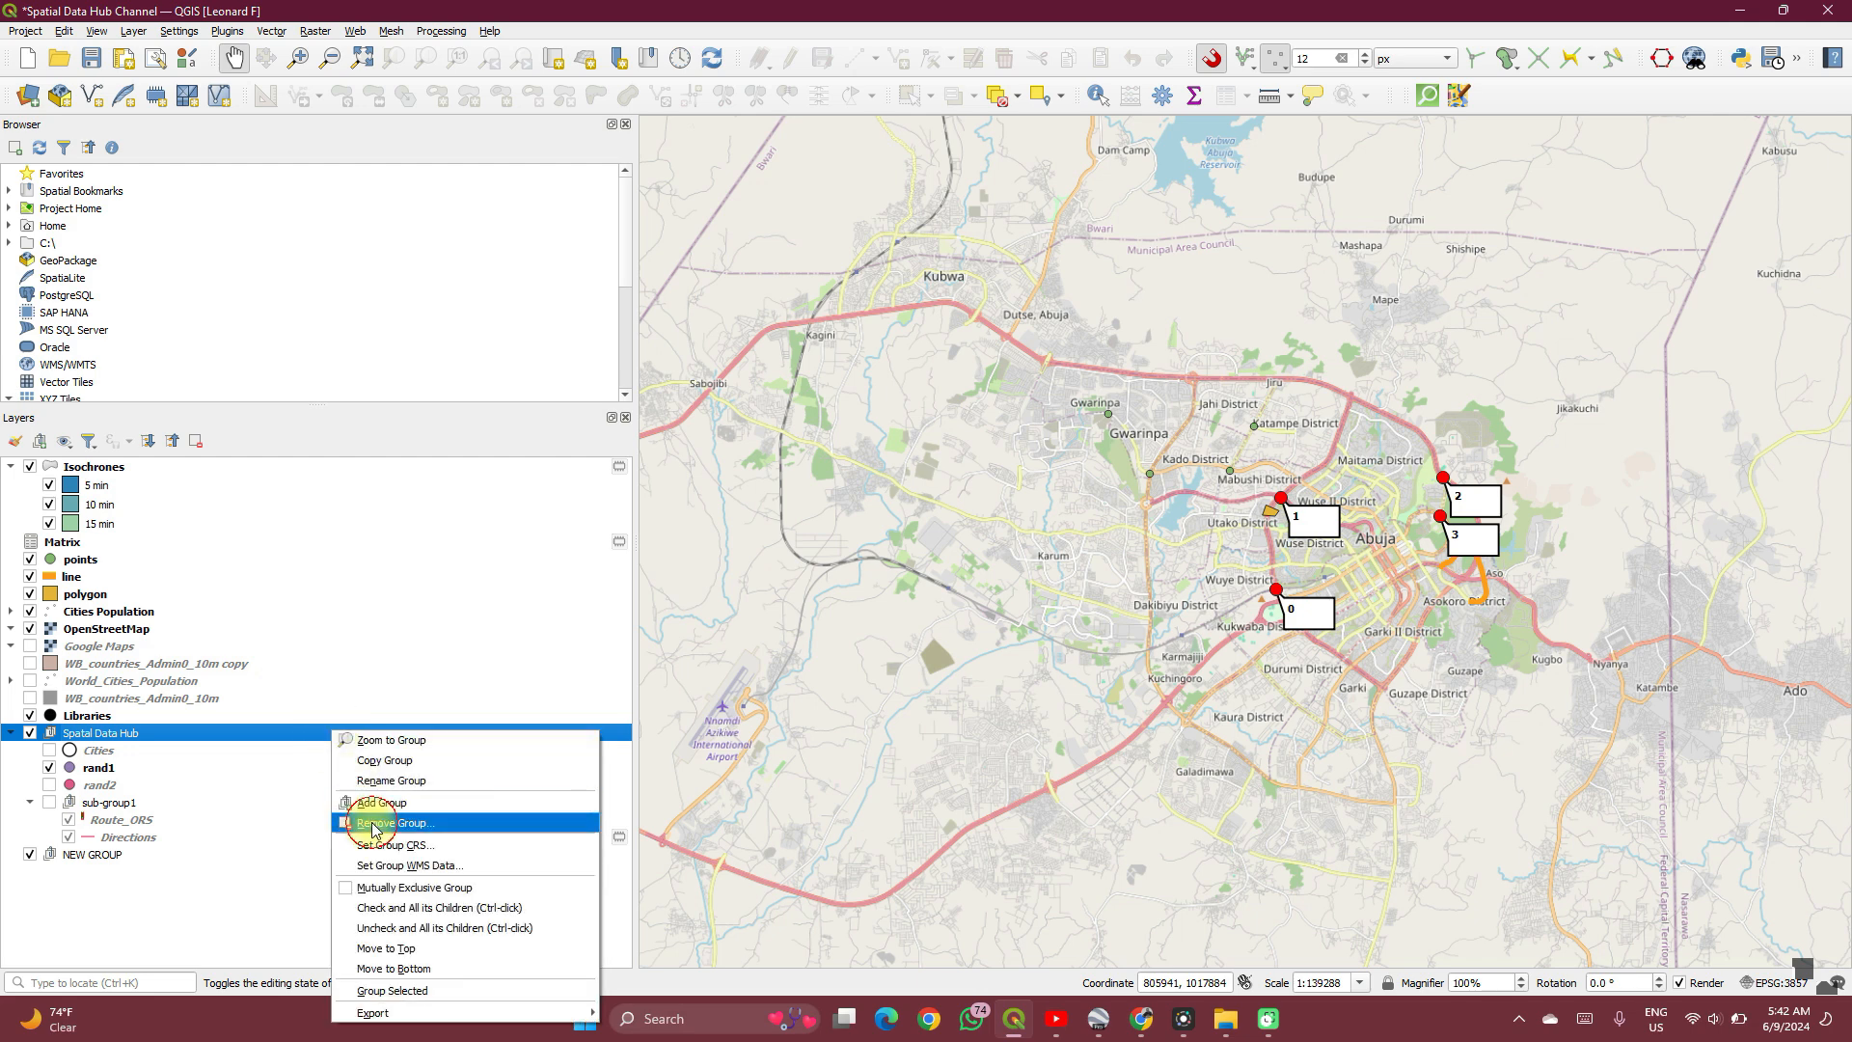
{"action": "left_click", "coordinate": [394, 822]}
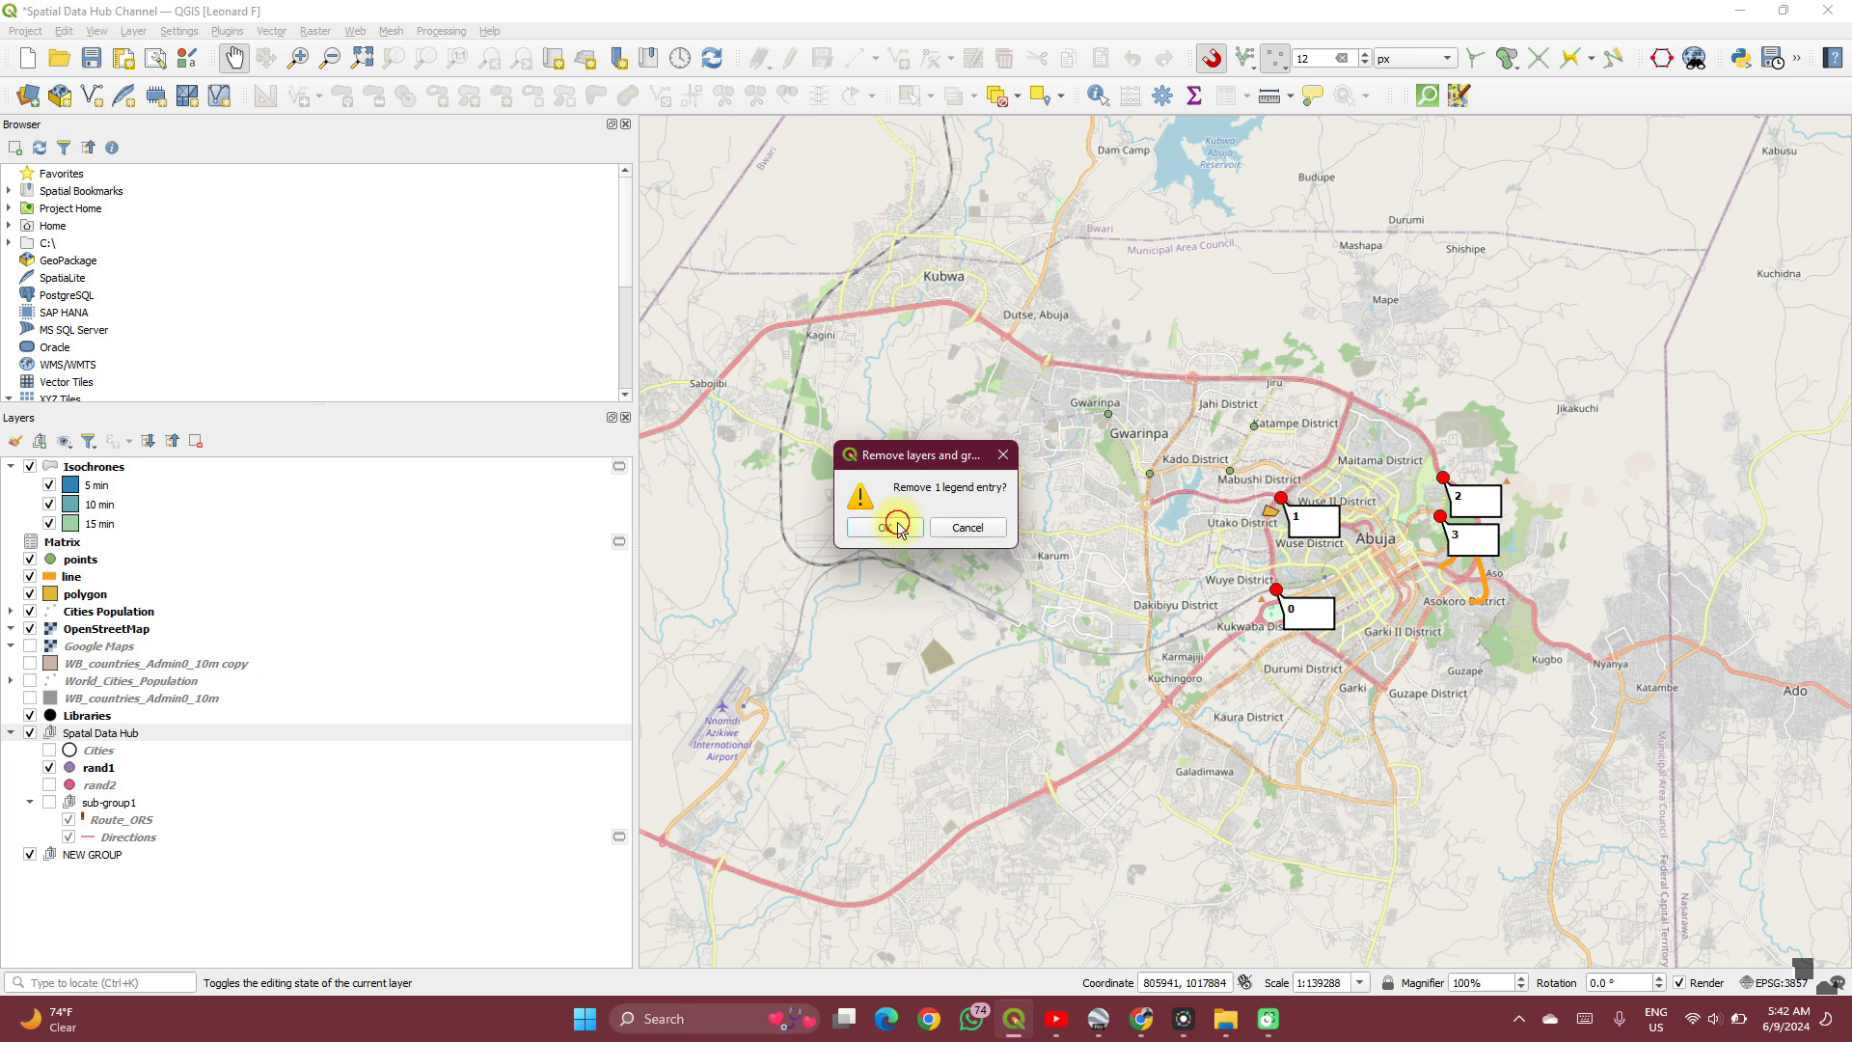
{"action": "left_click", "coordinate": [897, 527]}
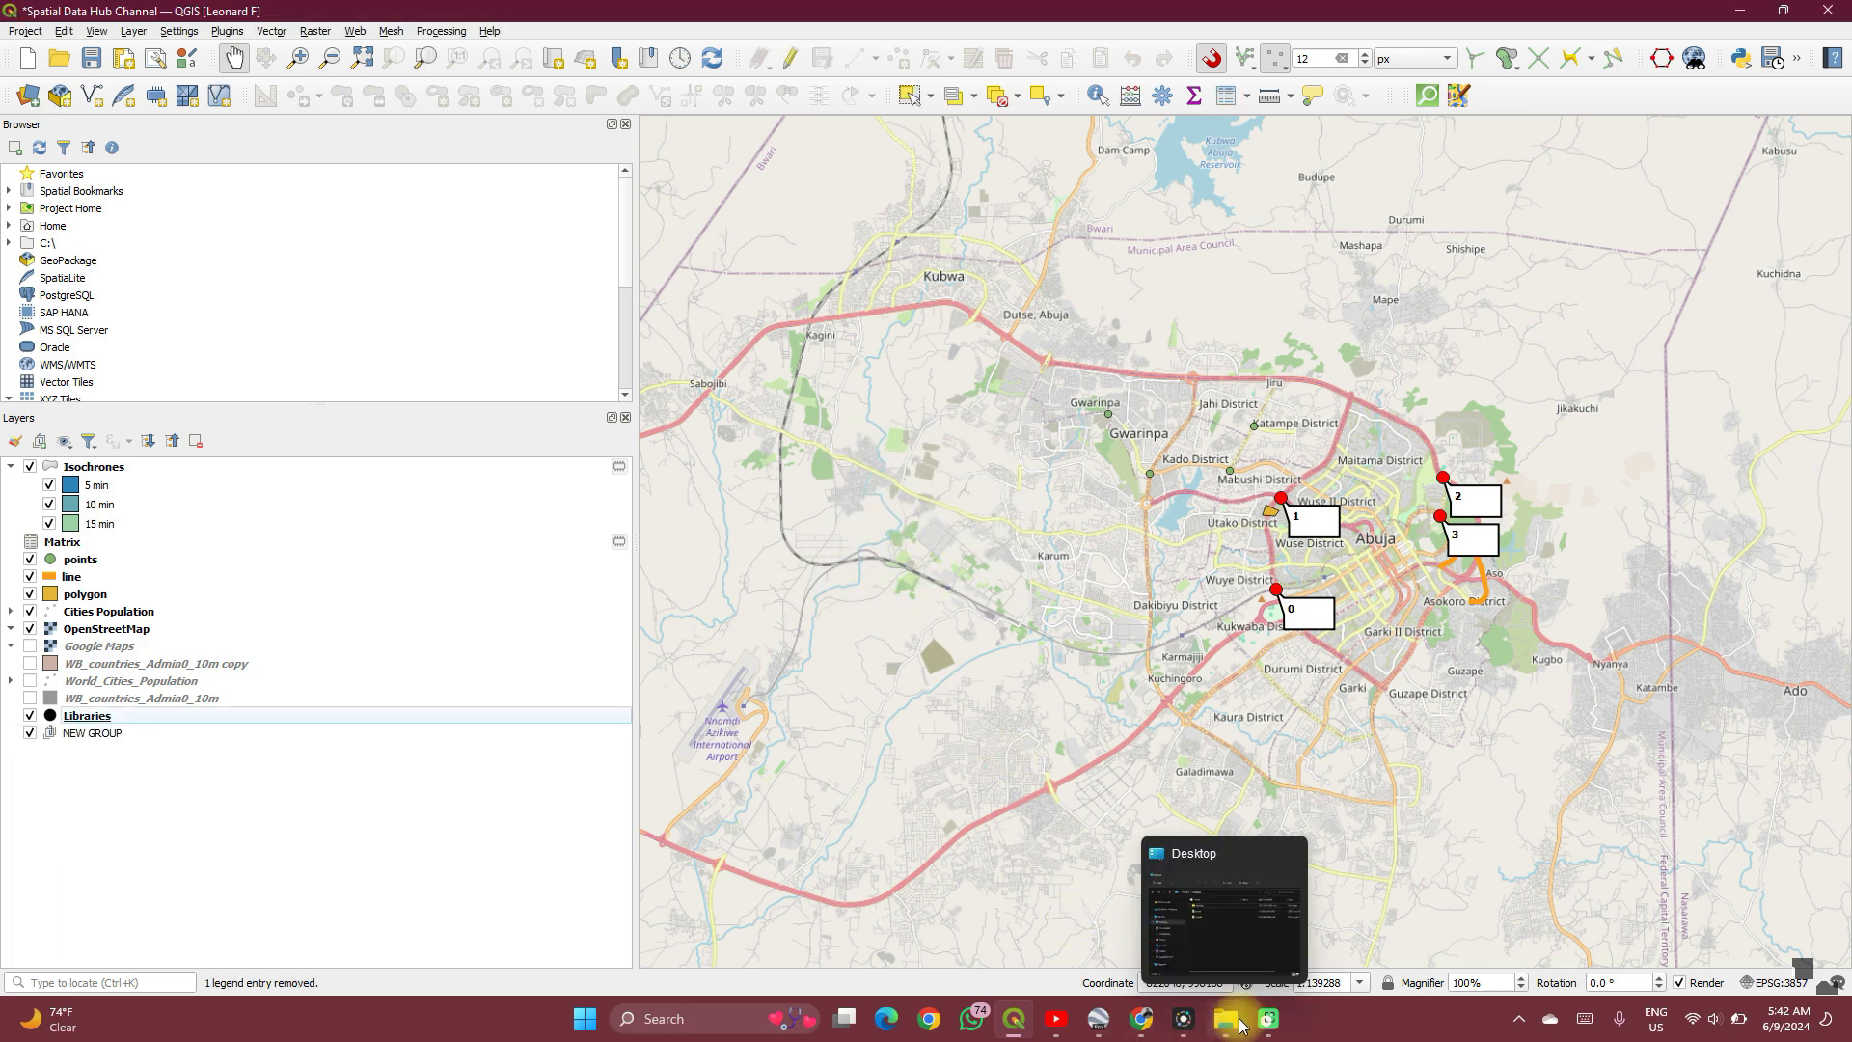
{"action": "left_click", "coordinate": [1225, 1018]}
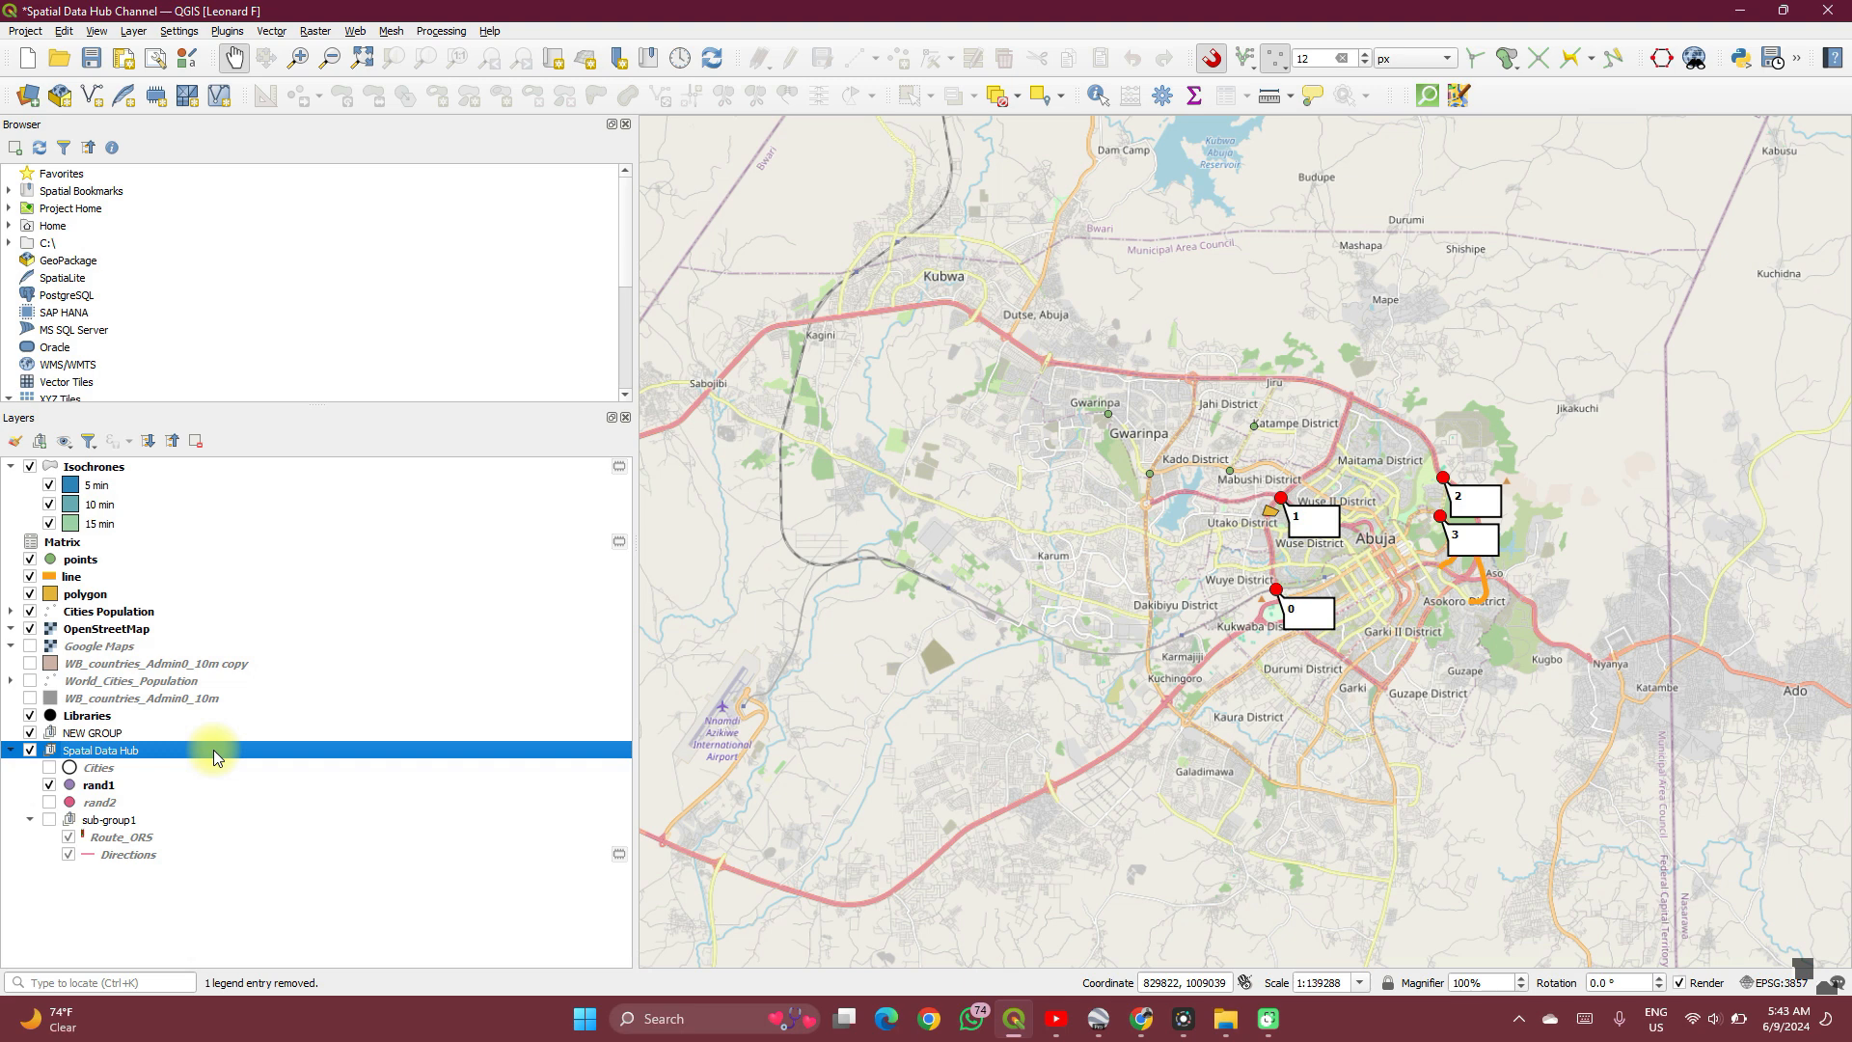
{"action": "mouse_move", "coordinate": [84, 592]}
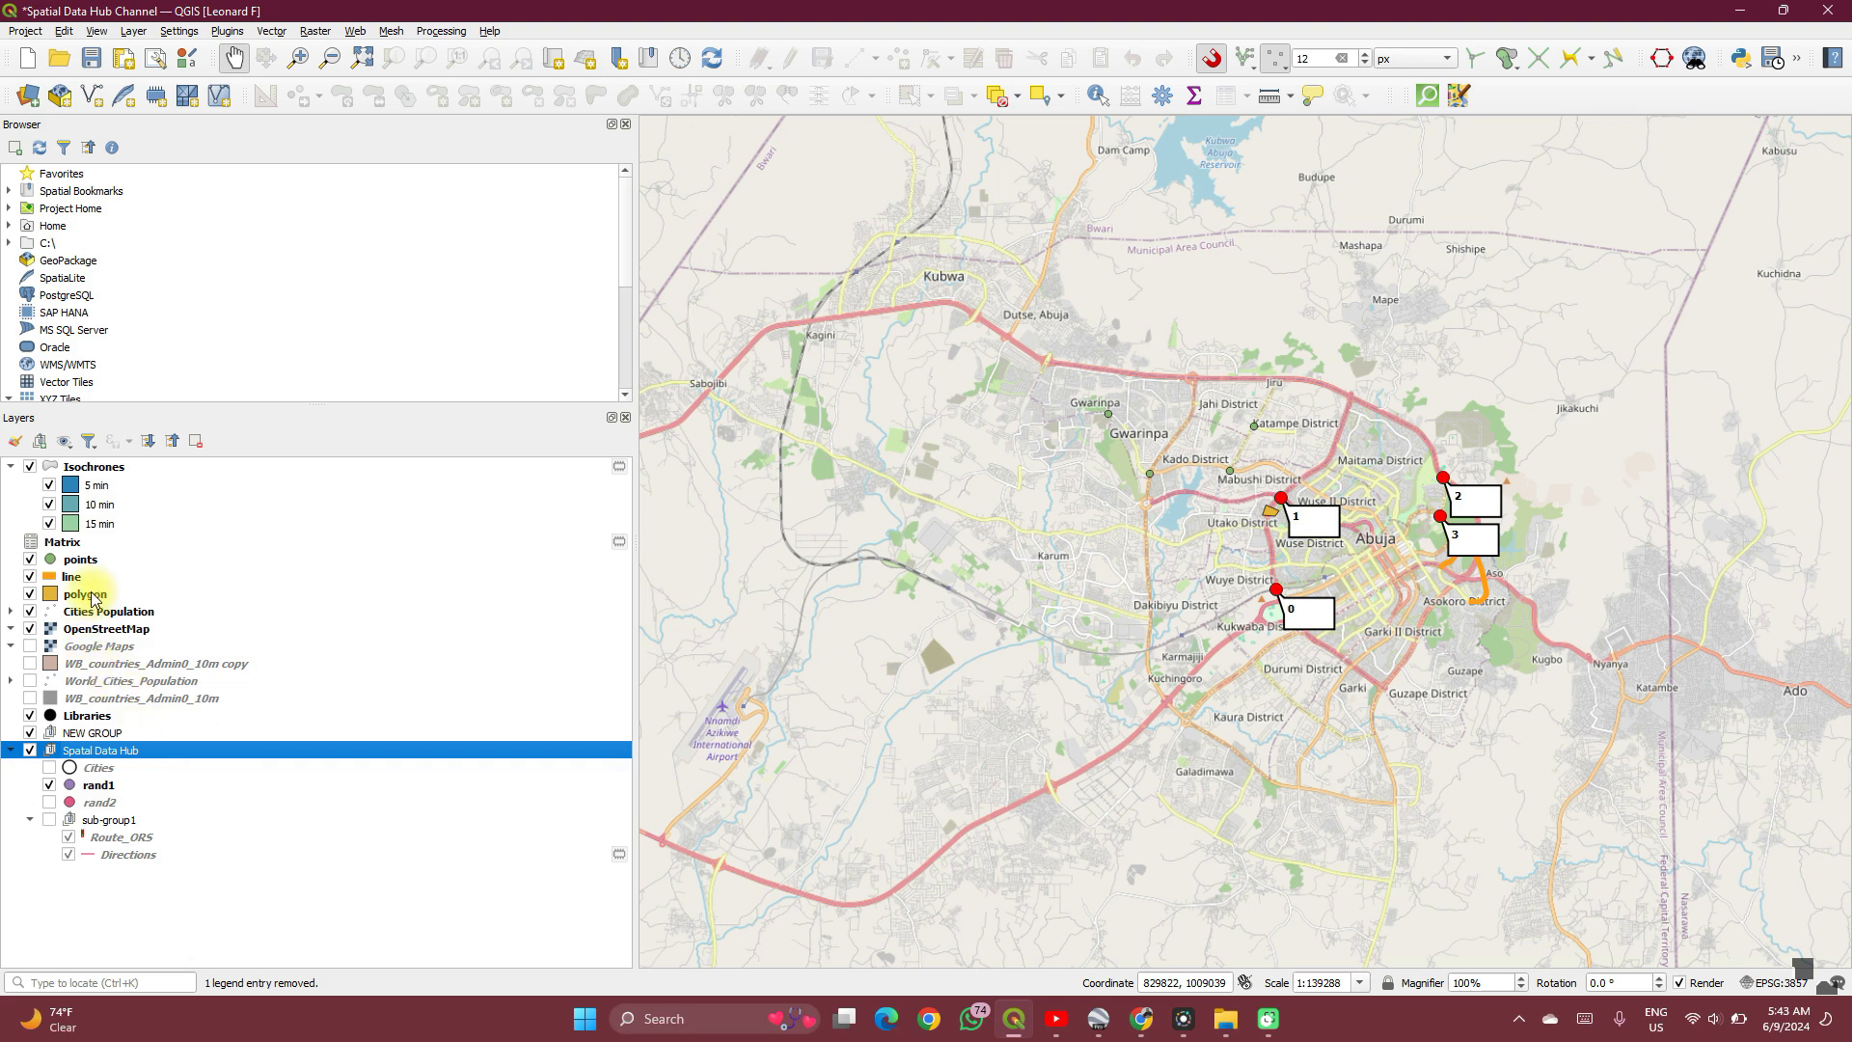
{"action": "mouse_move", "coordinate": [83, 593]}
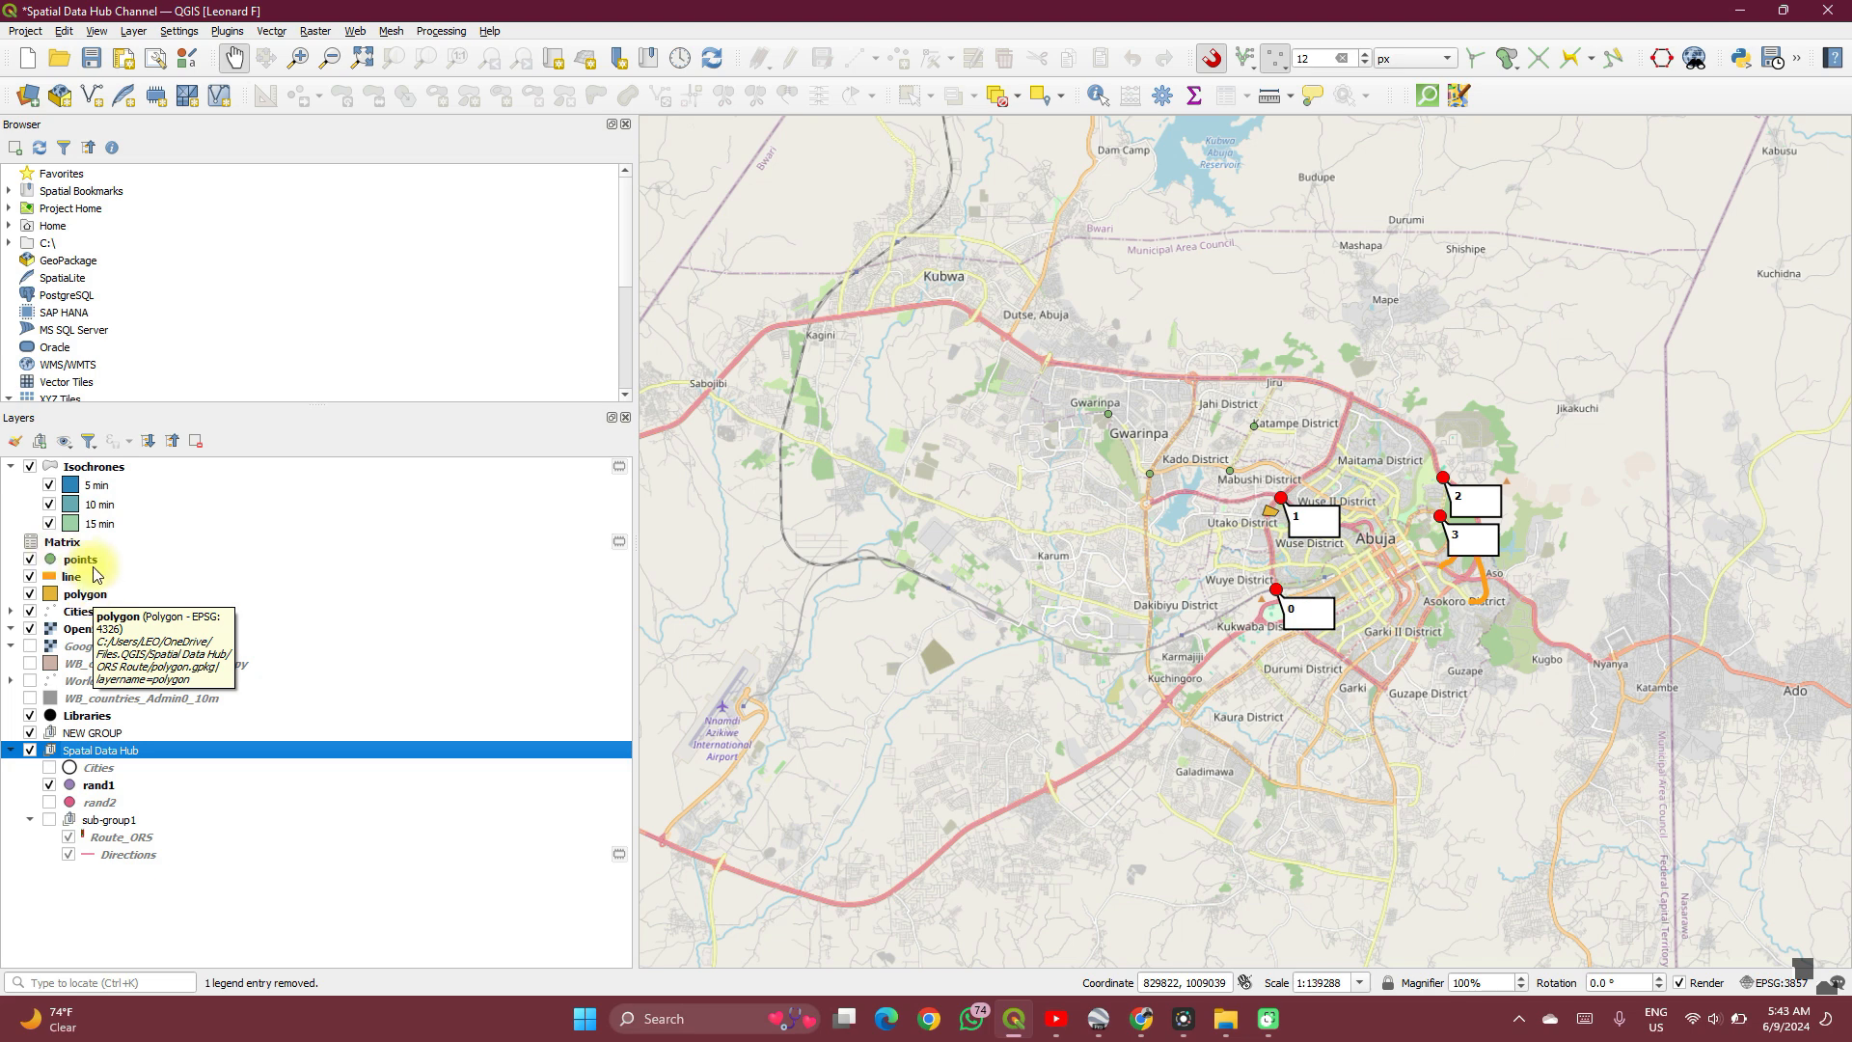
{"action": "mouse_move", "coordinate": [69, 577]}
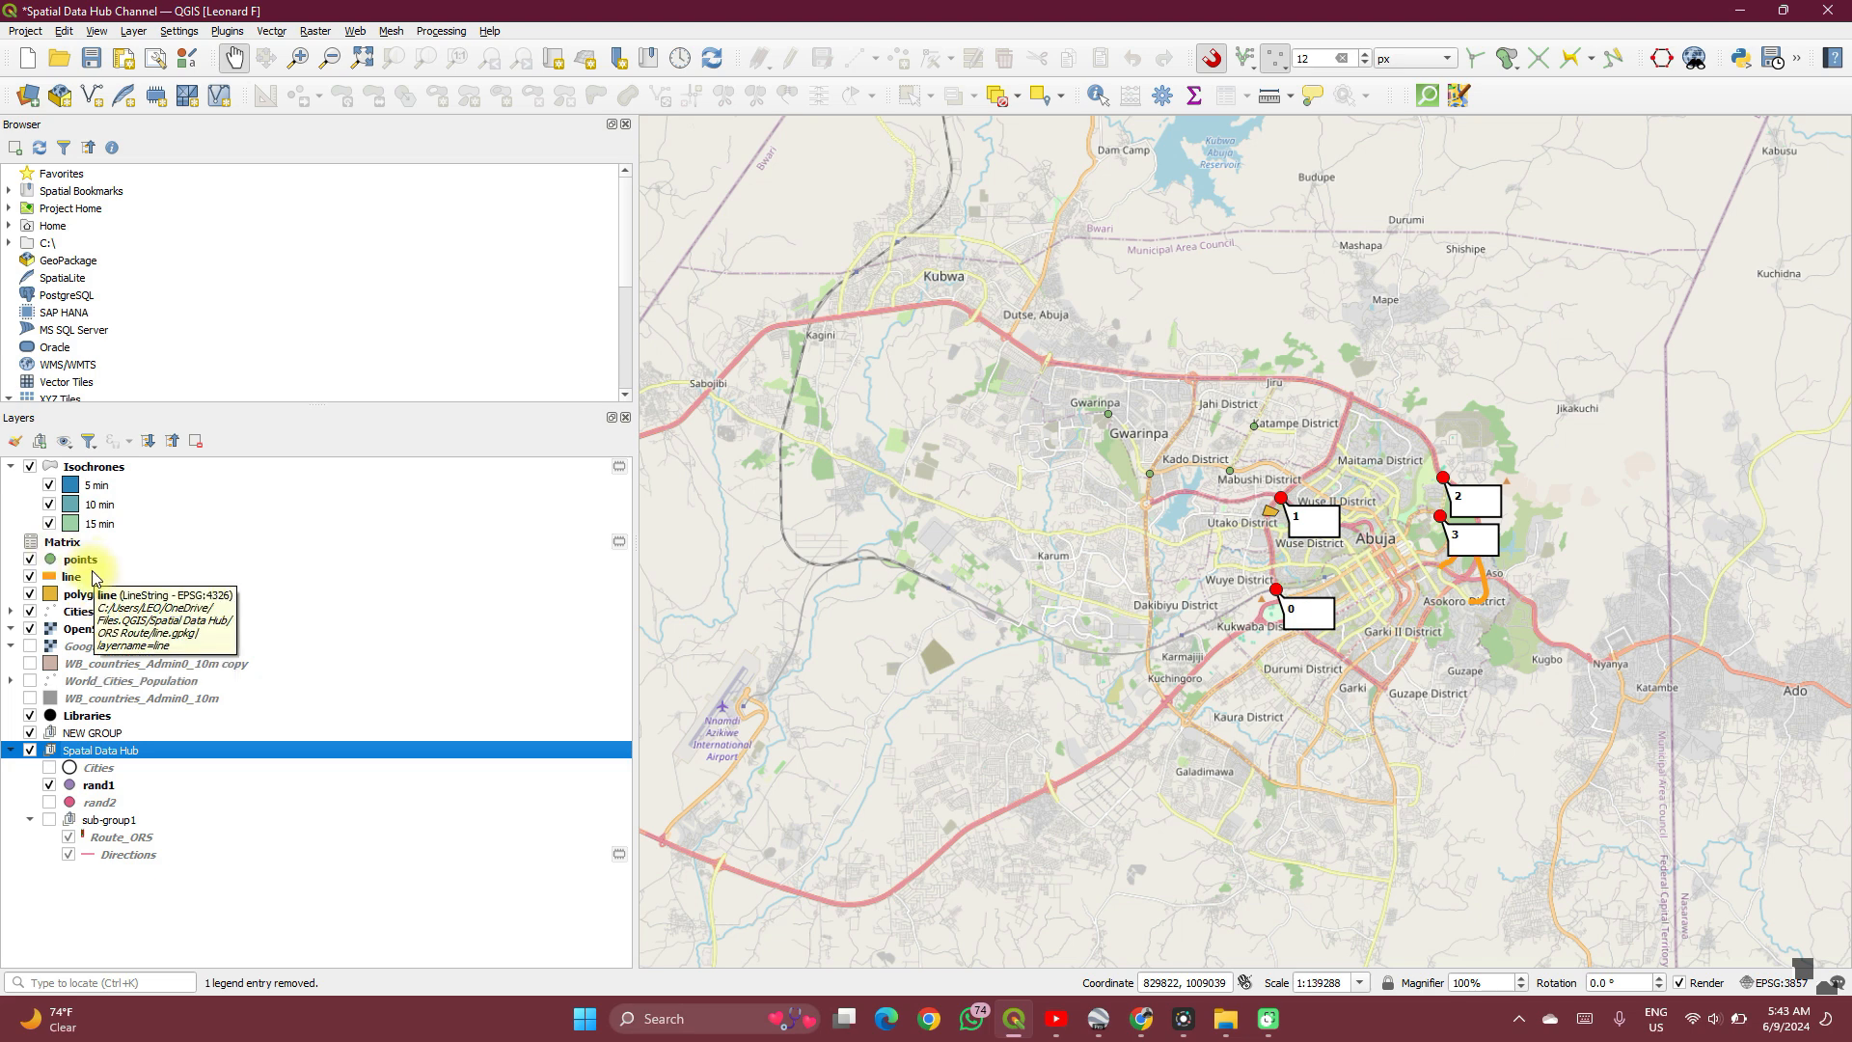
{"action": "mouse_move", "coordinate": [81, 559]}
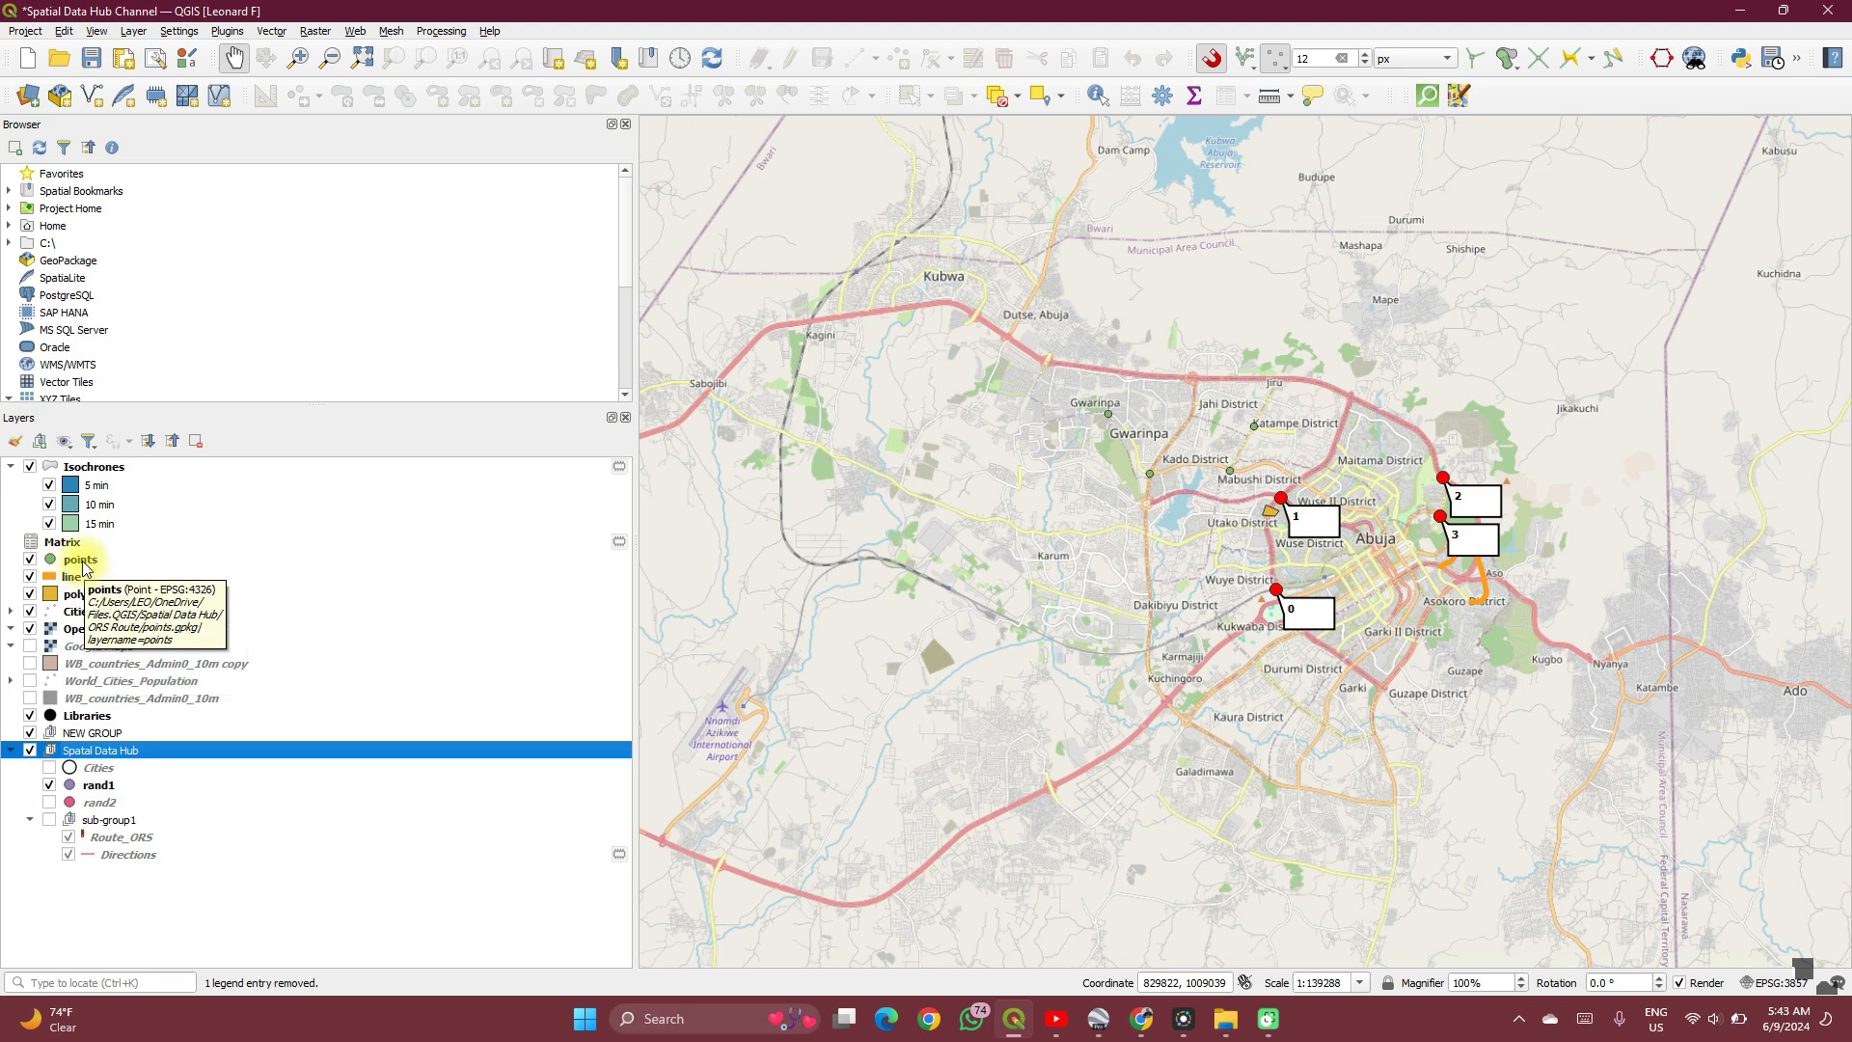
{"action": "left_click", "coordinate": [81, 553]}
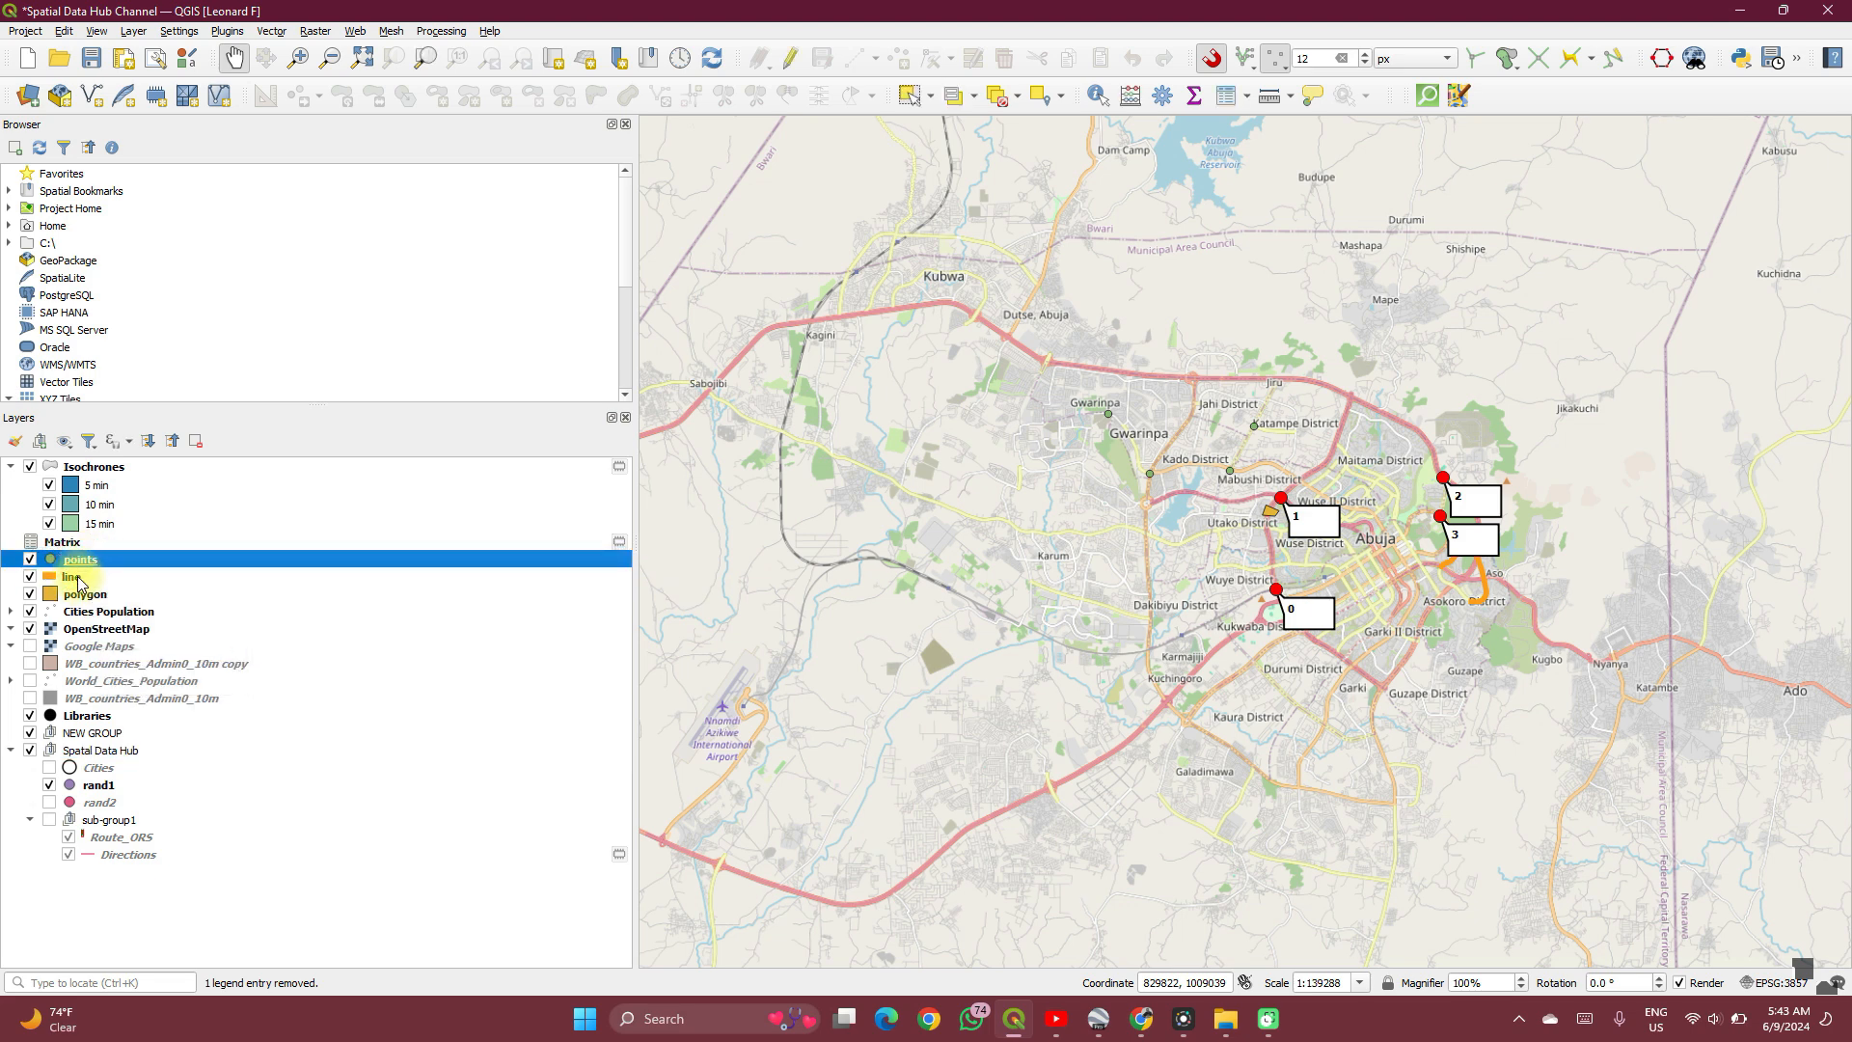
{"action": "mouse_move", "coordinate": [85, 592]}
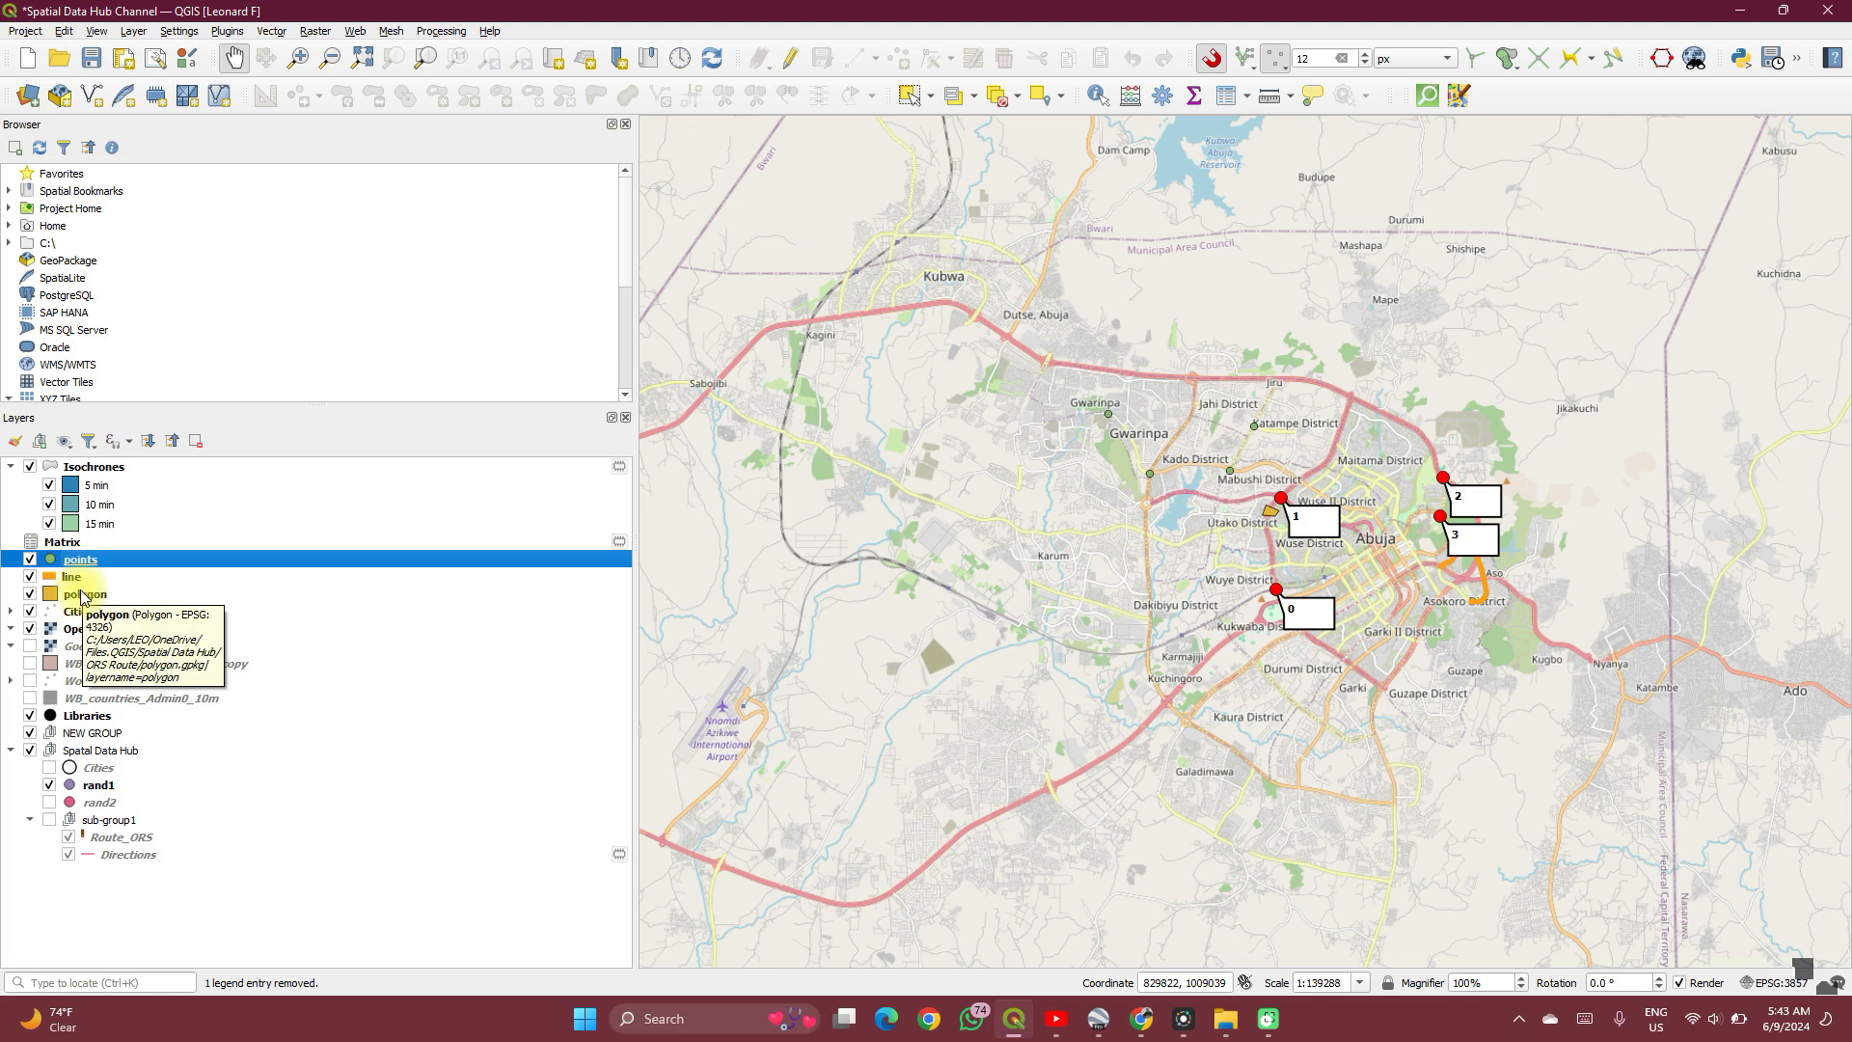